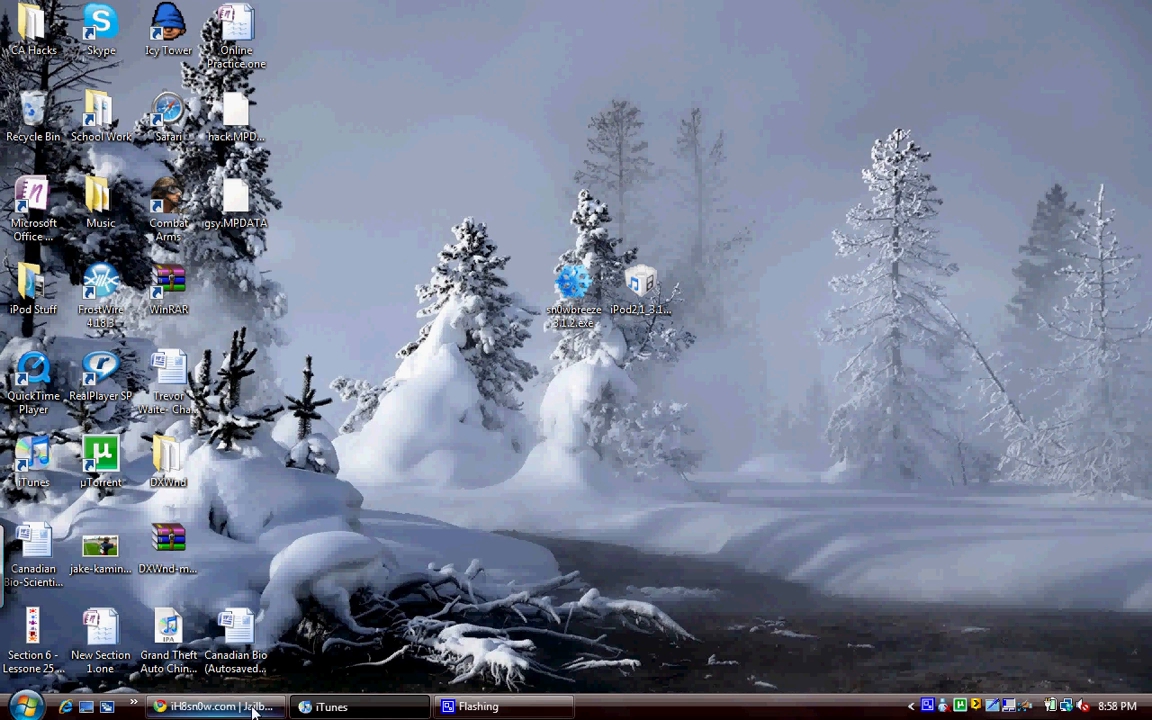
Launch sn0wbreeze, dismiss the non-commercial warning, and continue in Expert Mode
{"action": "left_click", "coordinate": [211, 706]}
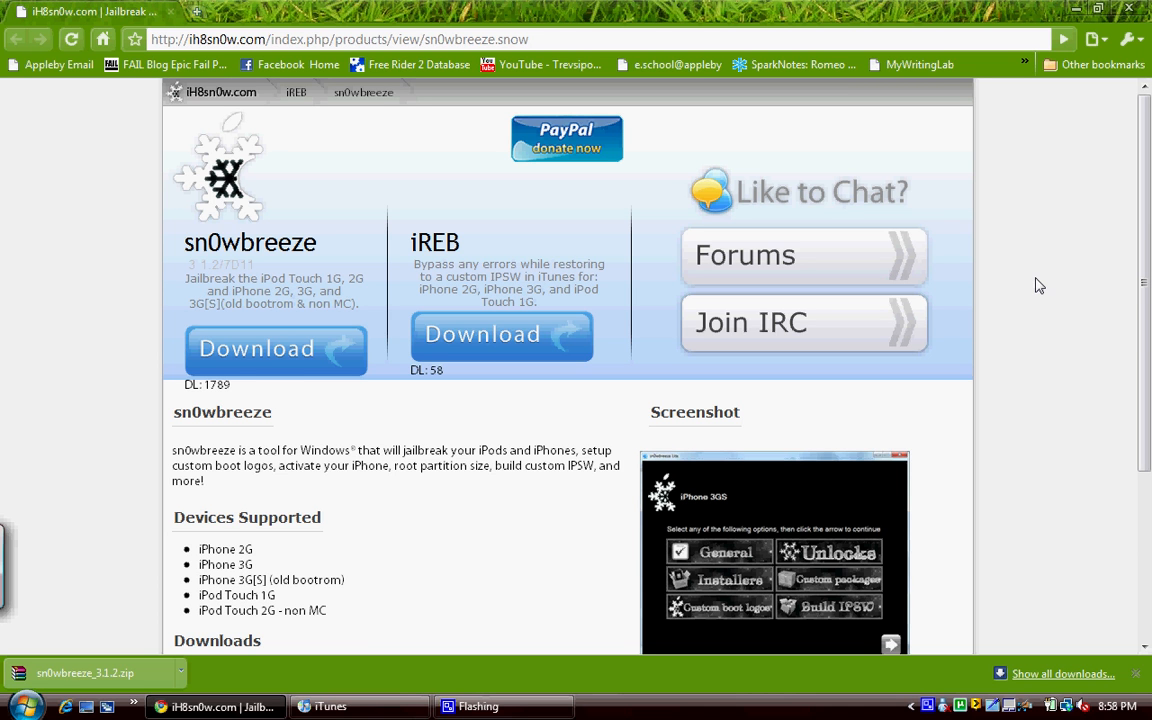
{"action": "mouse_move", "coordinate": [305, 360]}
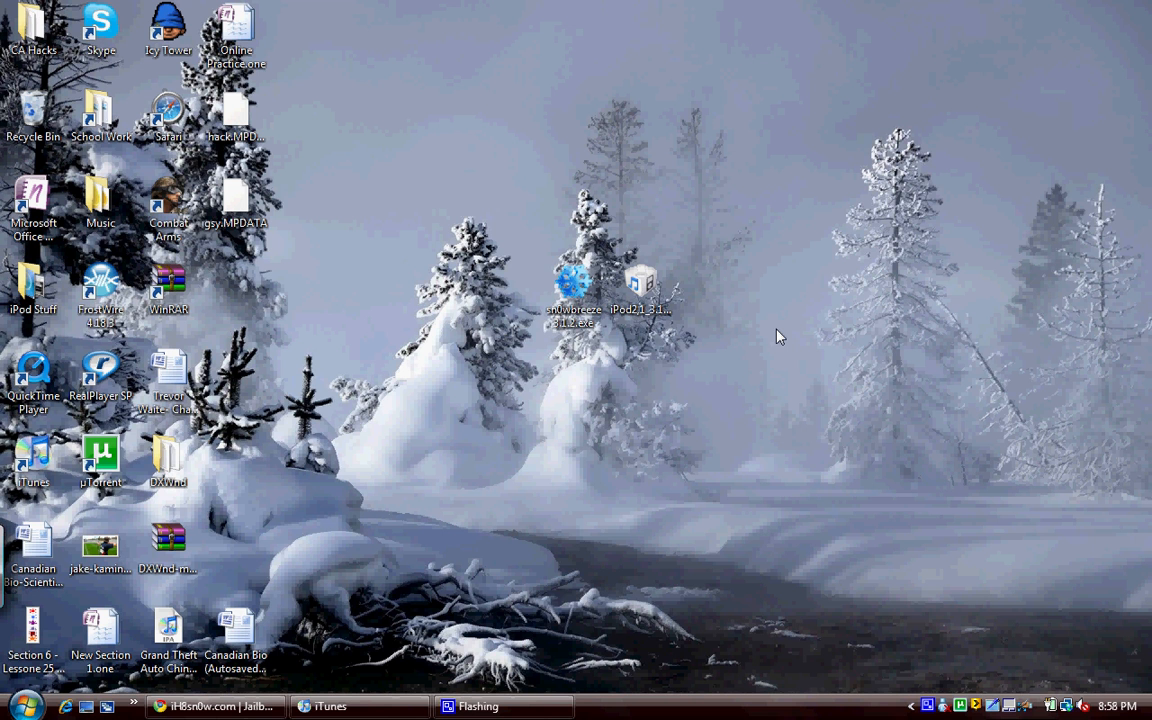
{"action": "mouse_move", "coordinate": [878, 318]}
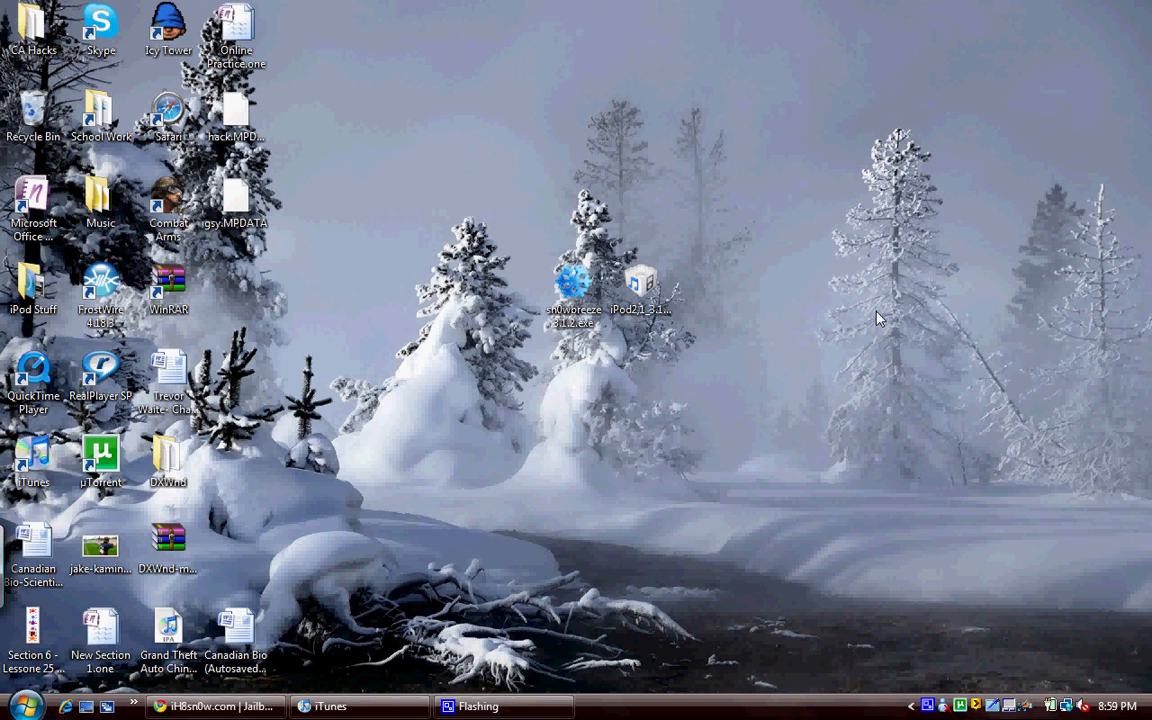
{"action": "mouse_move", "coordinate": [644, 338]}
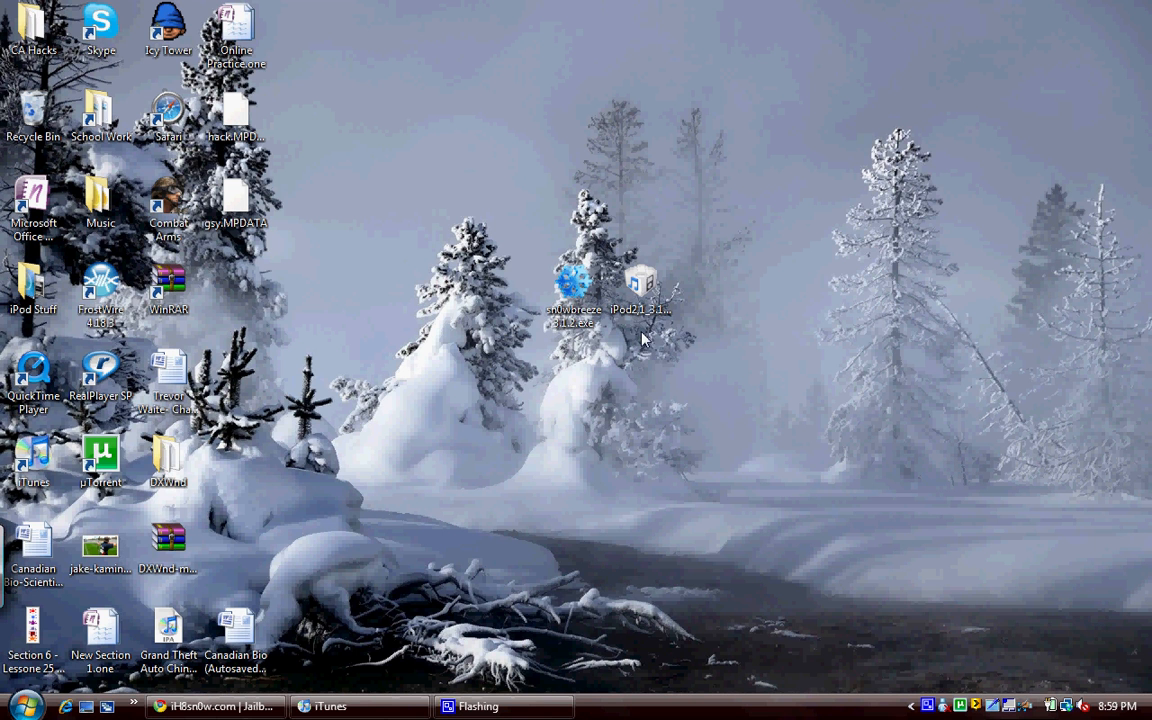
{"action": "mouse_move", "coordinate": [575, 285]}
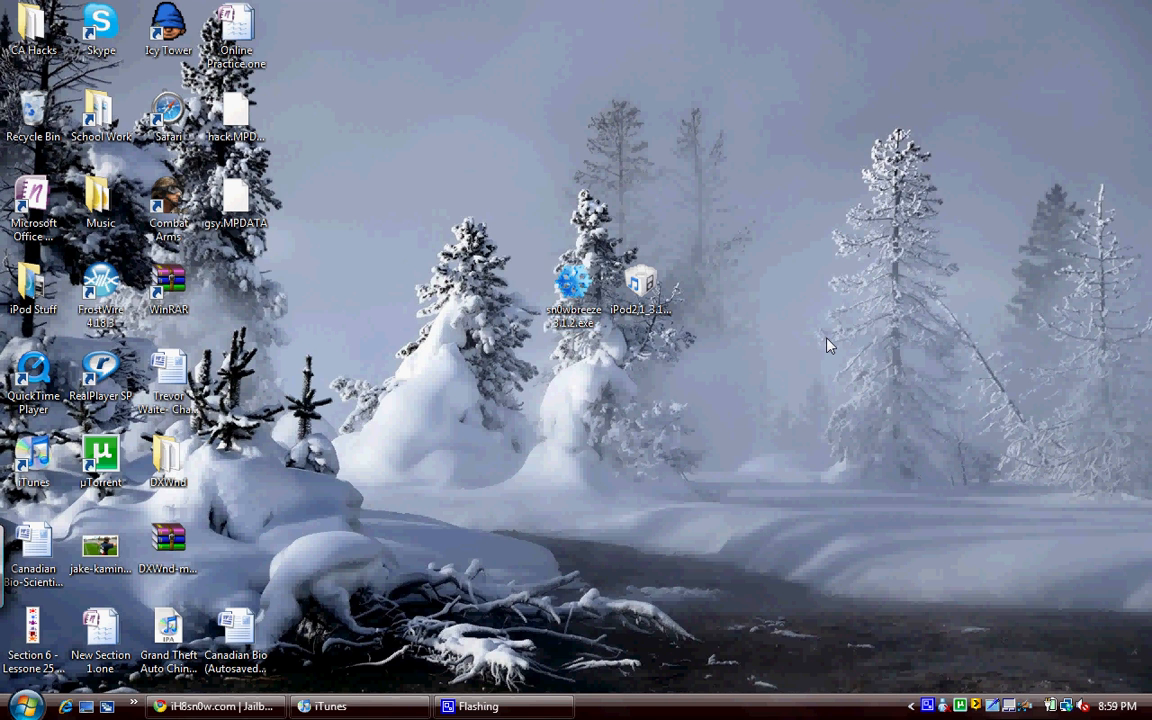
{"action": "double_click", "coordinate": [573, 290]}
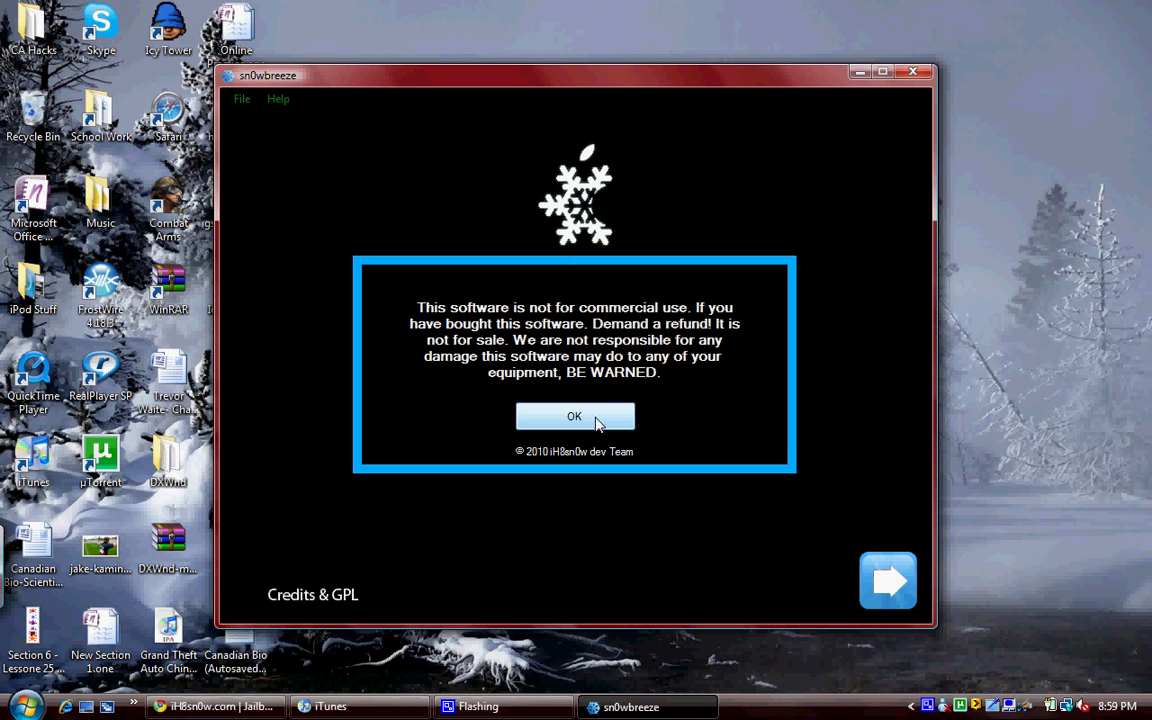
{"action": "left_click", "coordinate": [574, 416]}
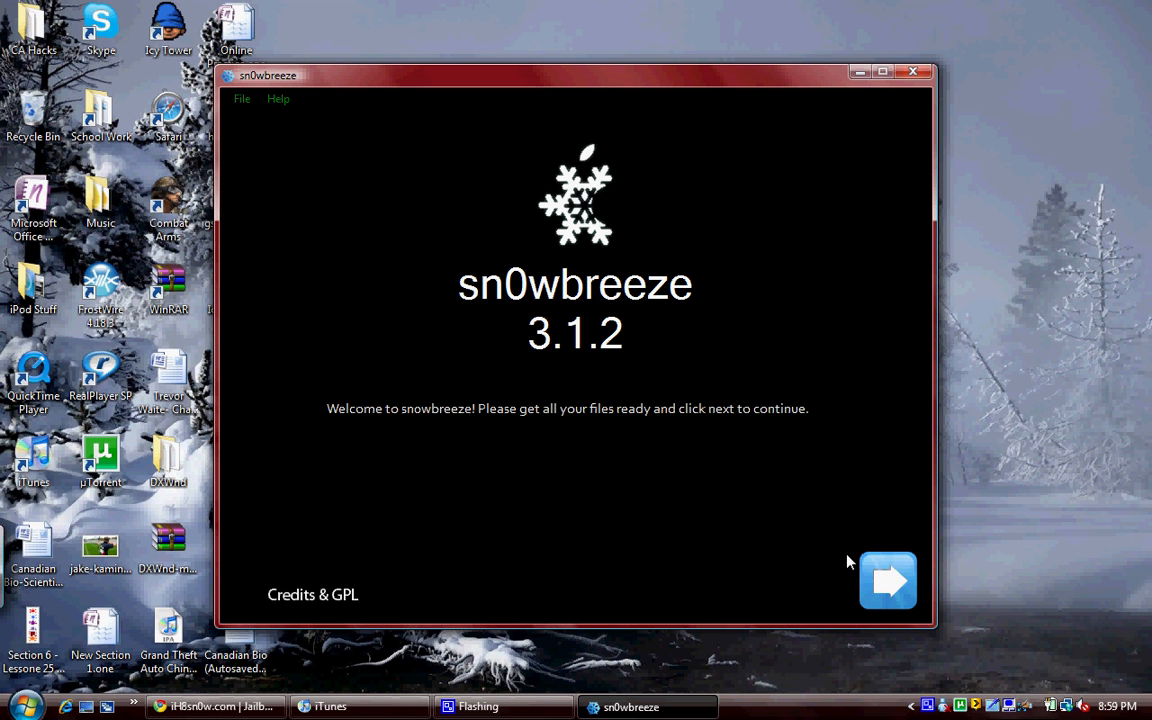
{"action": "left_click", "coordinate": [887, 580]}
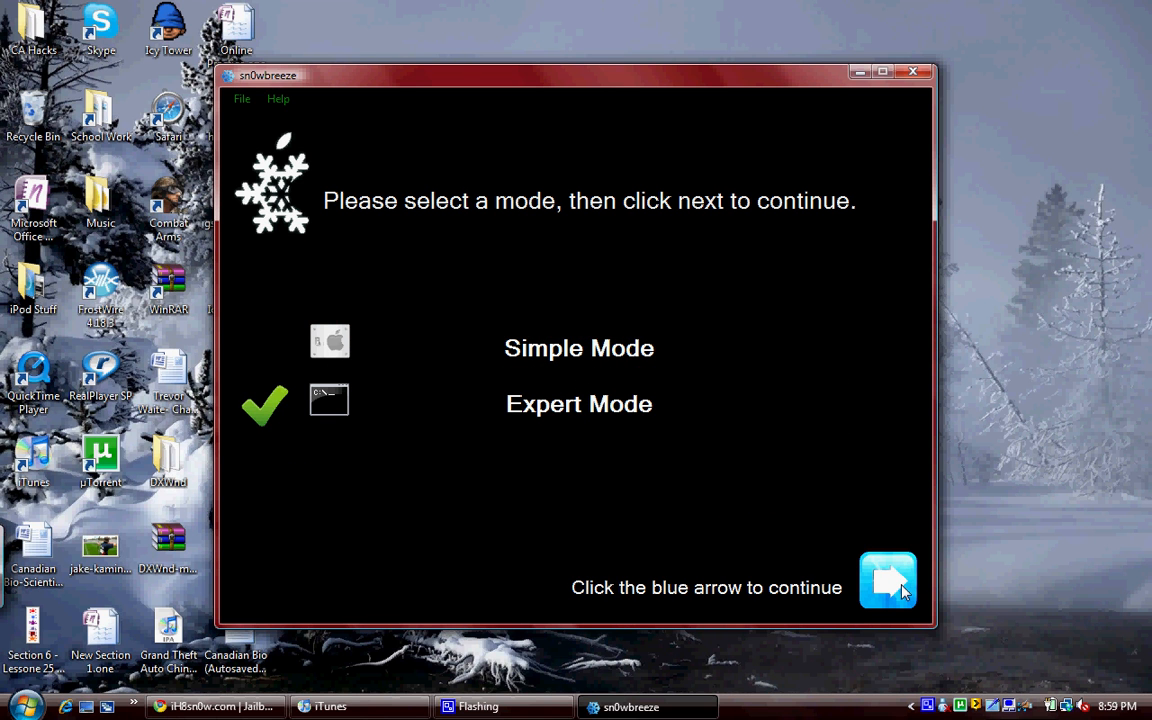
{"action": "left_click", "coordinate": [887, 580]}
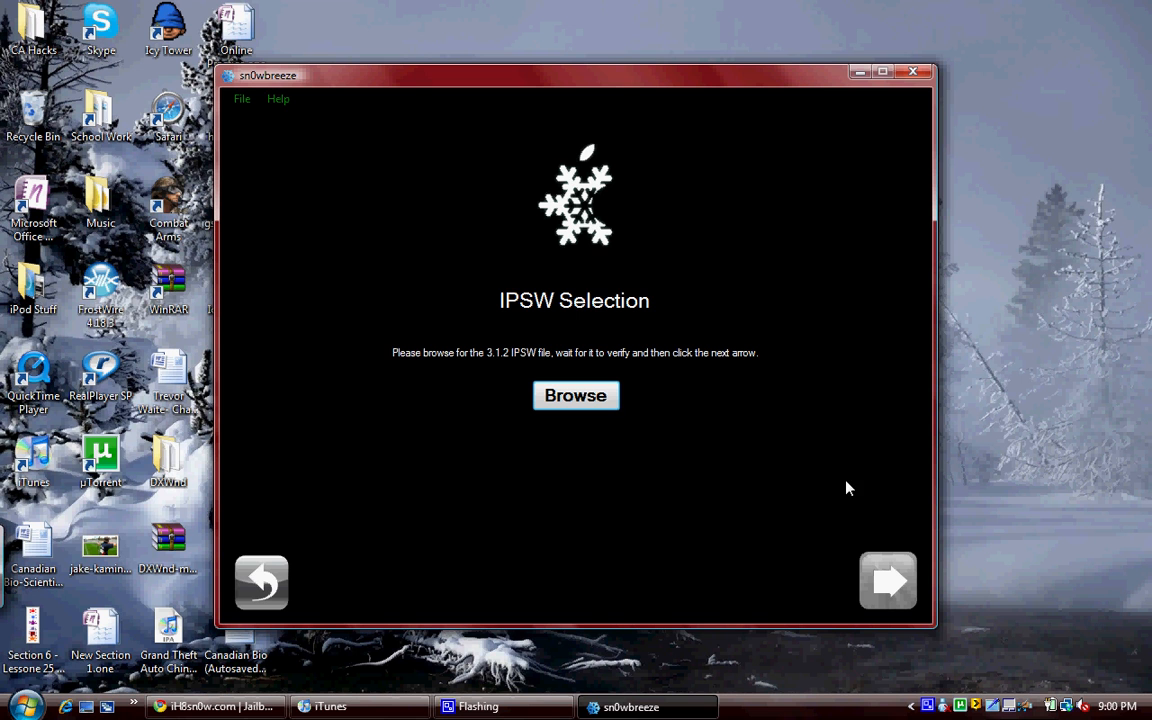
{"action": "mouse_move", "coordinate": [888, 581]}
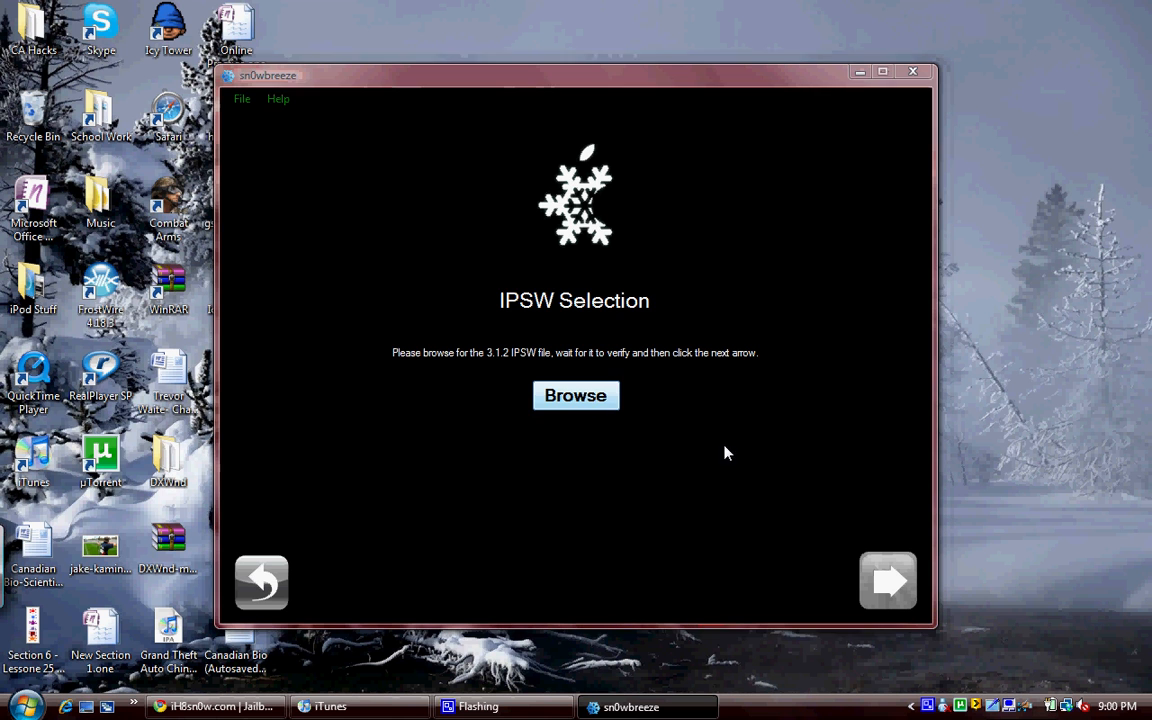
Browse to the iPod2,1 3.1.2 Restore IPSW on the Desktop for verification
{"action": "left_click", "coordinate": [575, 395]}
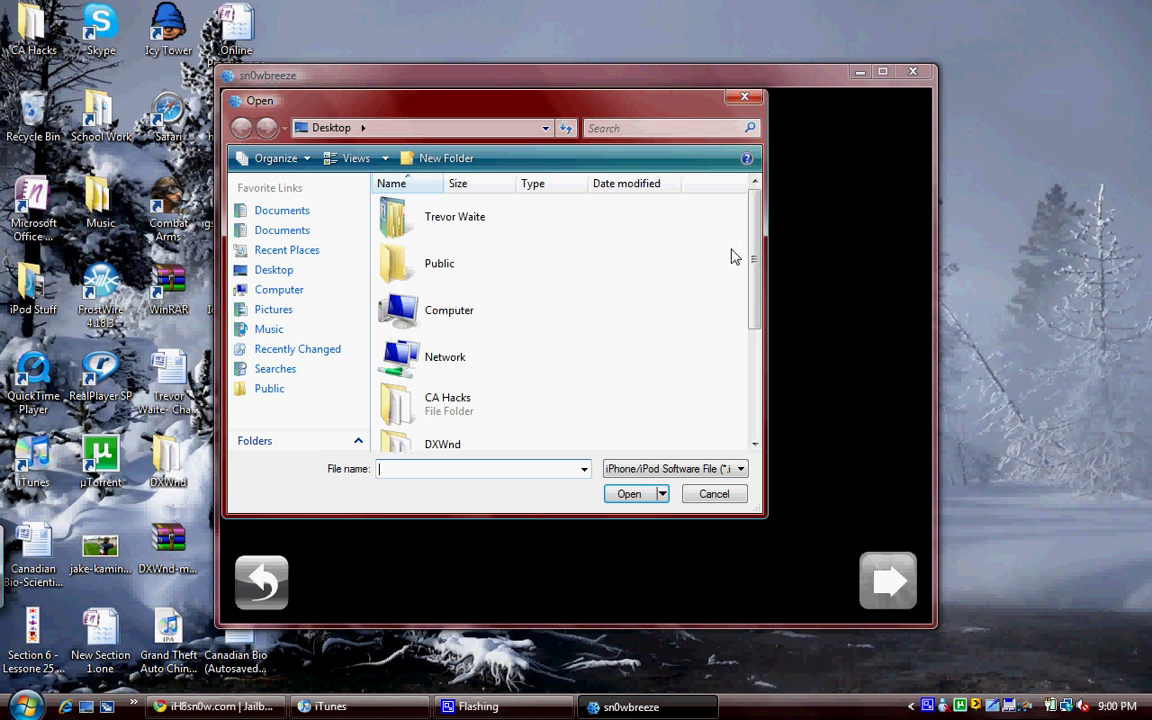
{"action": "scroll", "scroll_direction": "down", "scroll_amount": 3}
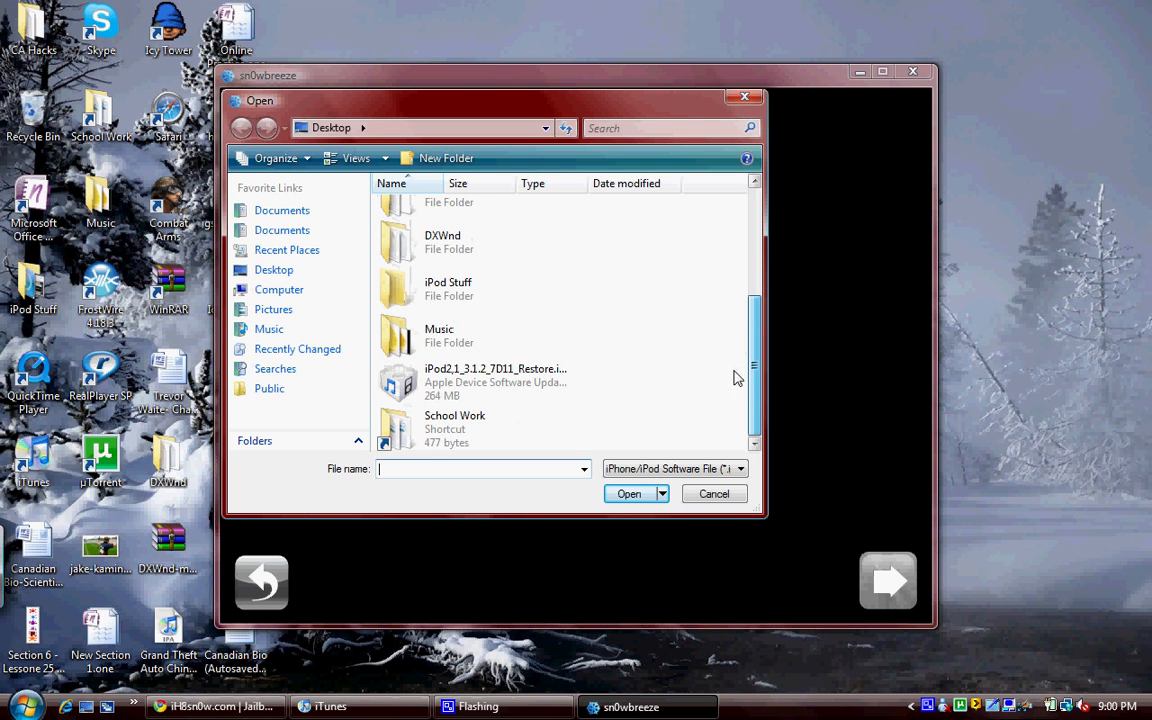
{"action": "left_click", "coordinate": [273, 270]}
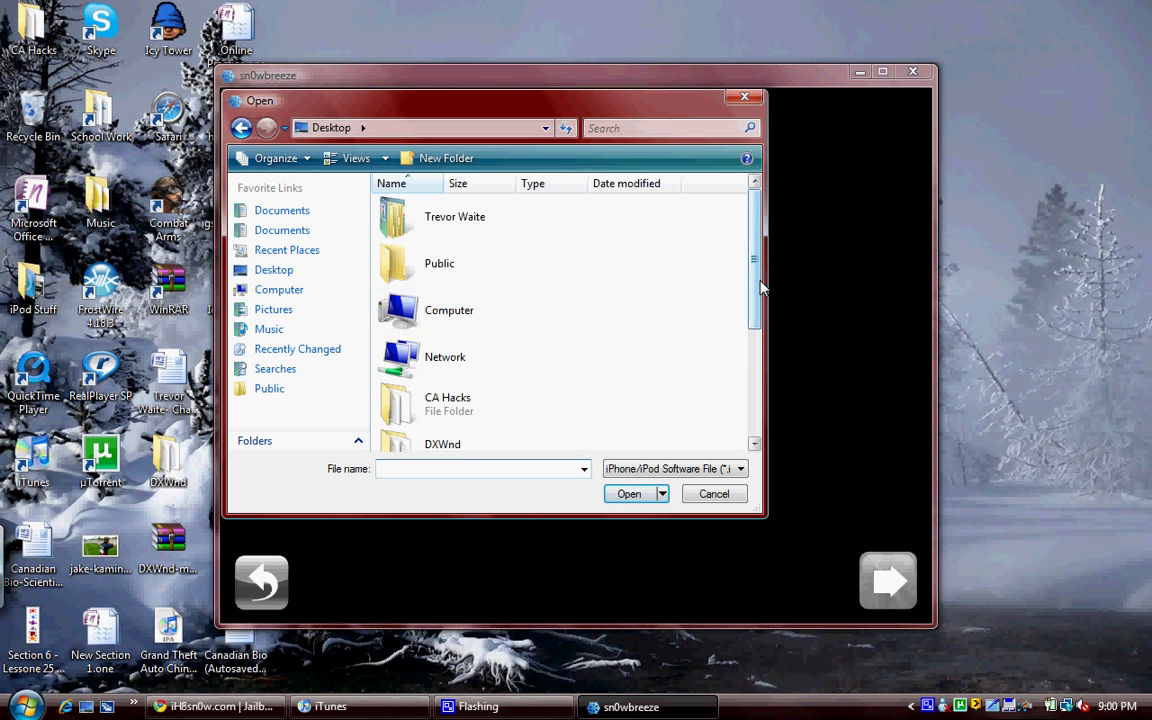
{"action": "left_click", "coordinate": [714, 493]}
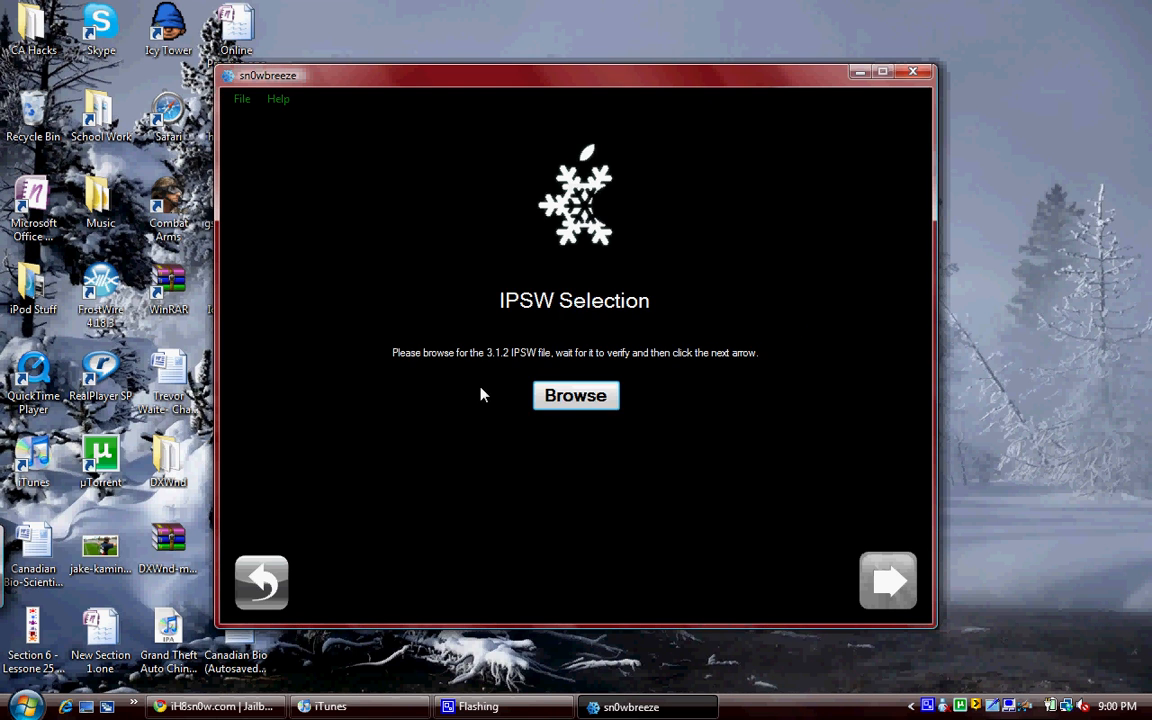
{"action": "left_click", "coordinate": [575, 395]}
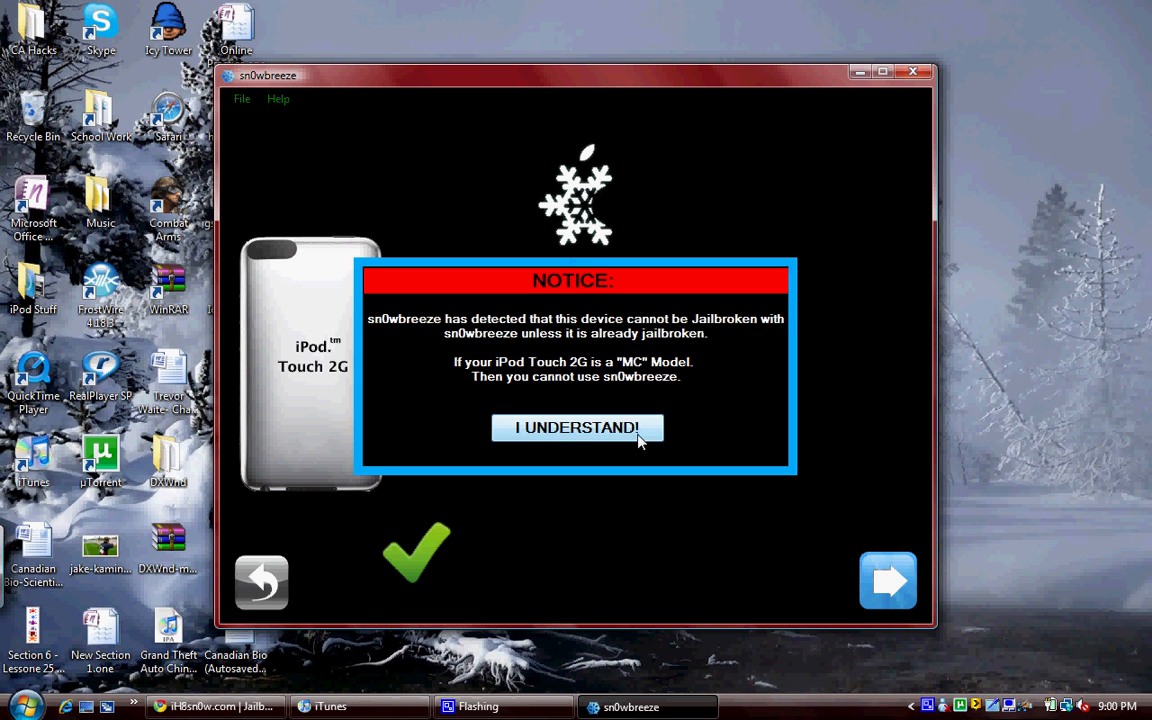
Acknowledge the MC-model notice and open General settings showing the 750 MB Root Partition
{"action": "left_click", "coordinate": [576, 427]}
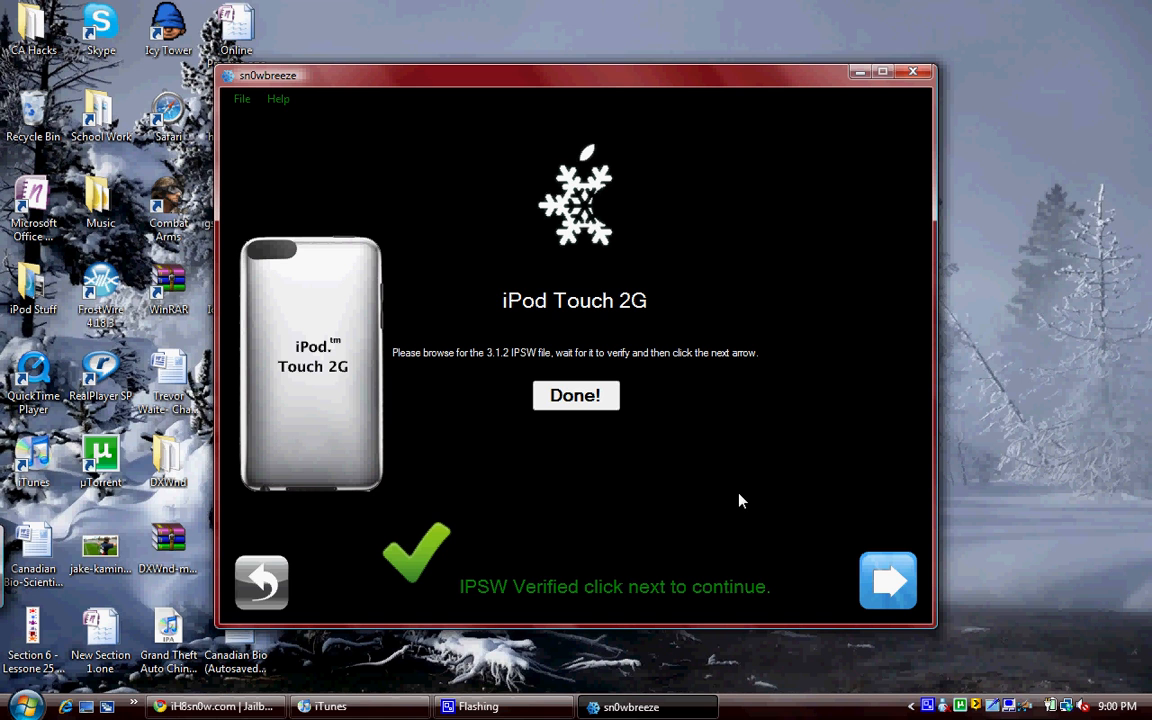
{"action": "mouse_move", "coordinate": [511, 480]}
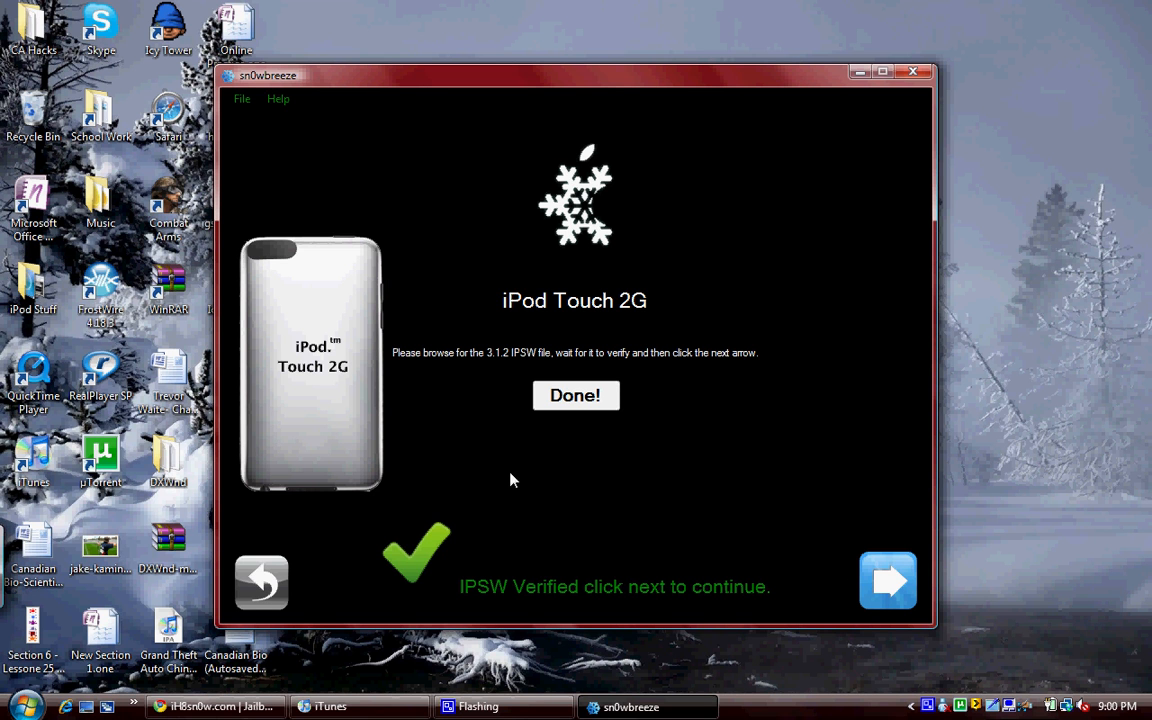
{"action": "mouse_move", "coordinate": [787, 390]}
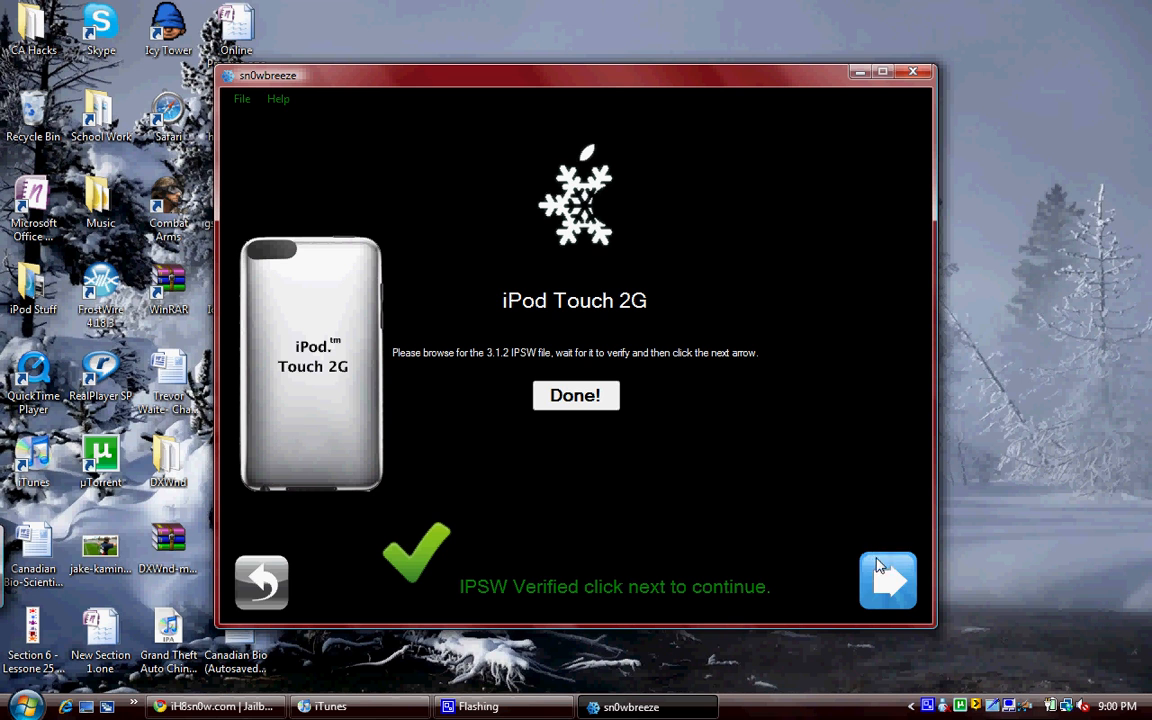
{"action": "mouse_move", "coordinate": [878, 537]}
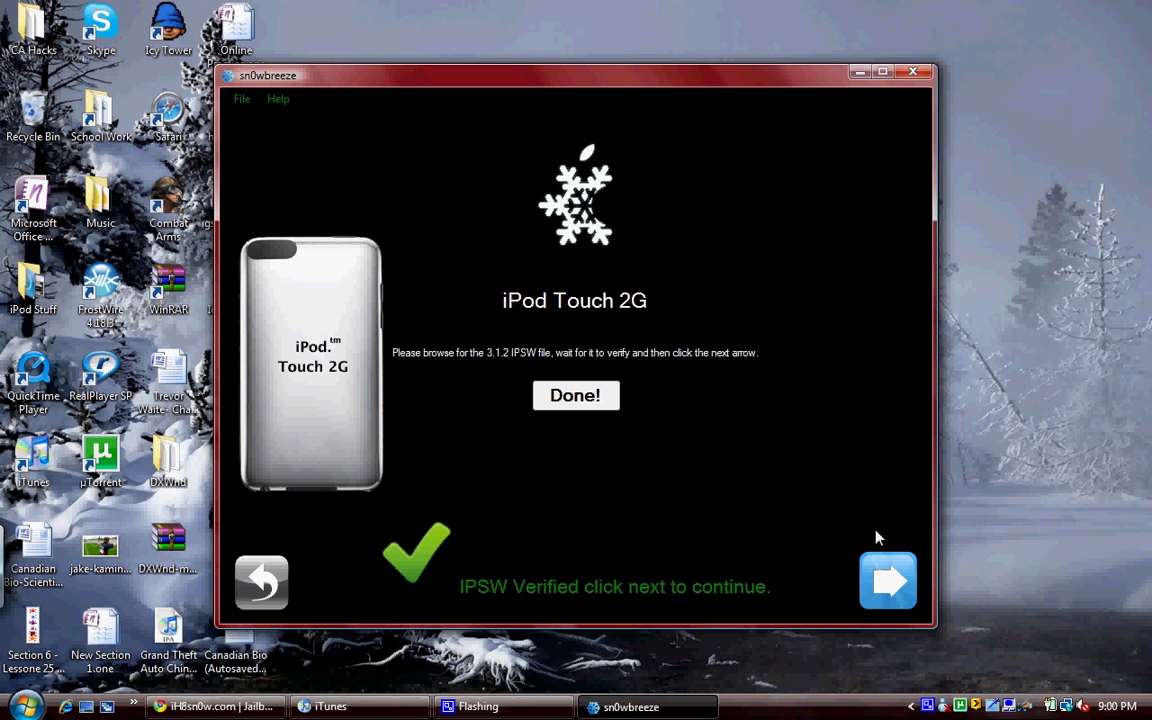
{"action": "mouse_move", "coordinate": [882, 543]}
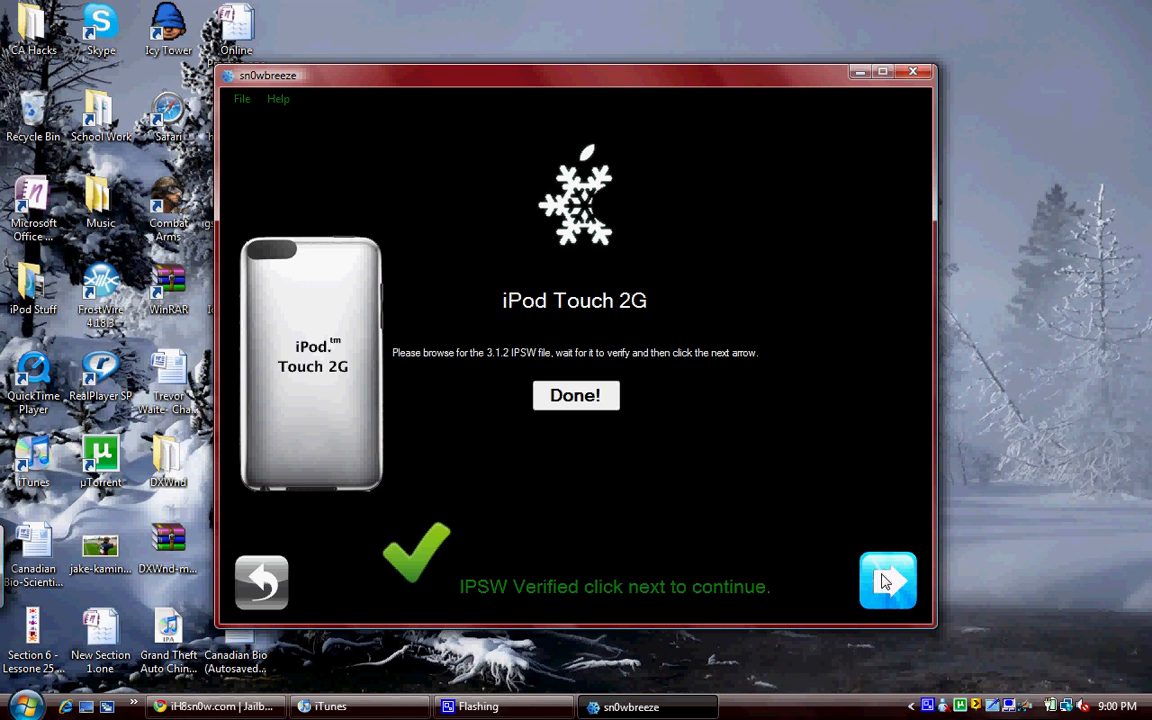
{"action": "left_click", "coordinate": [887, 580]}
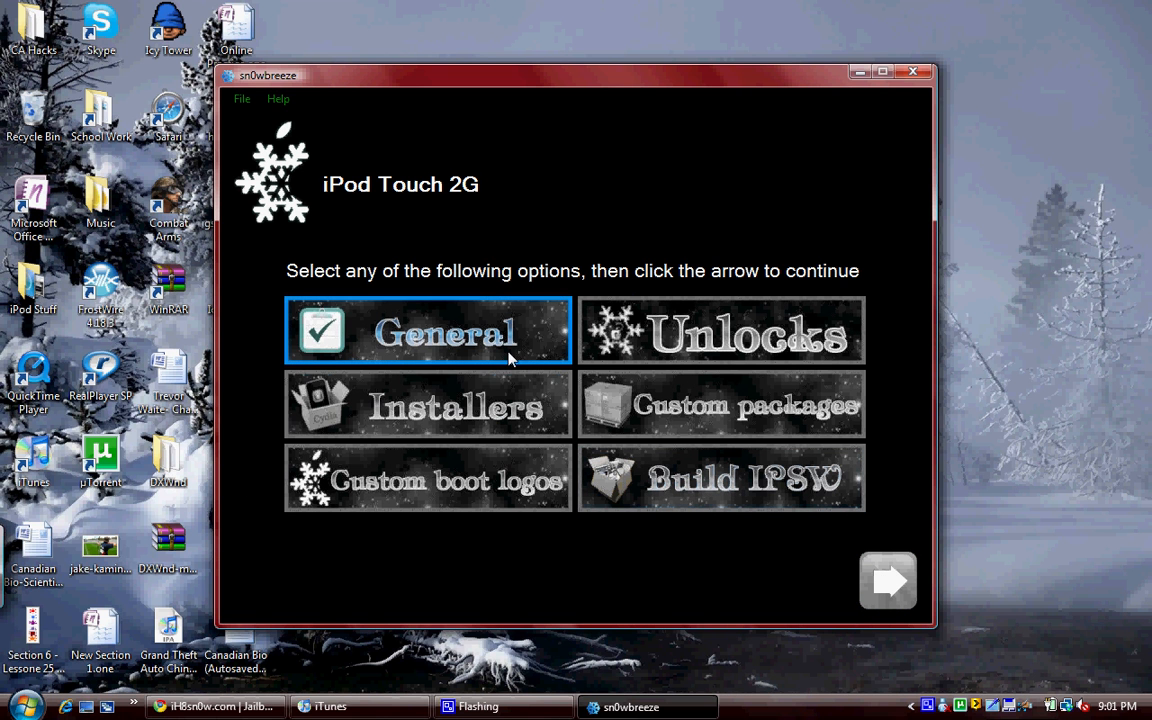
{"action": "left_click", "coordinate": [720, 478]}
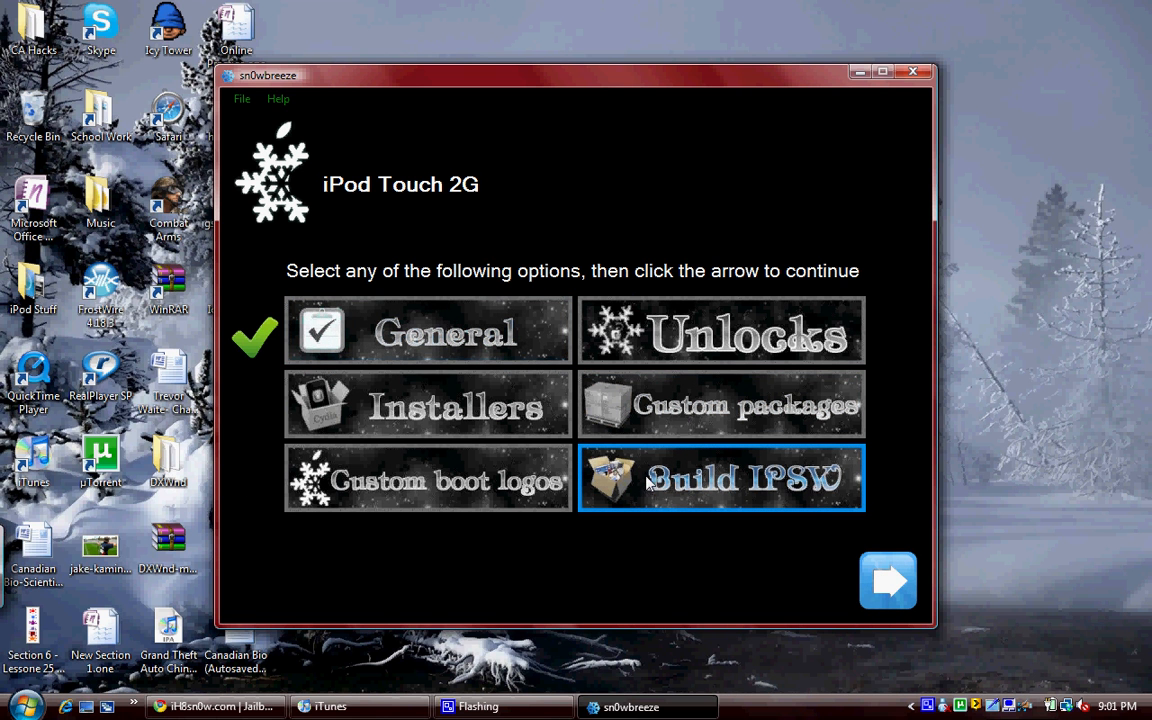
{"action": "mouse_move", "coordinate": [428, 405]}
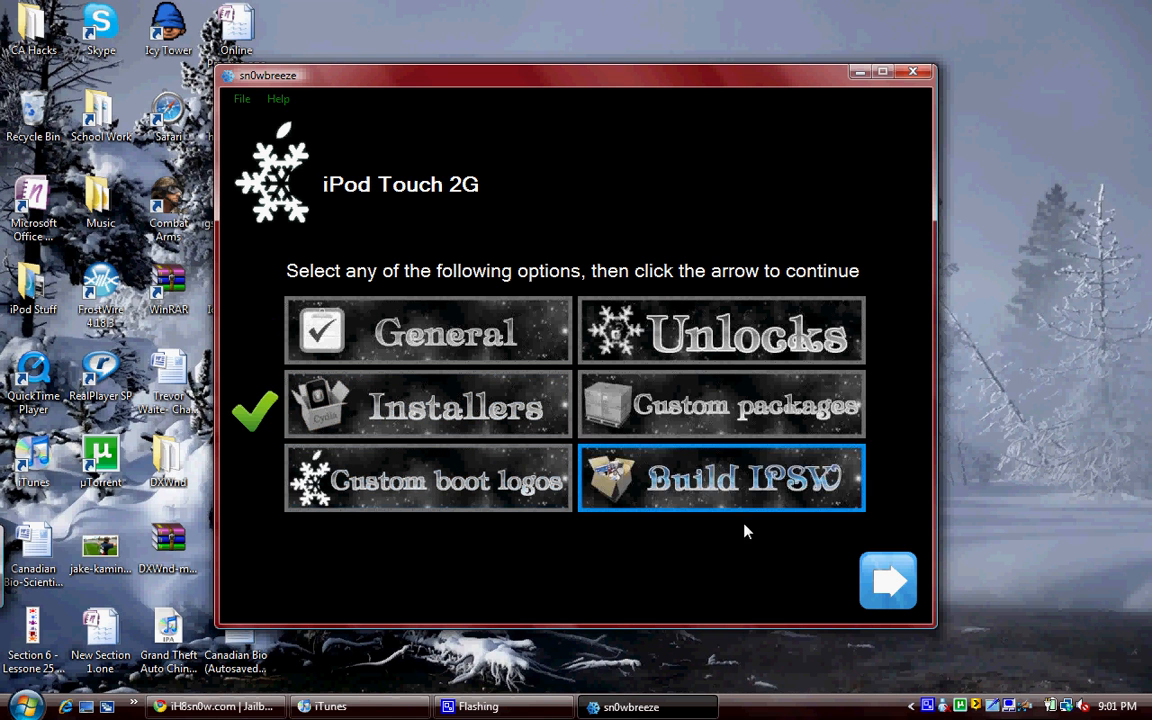
{"action": "left_click", "coordinate": [428, 331]}
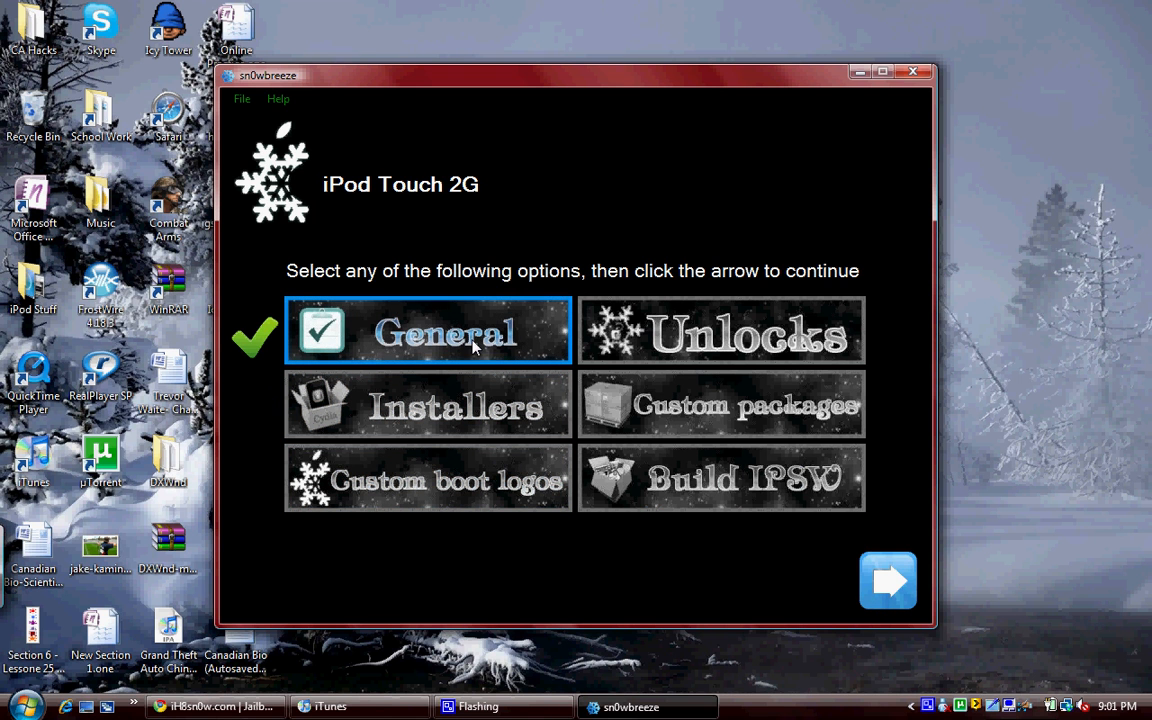
{"action": "left_click", "coordinate": [887, 580]}
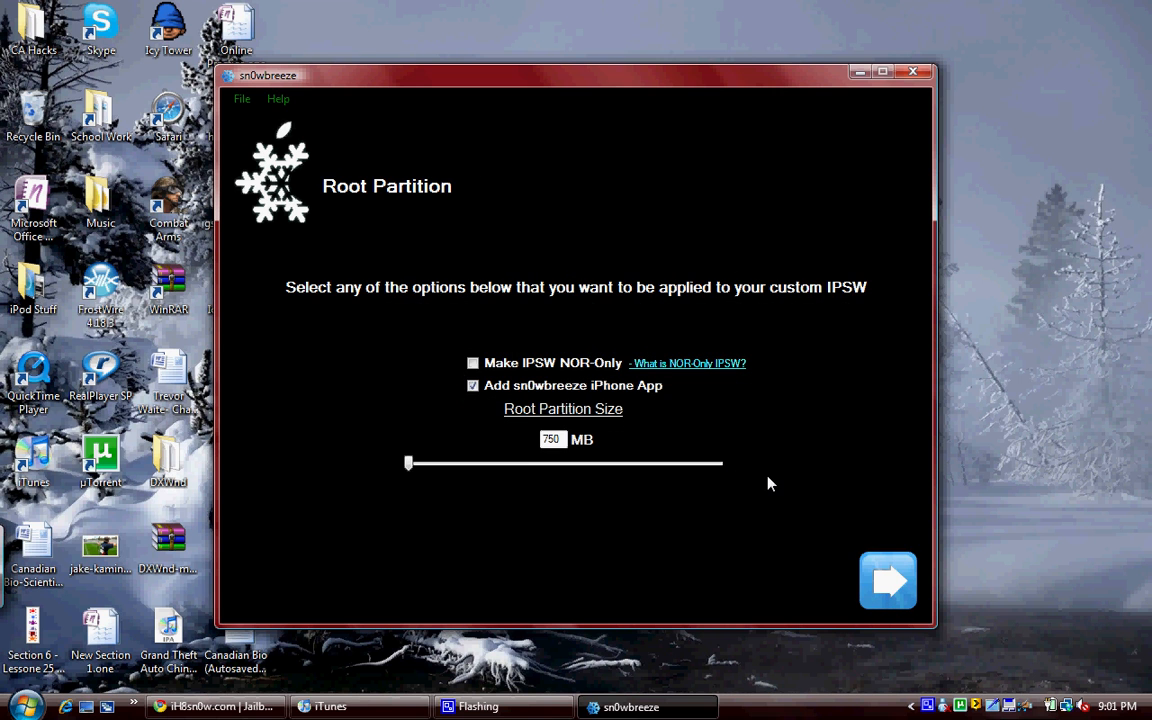
{"action": "mouse_move", "coordinate": [810, 433]}
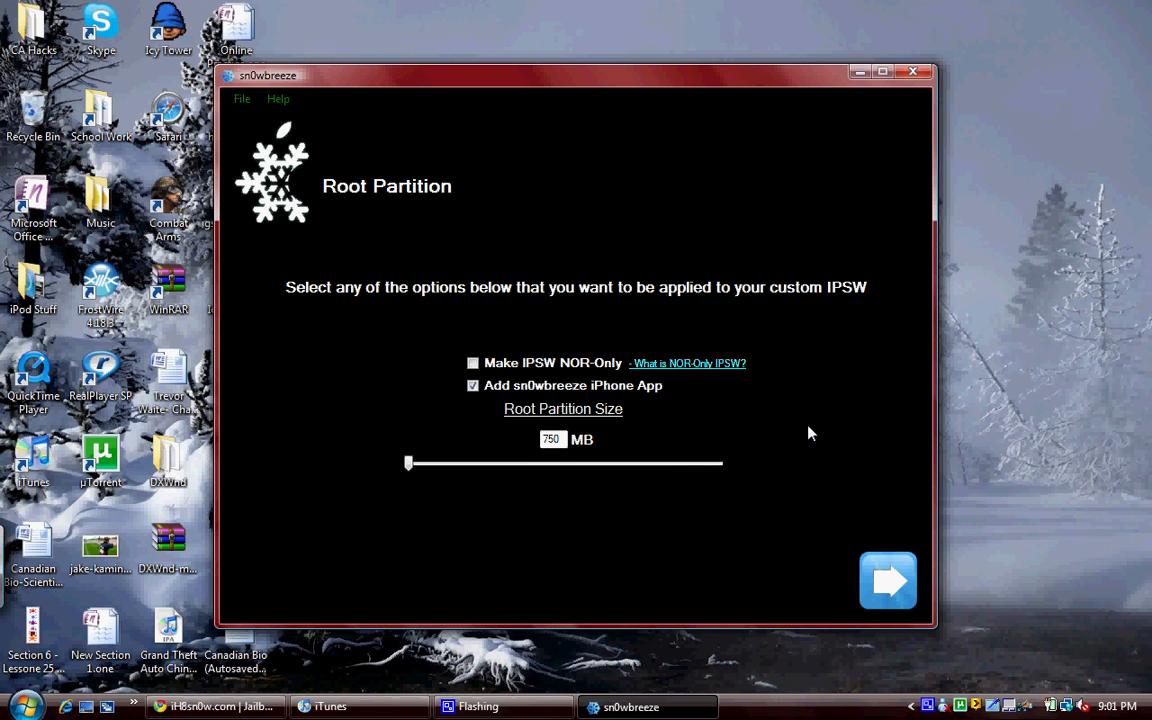
{"action": "mouse_move", "coordinate": [740, 445]}
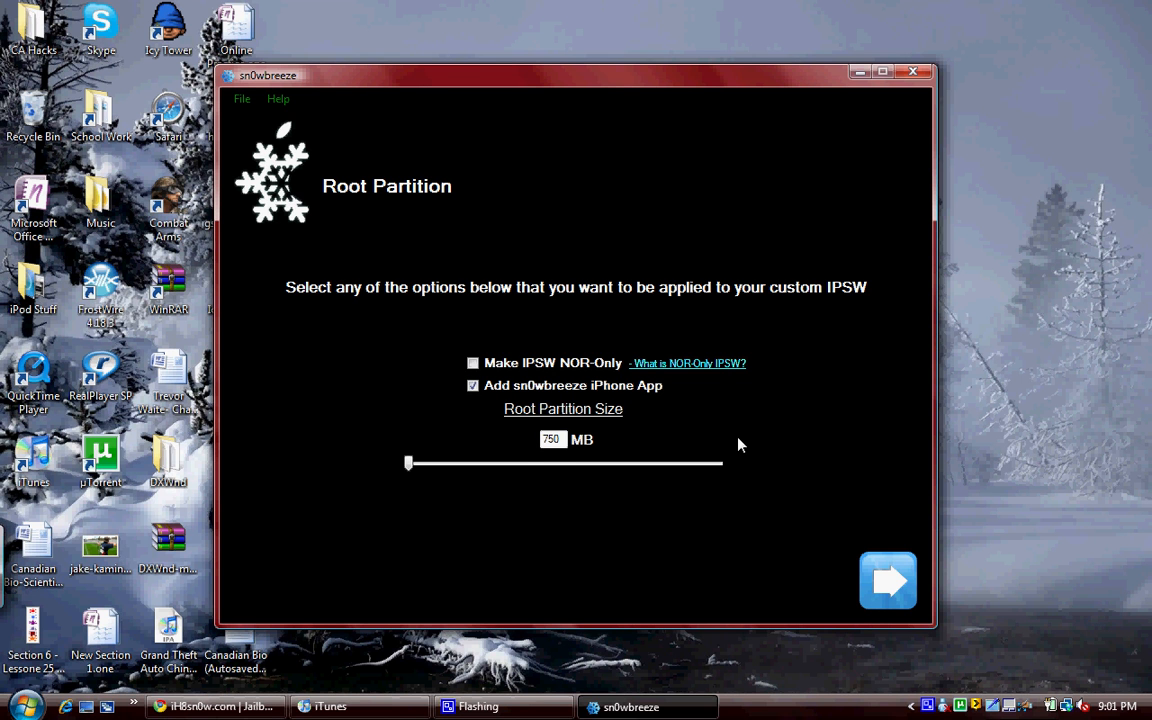
{"action": "mouse_move", "coordinate": [785, 396]}
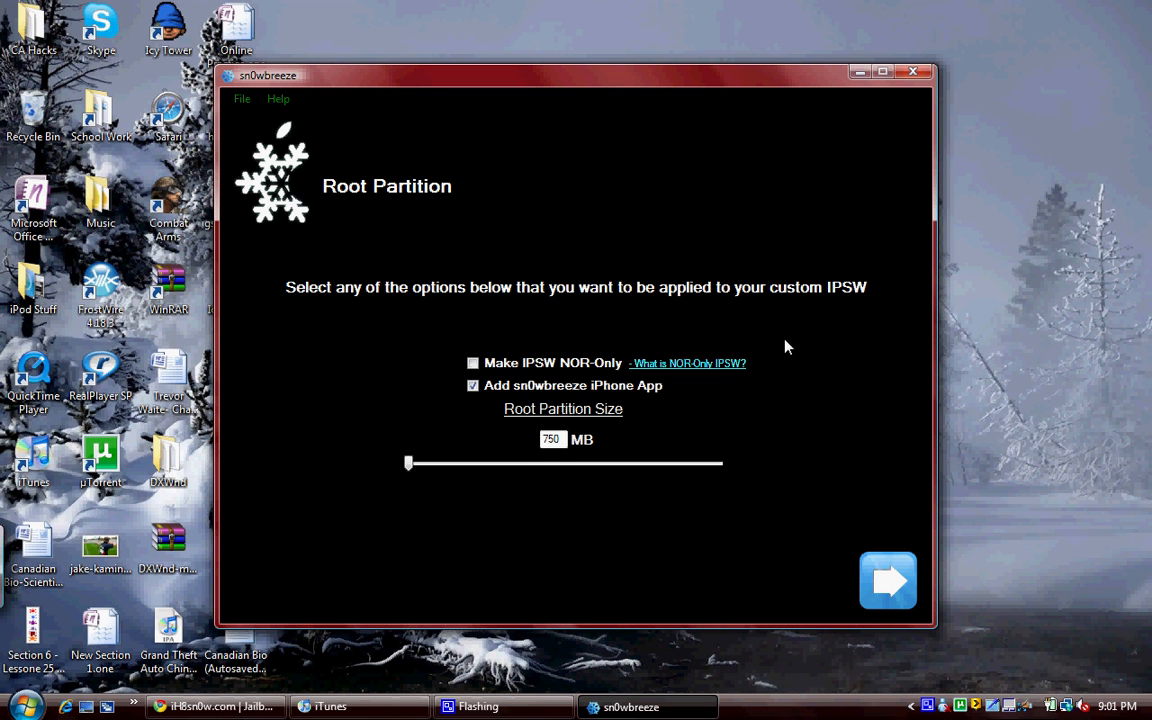
{"action": "mouse_move", "coordinate": [827, 421]}
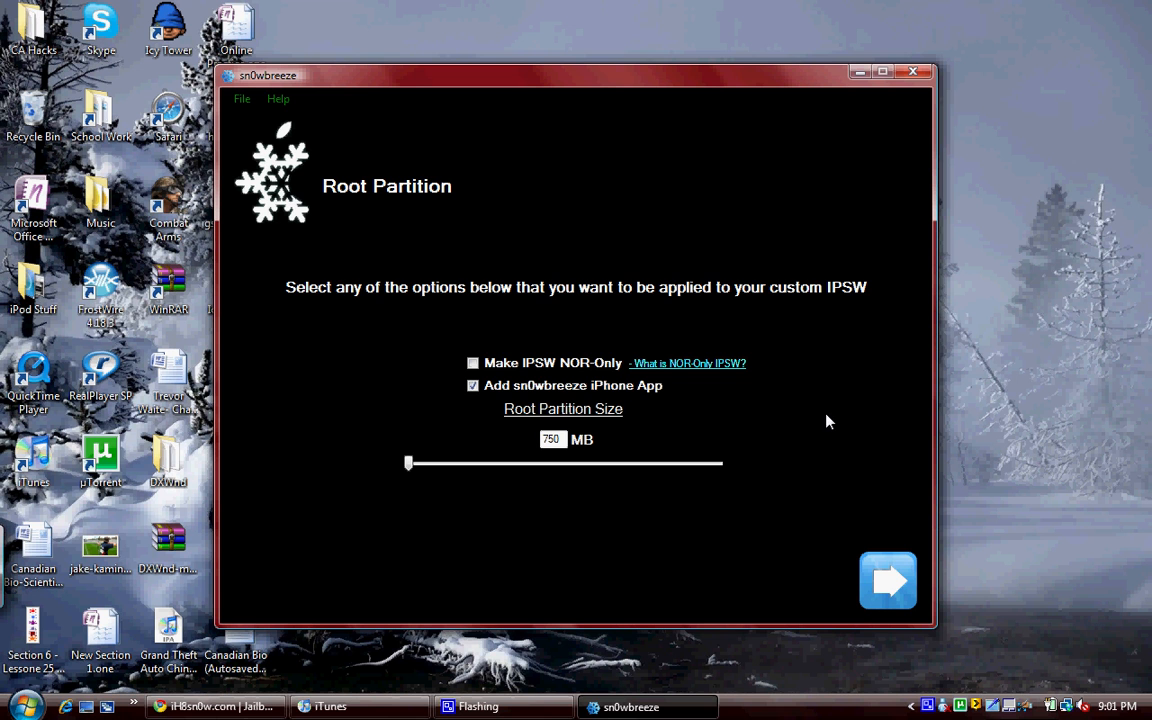
{"action": "mouse_move", "coordinate": [797, 425]}
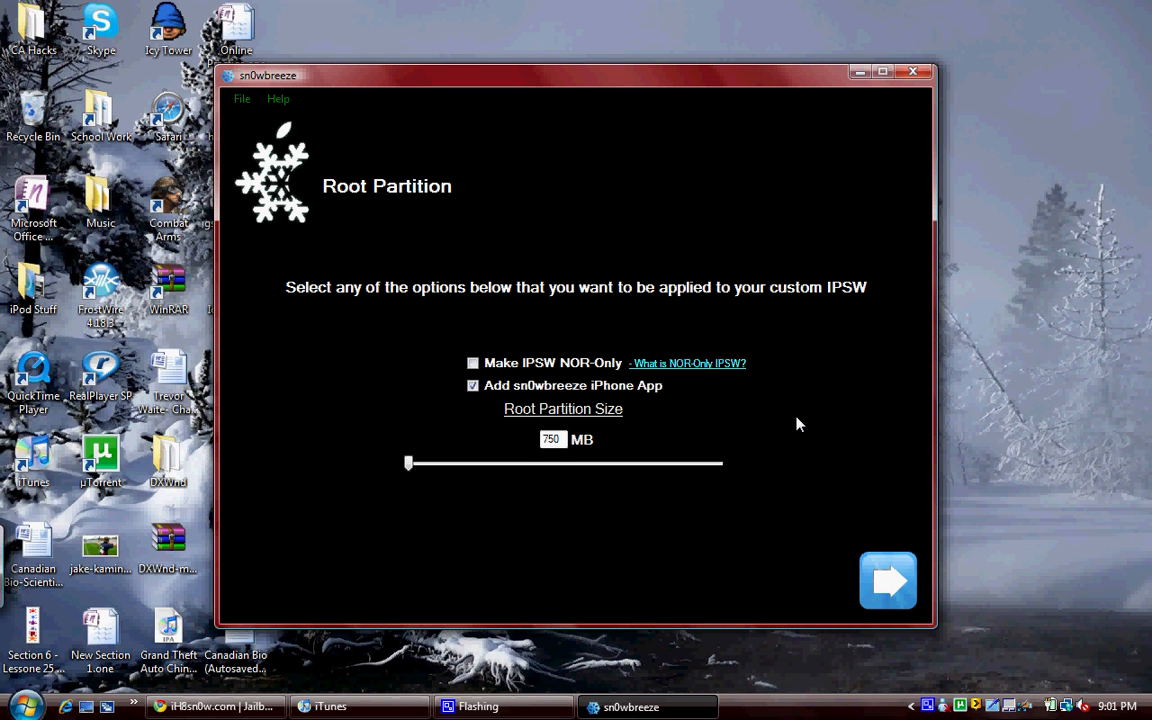
{"action": "mouse_move", "coordinate": [807, 457]}
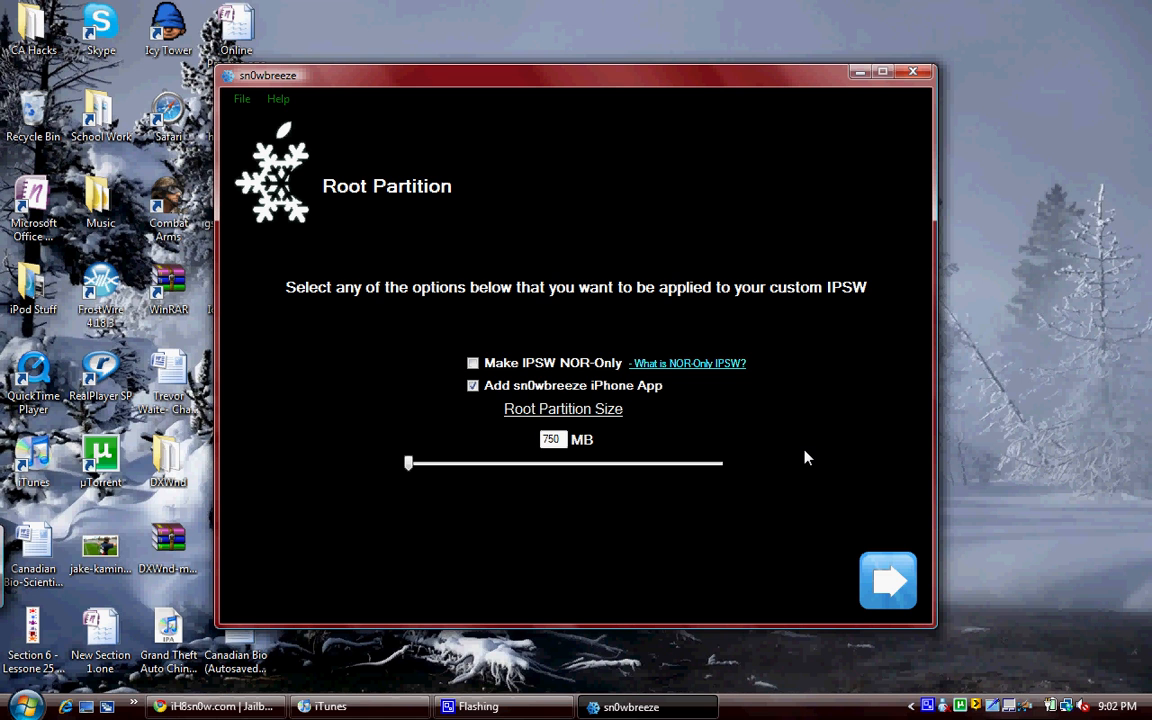
{"action": "mouse_move", "coordinate": [419, 483]}
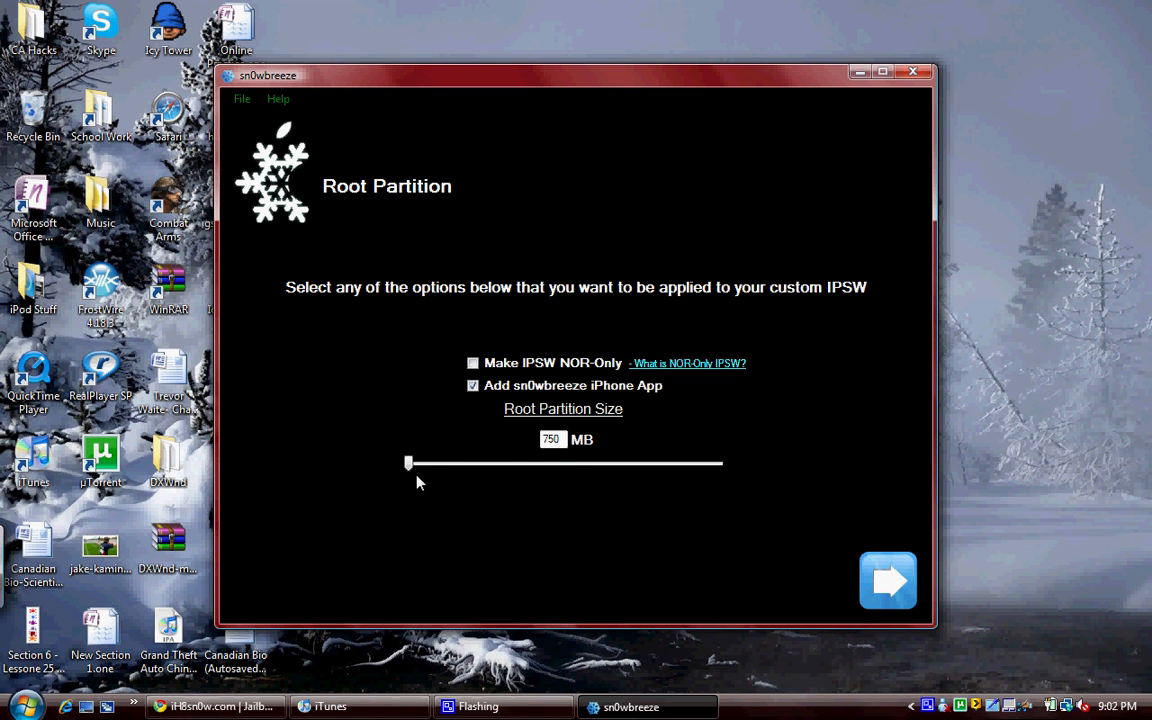
Drag the Root Partition Size slider to 2007 MB, leaving NOR-Only unchecked
{"action": "left_click_drag", "start_coordinate": [408, 463], "coordinate": [475, 463]}
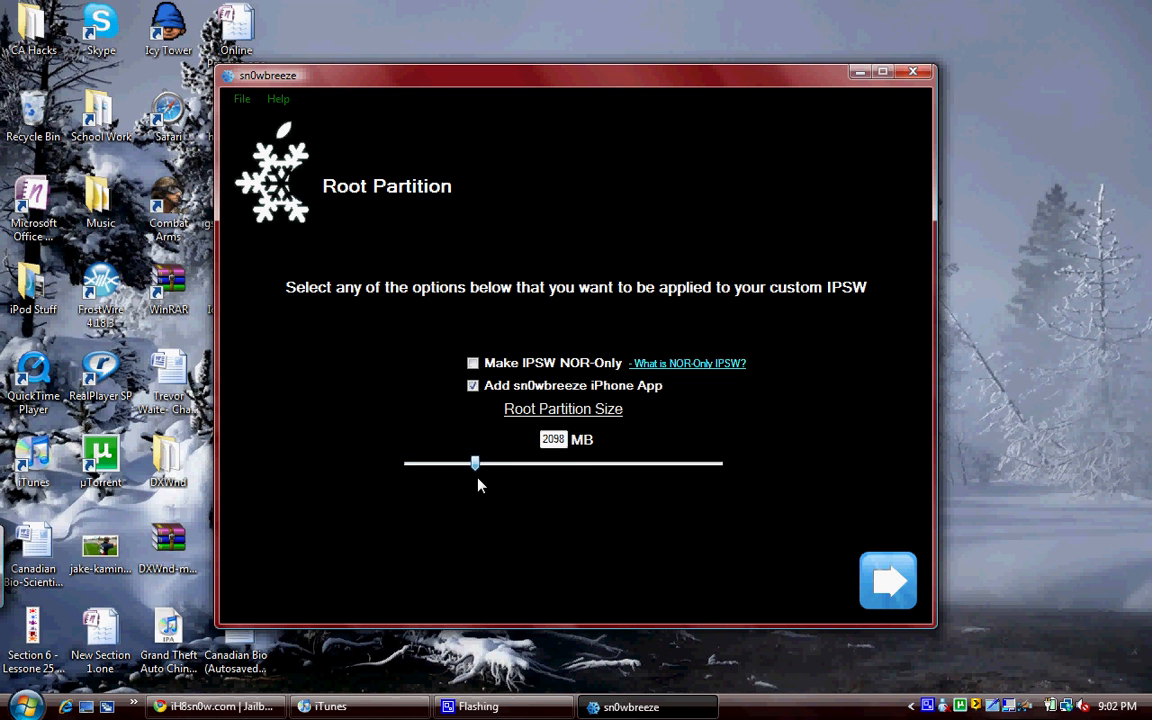
{"action": "left_click_drag", "start_coordinate": [475, 462], "coordinate": [471, 462]}
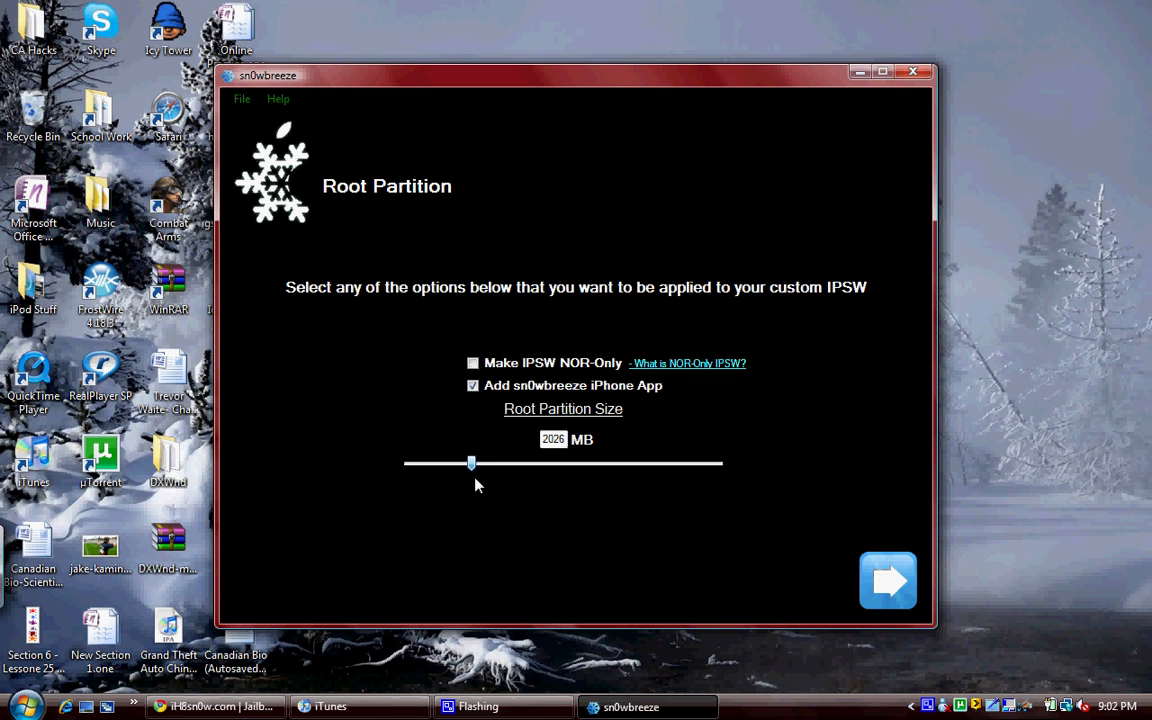
{"action": "left_click_drag", "start_coordinate": [471, 462], "coordinate": [469, 462]}
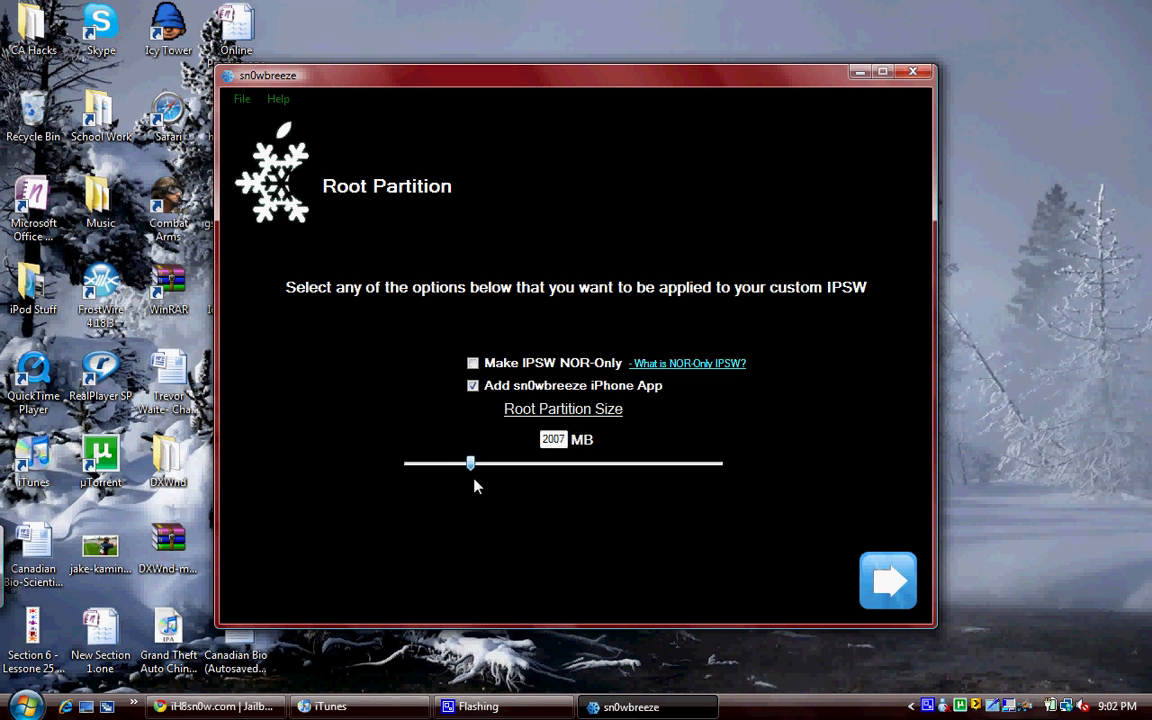
{"action": "mouse_move", "coordinate": [573, 428]}
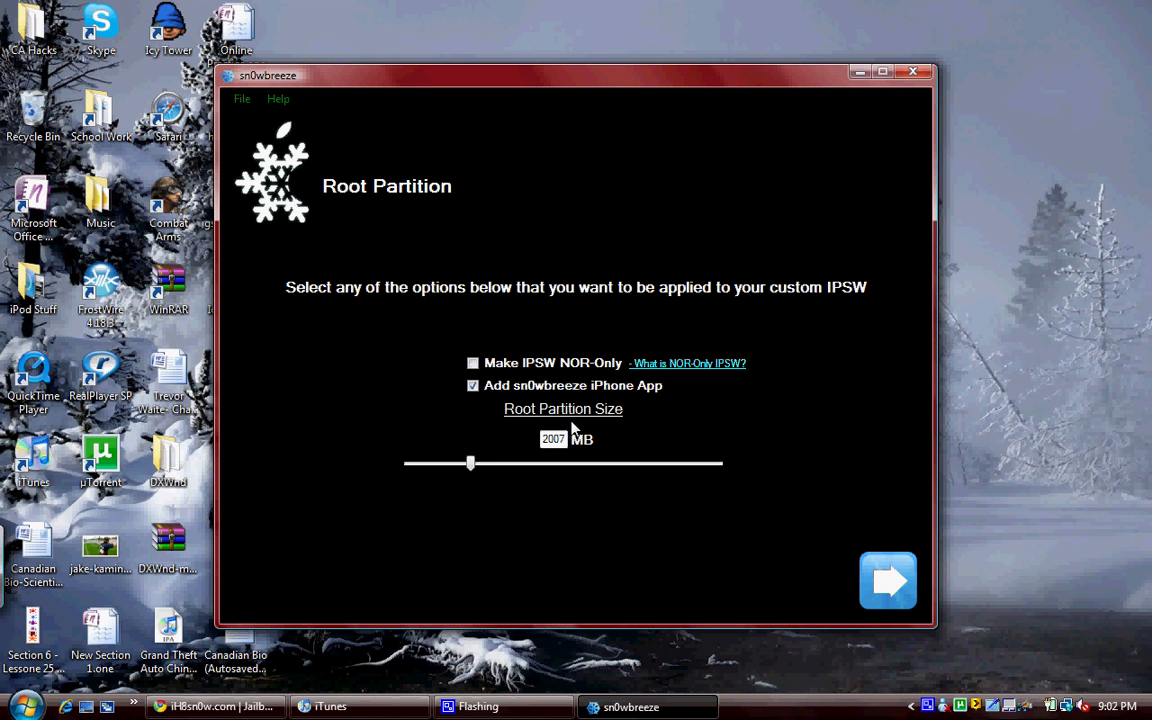
{"action": "mouse_move", "coordinate": [823, 441]}
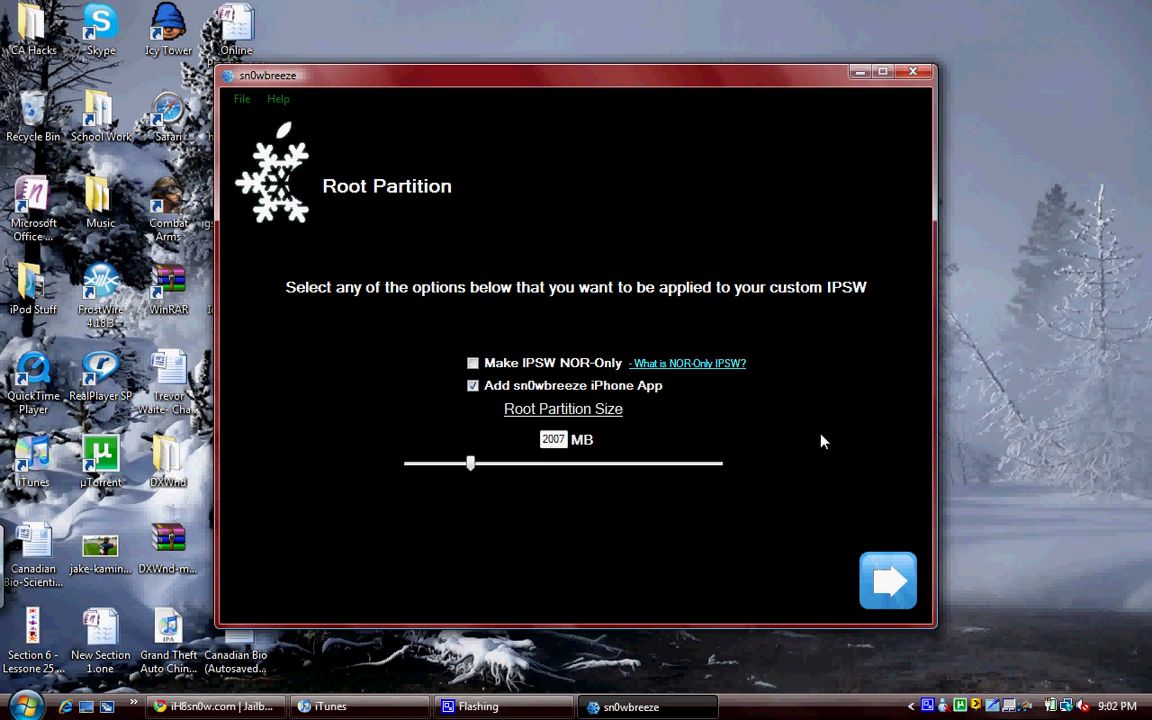
{"action": "left_click", "coordinate": [473, 363]}
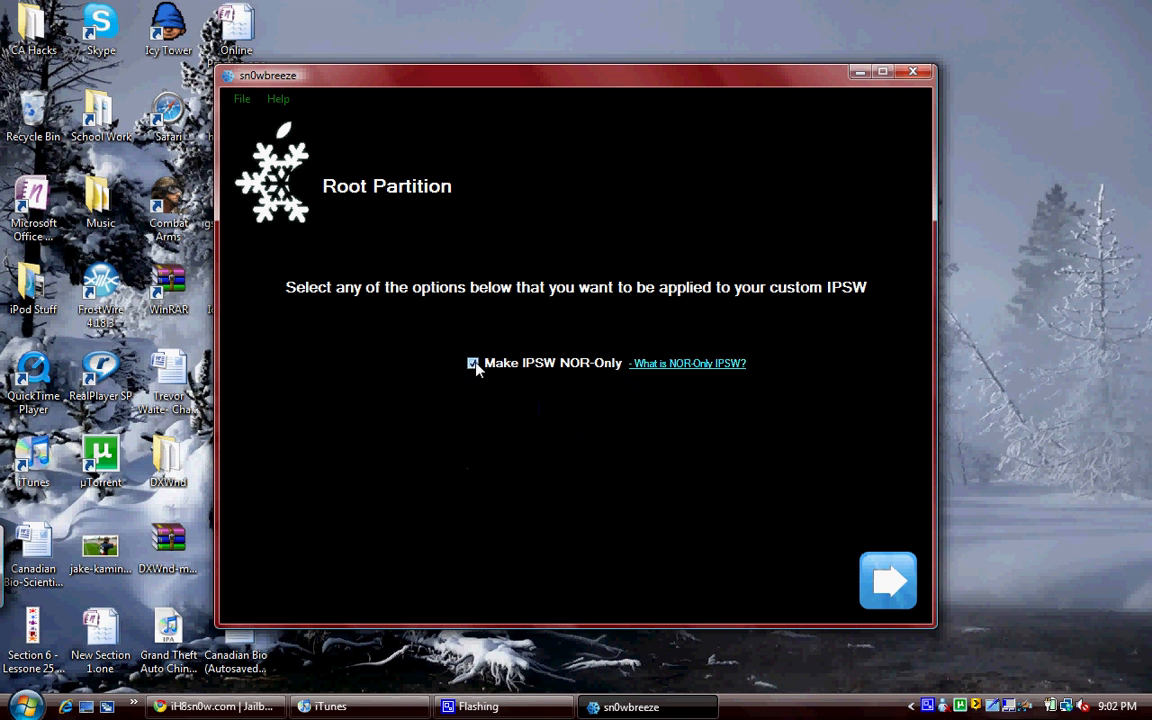
{"action": "left_click", "coordinate": [472, 363]}
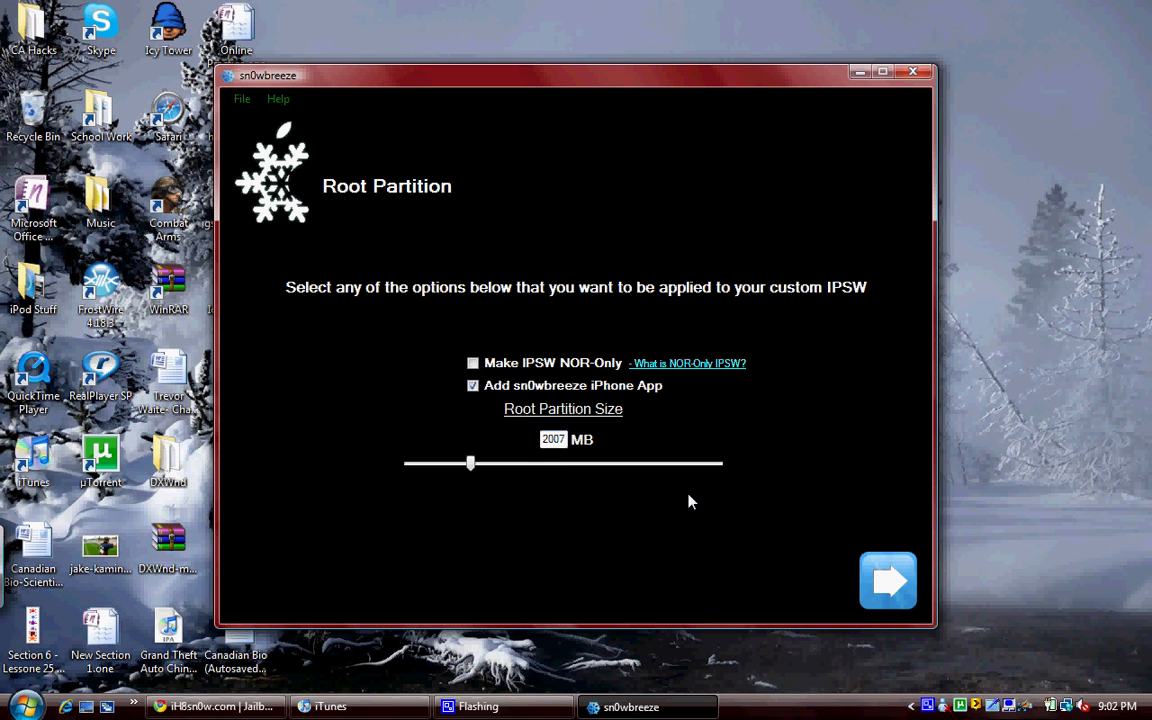
{"action": "left_click", "coordinate": [887, 580]}
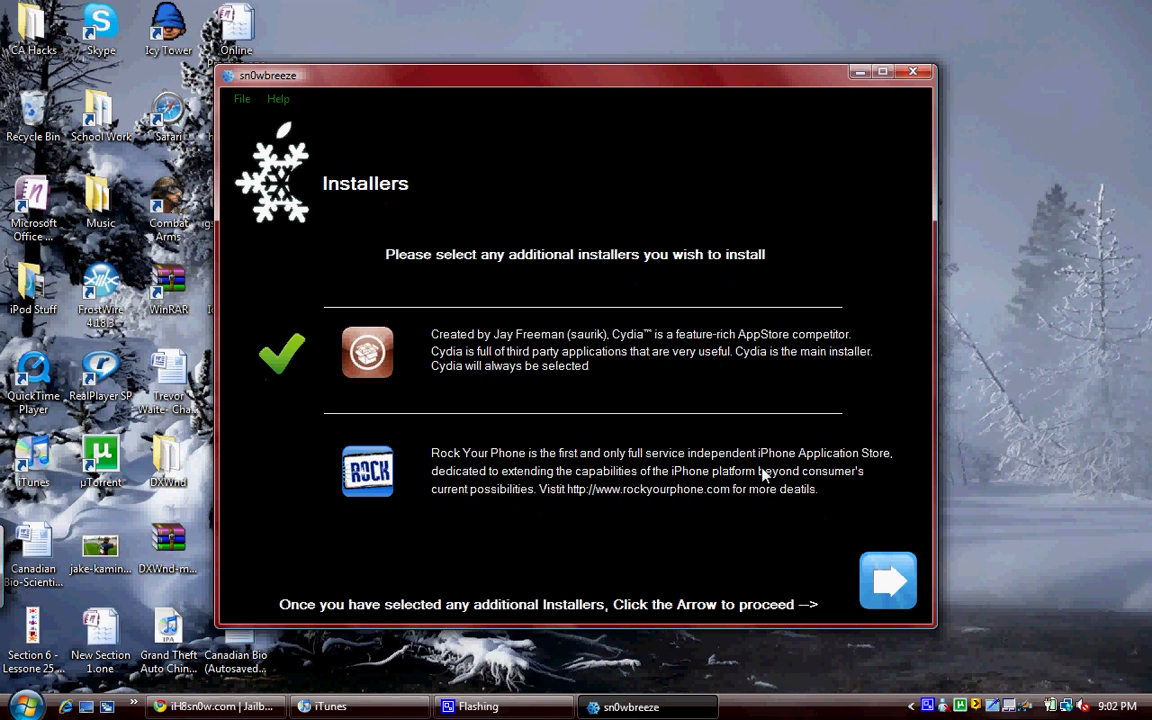
{"action": "mouse_move", "coordinate": [748, 278]}
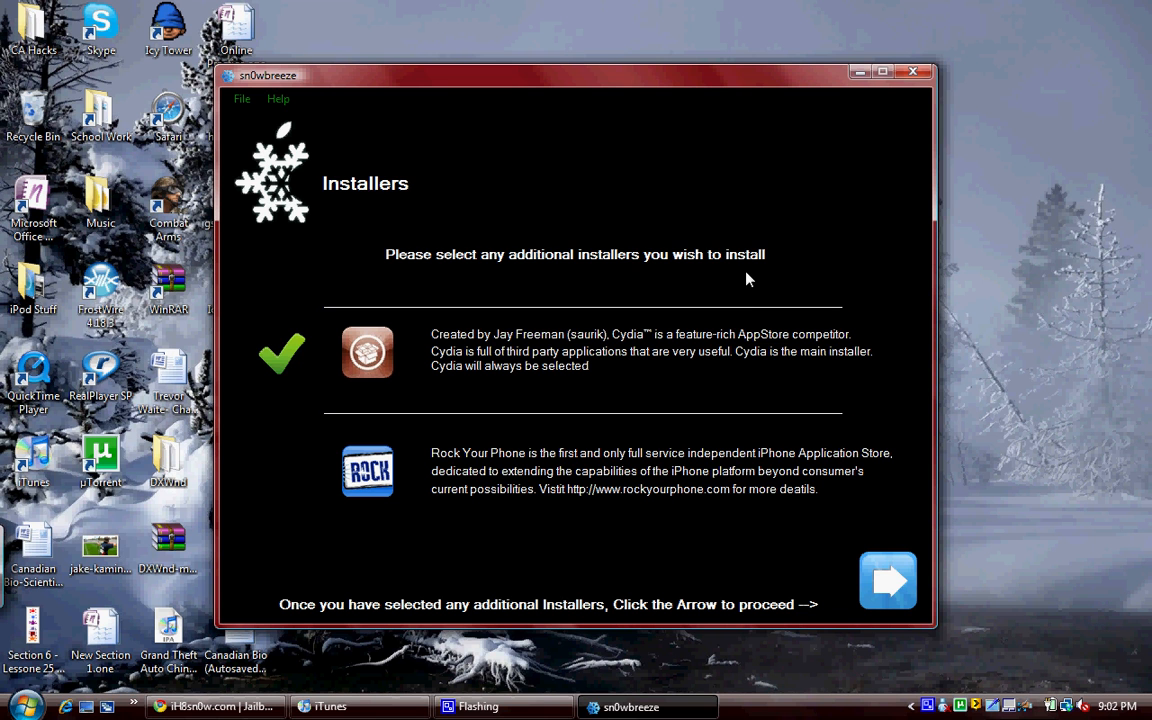
{"action": "mouse_move", "coordinate": [744, 270]}
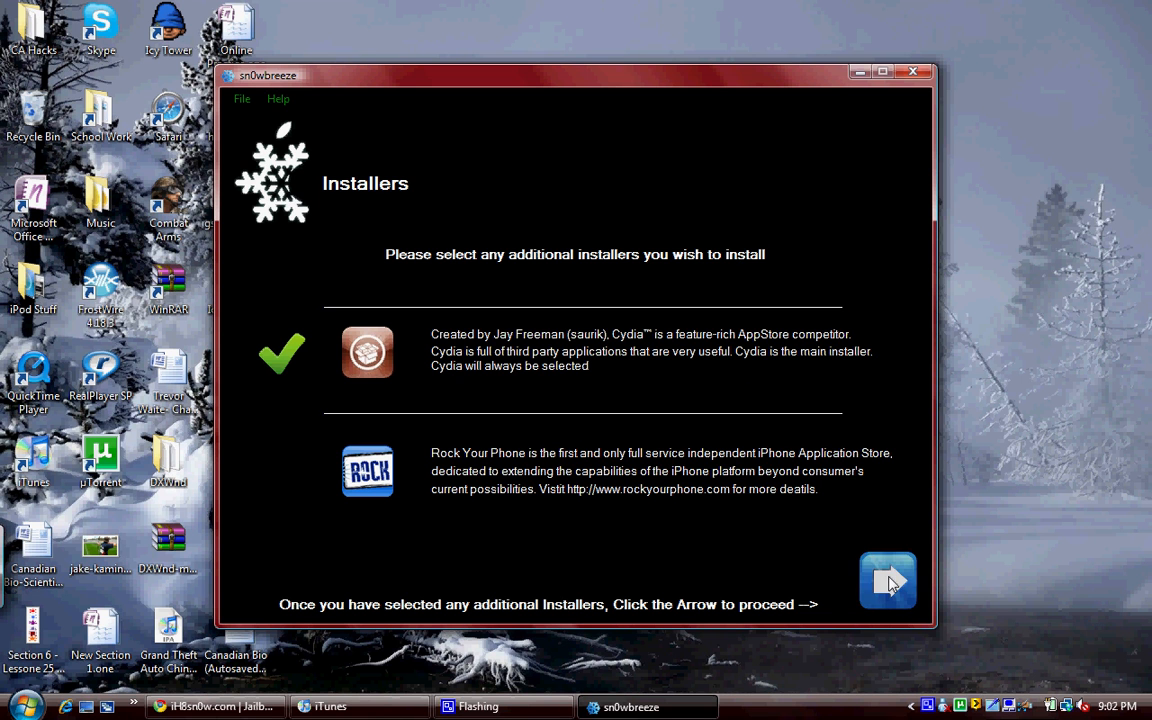
Continue from Installers with only Cydia selected
{"action": "left_click", "coordinate": [887, 580]}
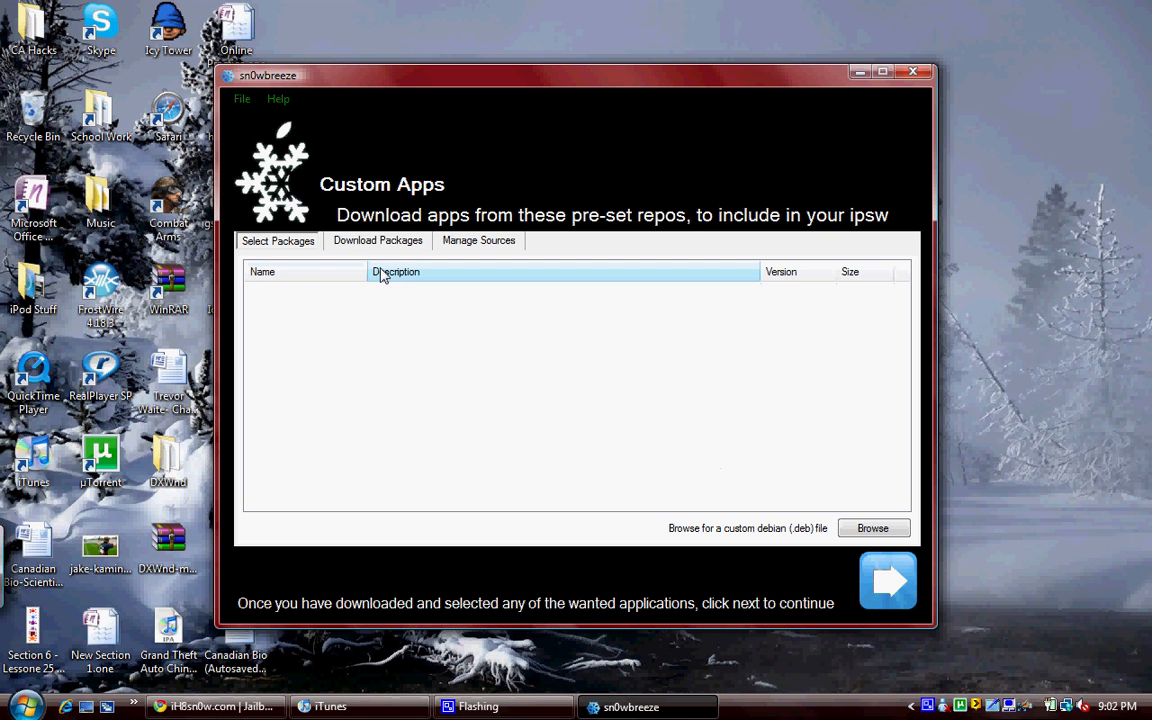
Review the BigBoss and other sources under Manage Sources, adding no packages
{"action": "left_click", "coordinate": [478, 240]}
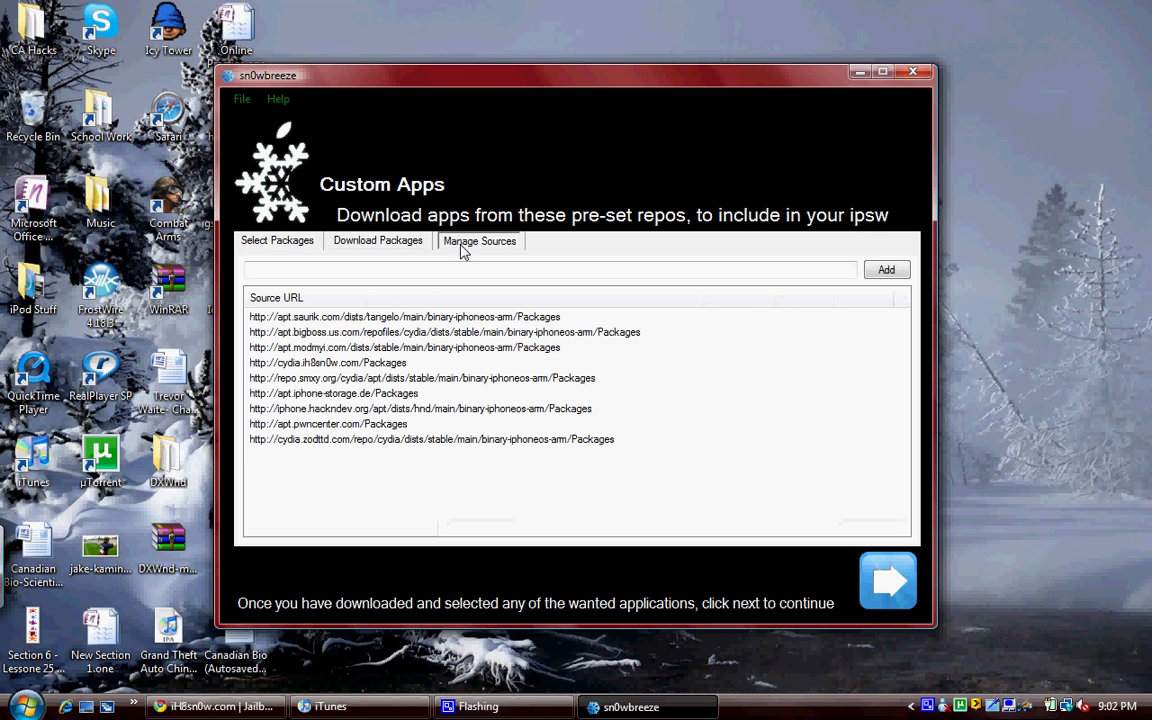
{"action": "left_click", "coordinate": [444, 331]}
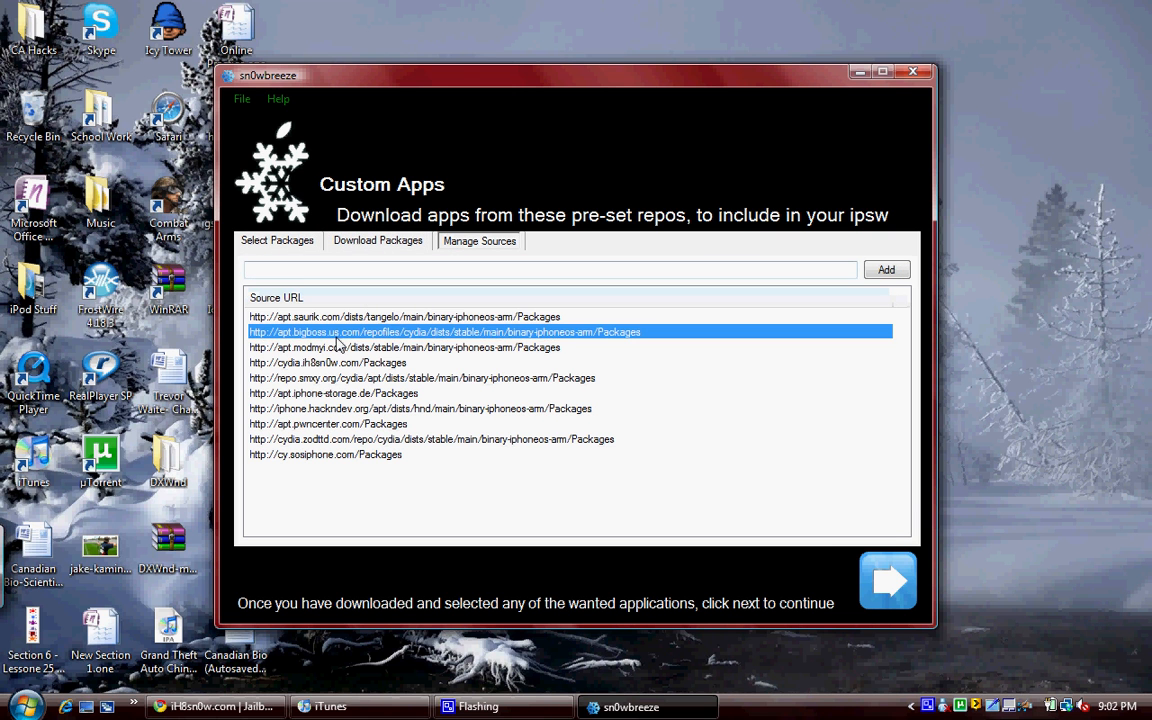
{"action": "left_click", "coordinate": [277, 240]}
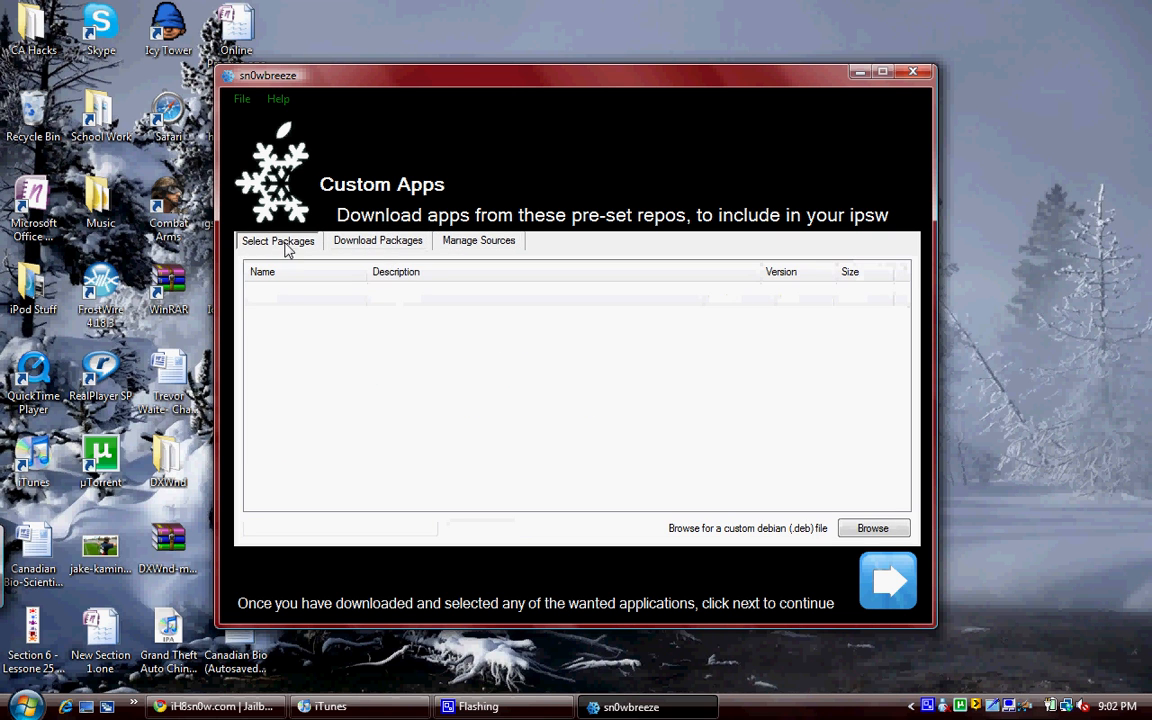
{"action": "left_click", "coordinate": [479, 240]}
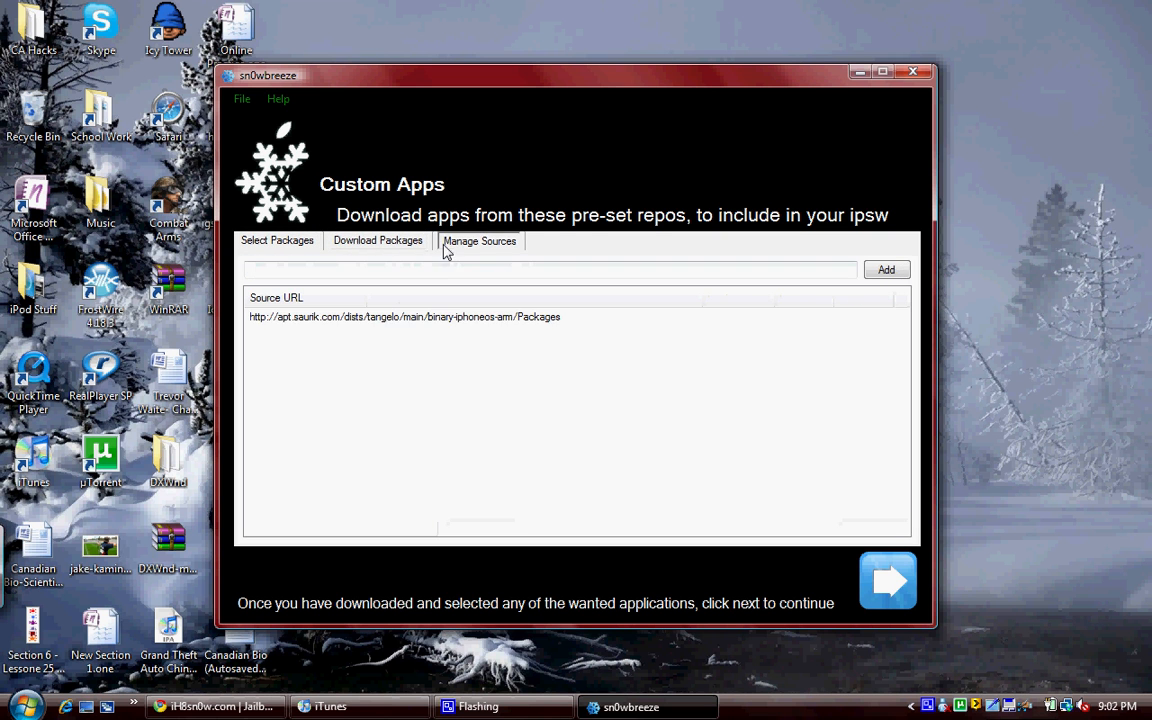
{"action": "left_click", "coordinate": [277, 240]}
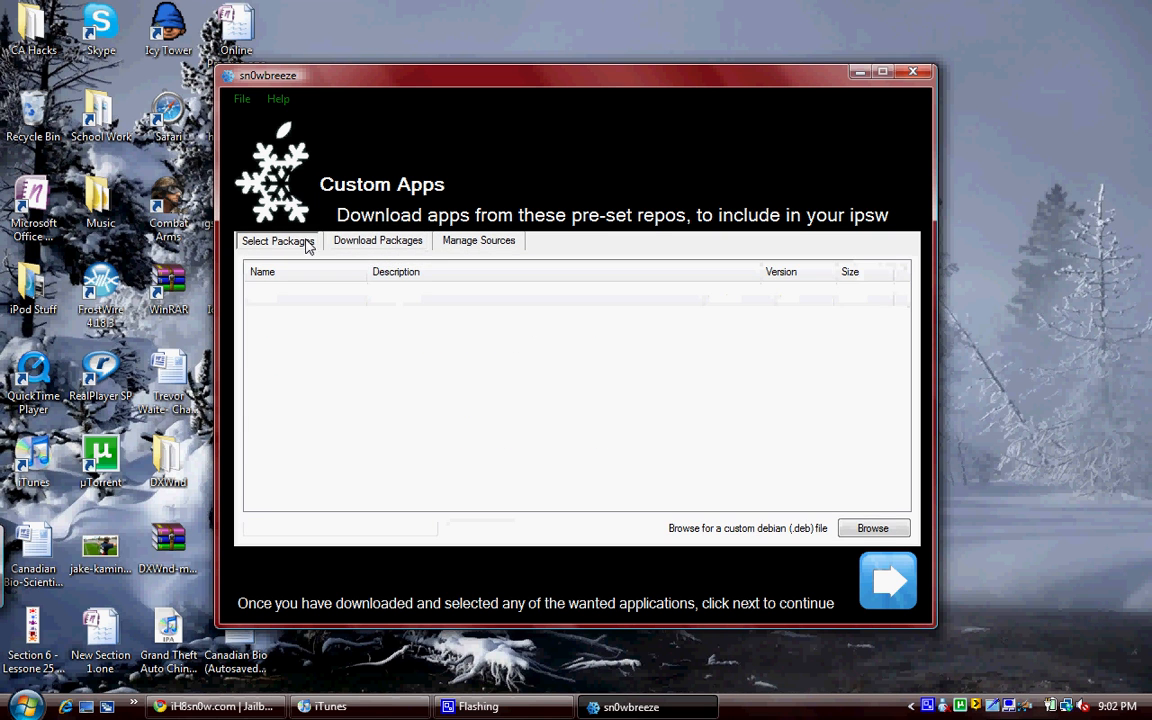
{"action": "left_click", "coordinate": [478, 240]}
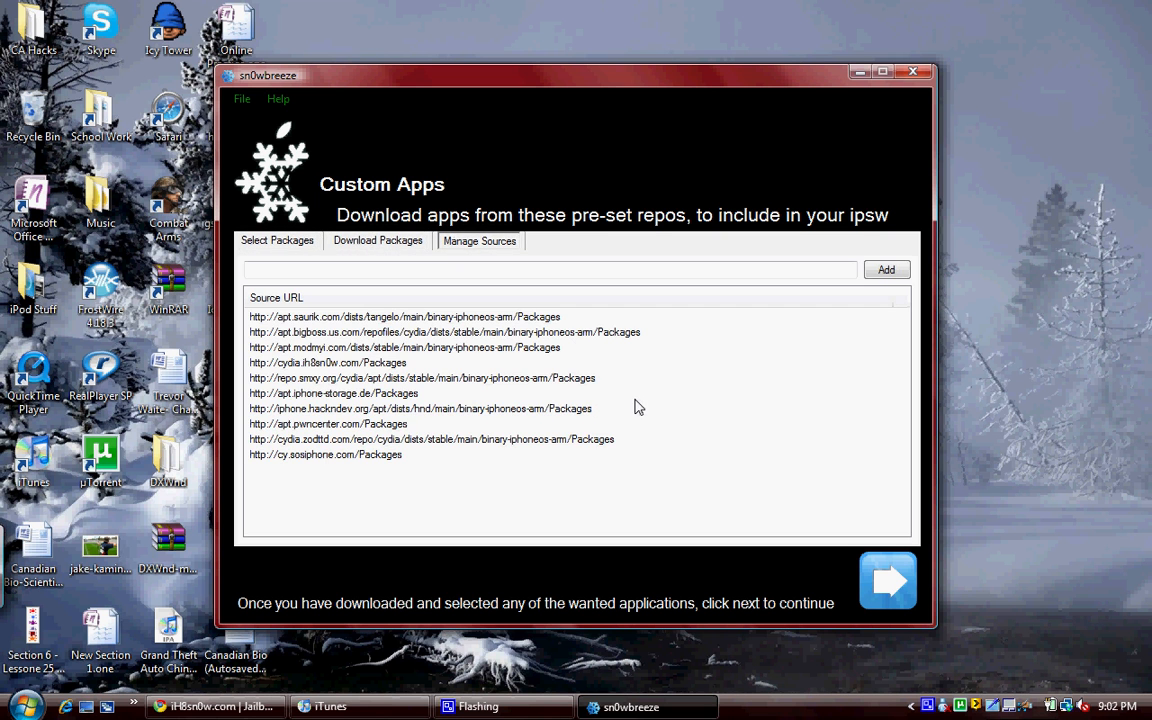
{"action": "mouse_move", "coordinate": [887, 581]}
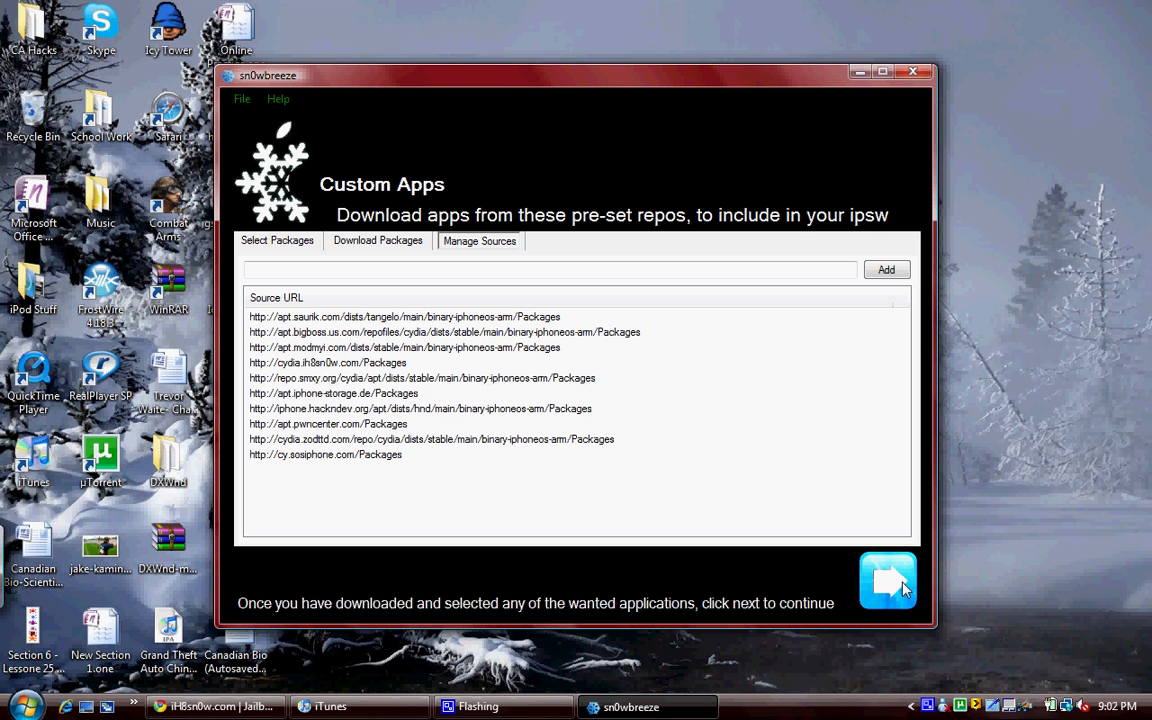
{"action": "left_click", "coordinate": [886, 580]}
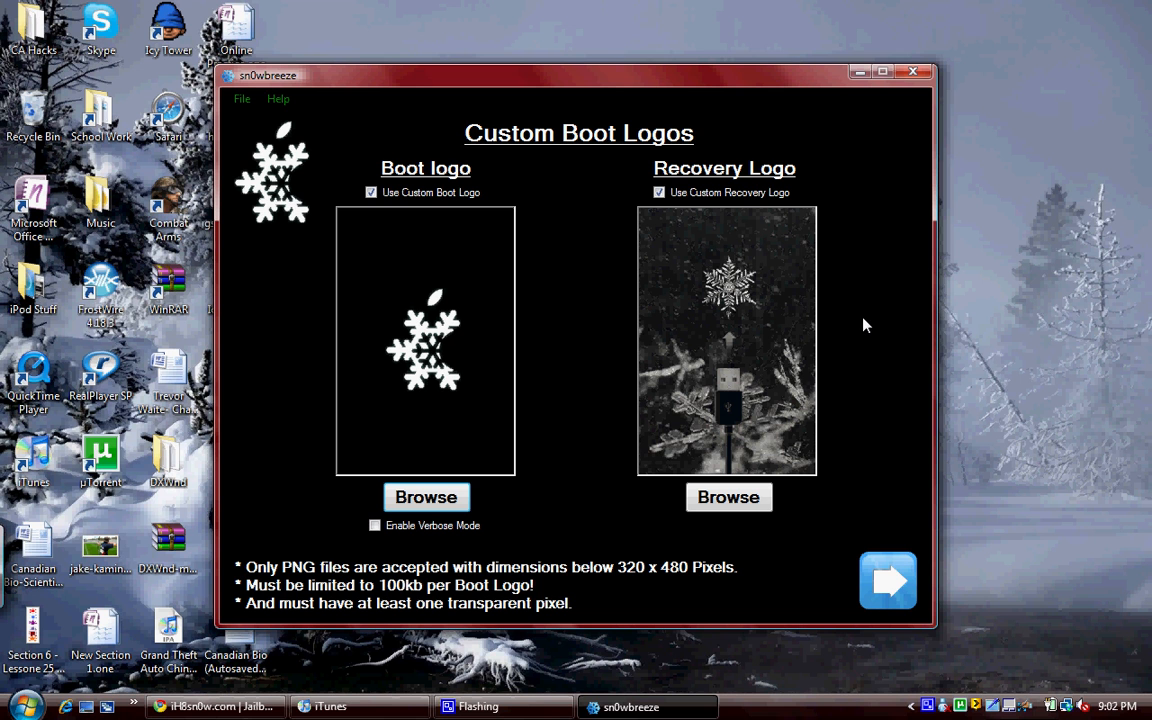
{"action": "mouse_move", "coordinate": [645, 313]}
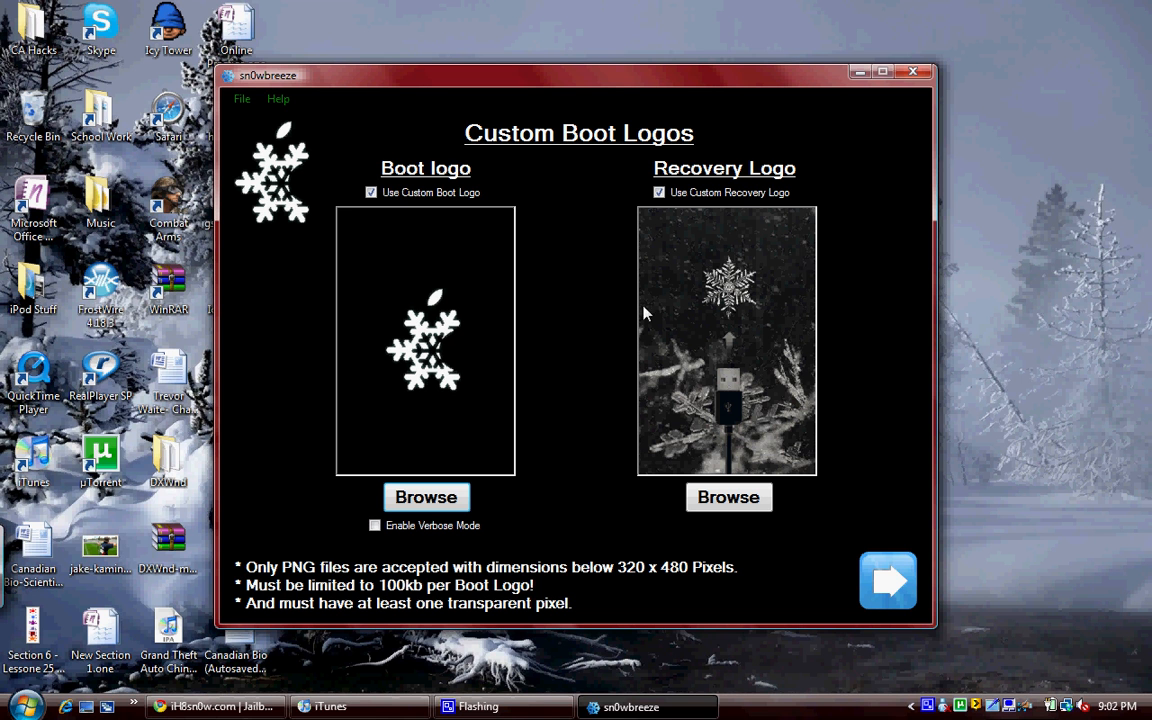
{"action": "mouse_move", "coordinate": [818, 262]}
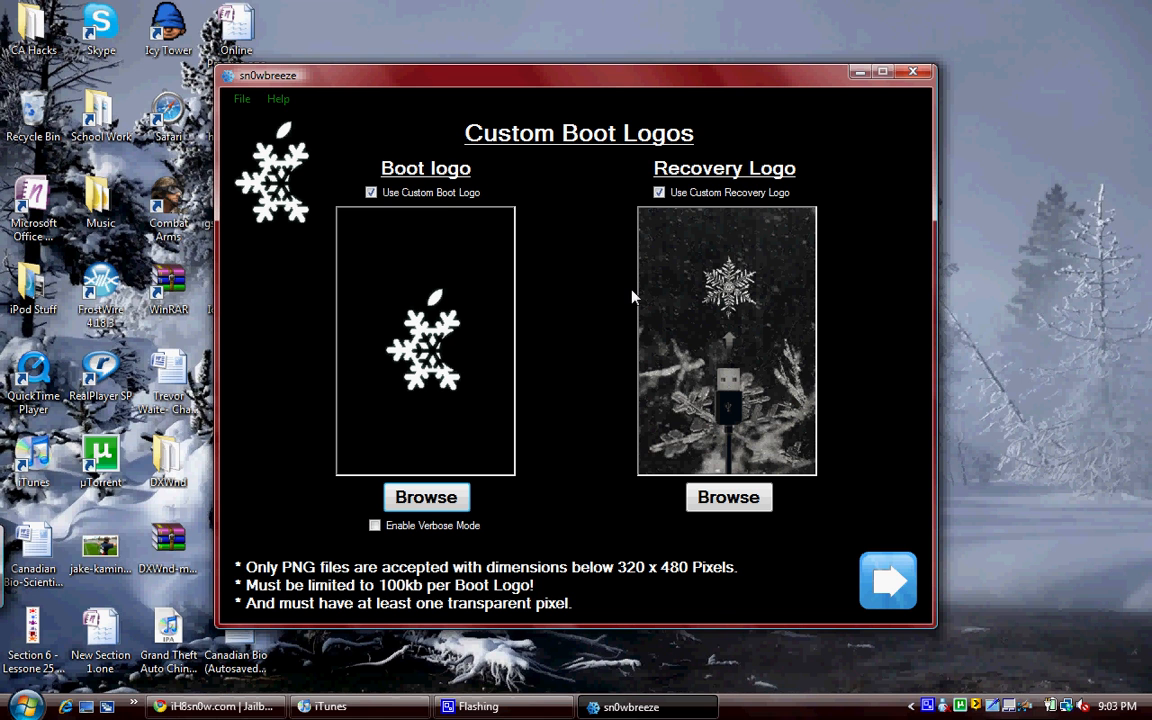
{"action": "mouse_move", "coordinate": [449, 269]}
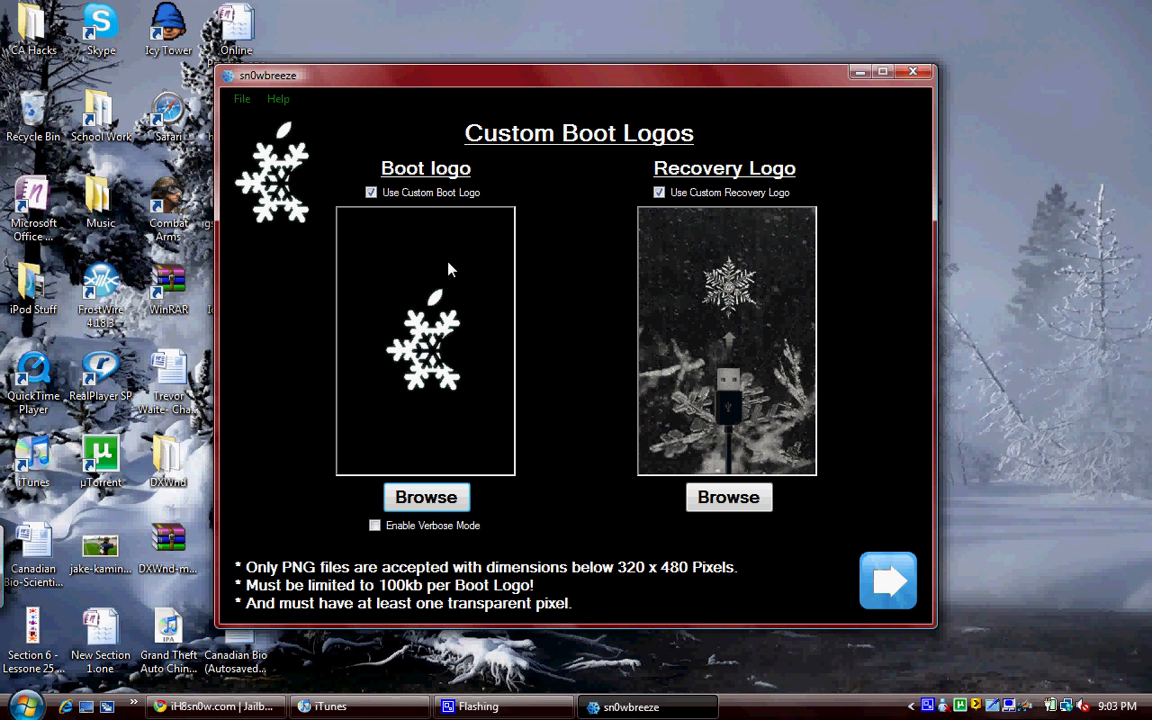
{"action": "mouse_move", "coordinate": [303, 342]}
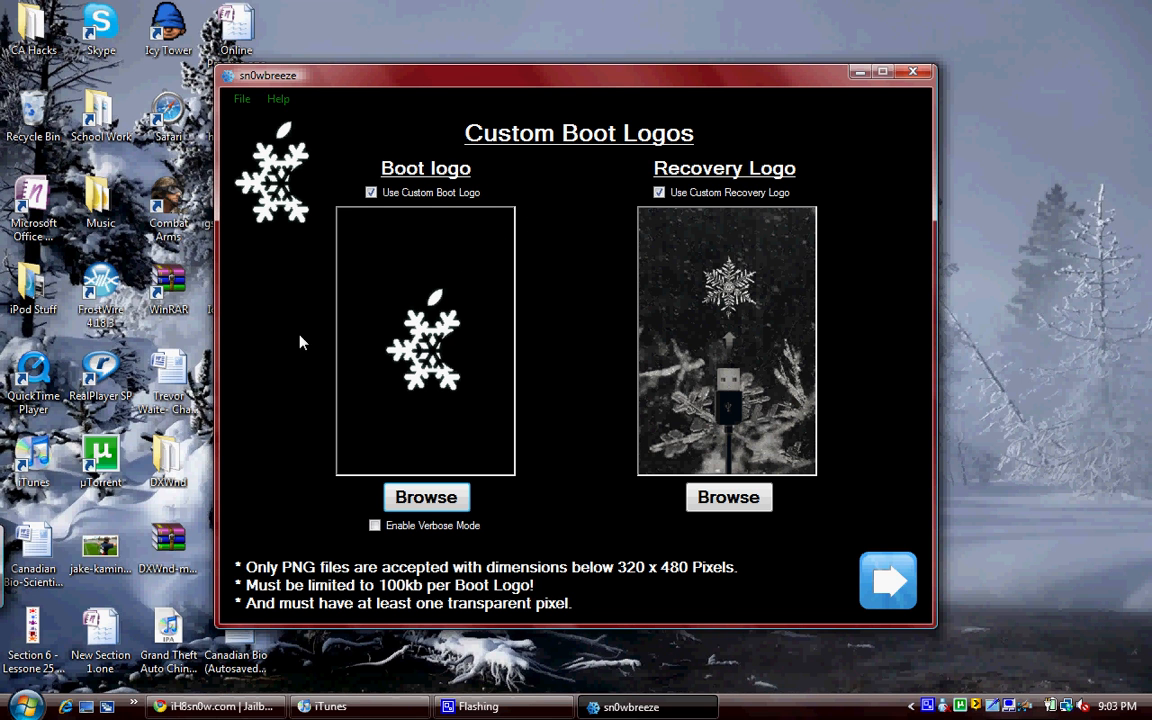
{"action": "mouse_move", "coordinate": [836, 317]}
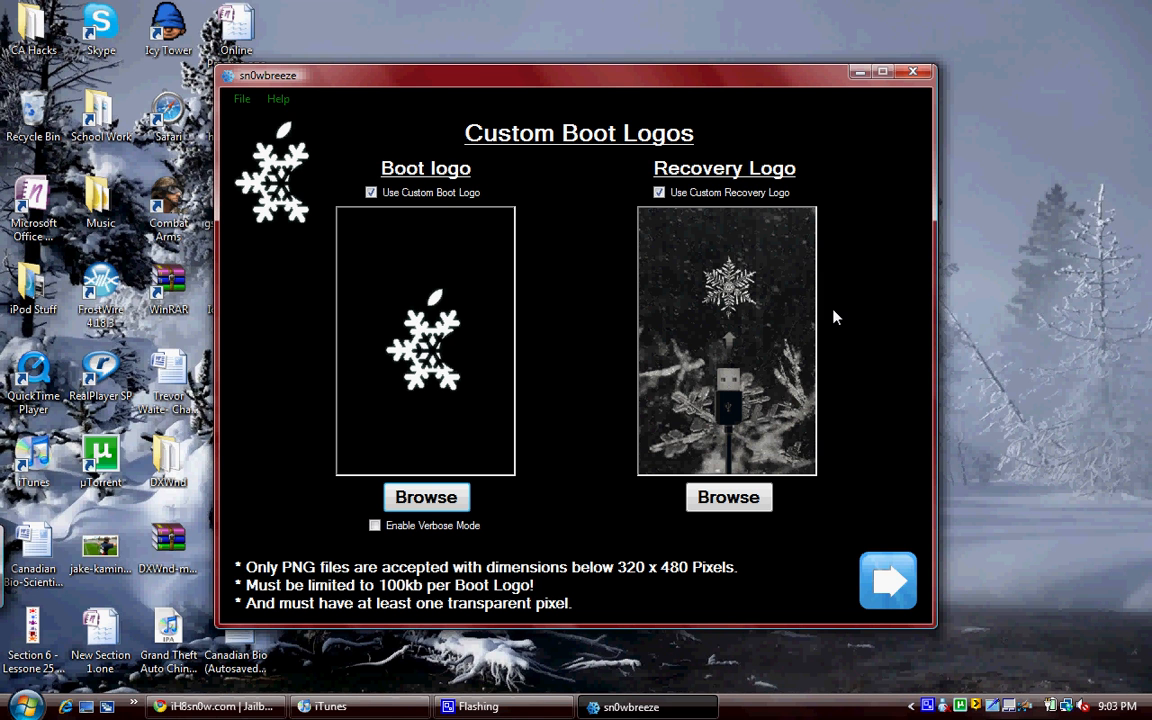
{"action": "mouse_move", "coordinate": [675, 440]}
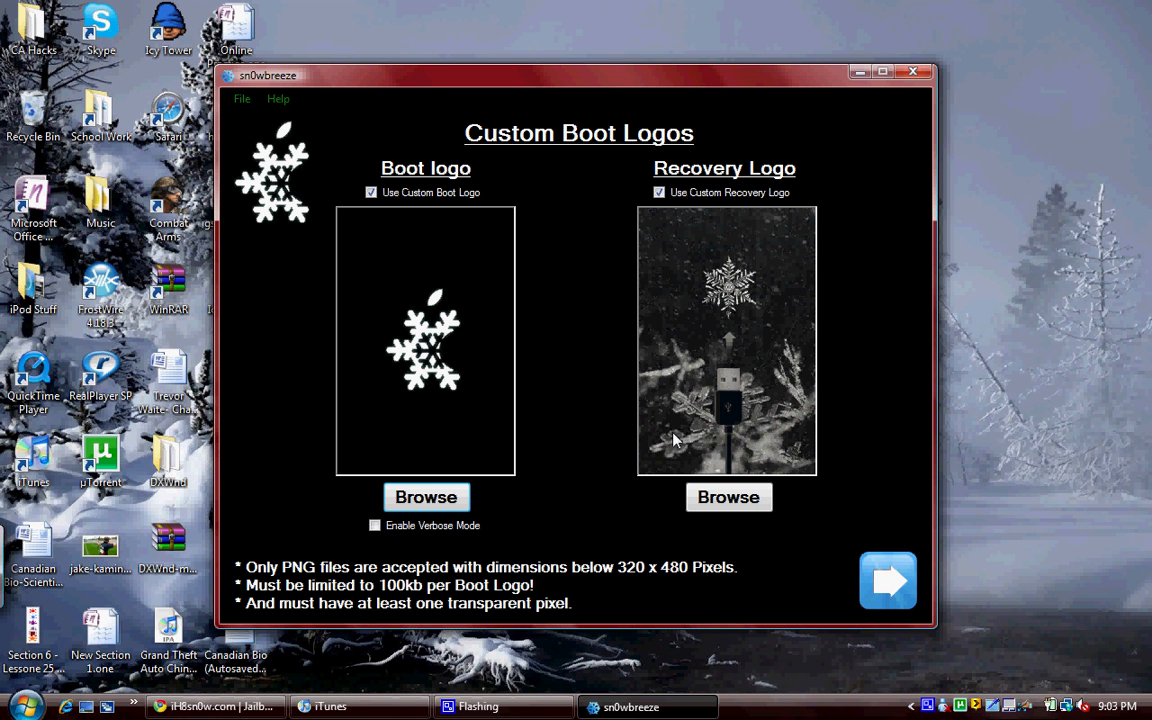
{"action": "mouse_move", "coordinate": [462, 545]}
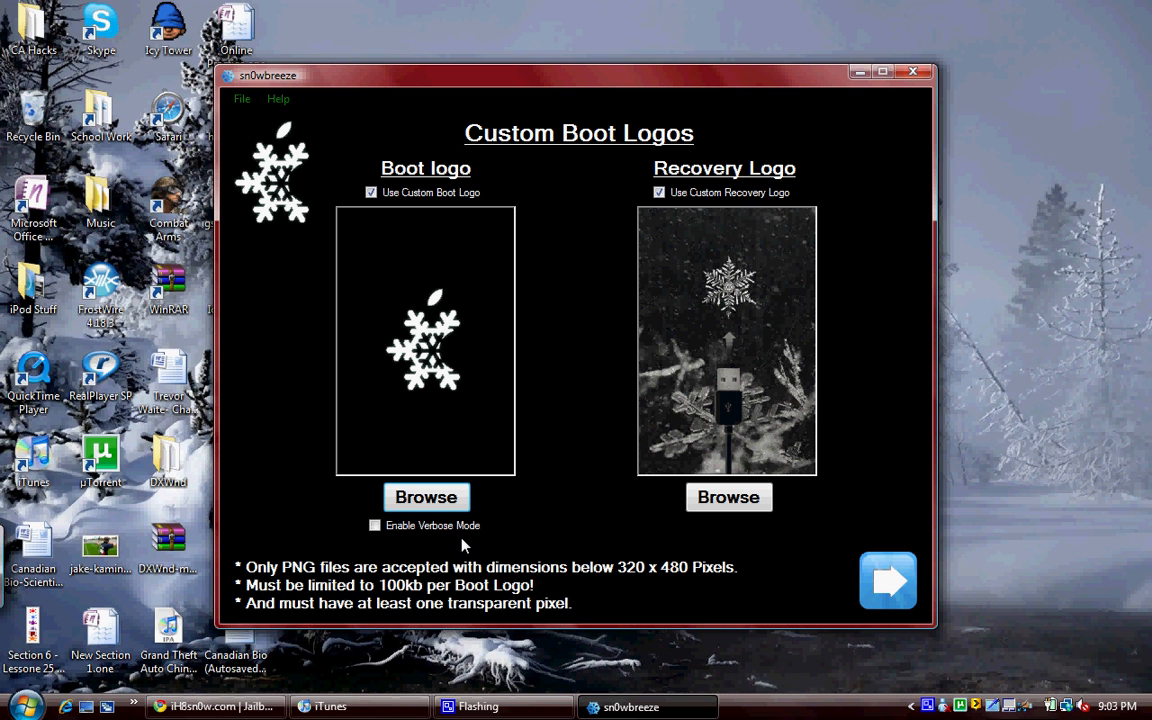
{"action": "mouse_move", "coordinate": [426, 497]}
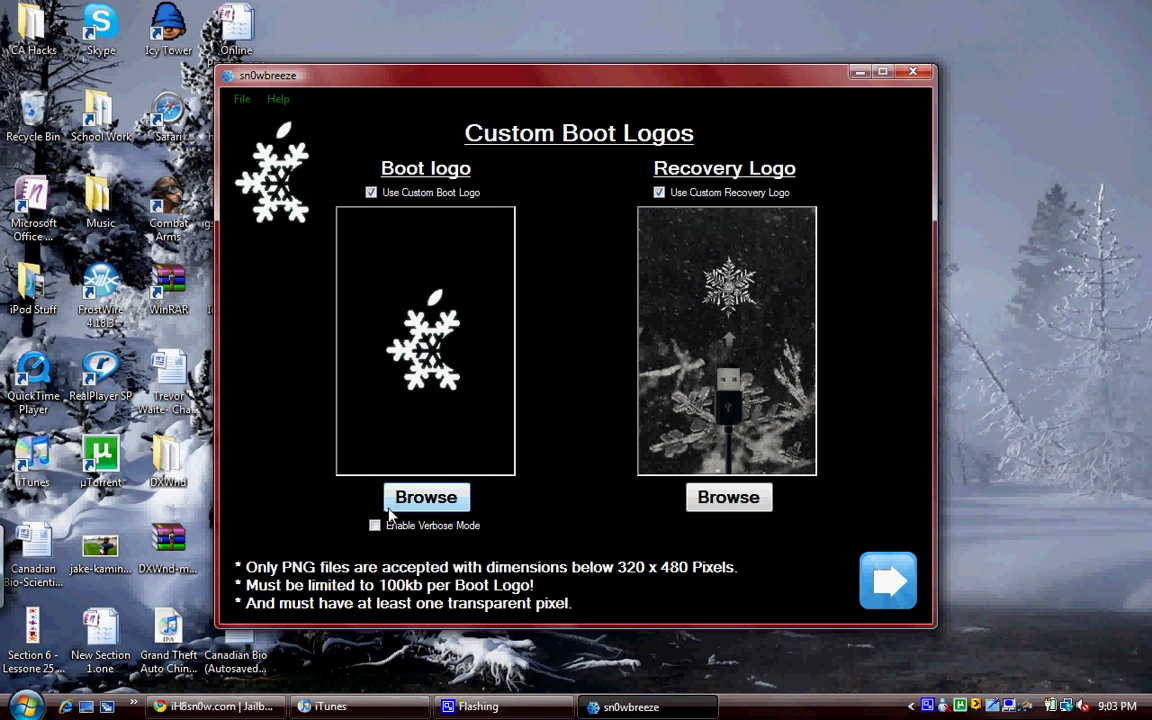
Leave verbose mode off and enable the snowflake custom boot logo
{"action": "left_click", "coordinate": [375, 525]}
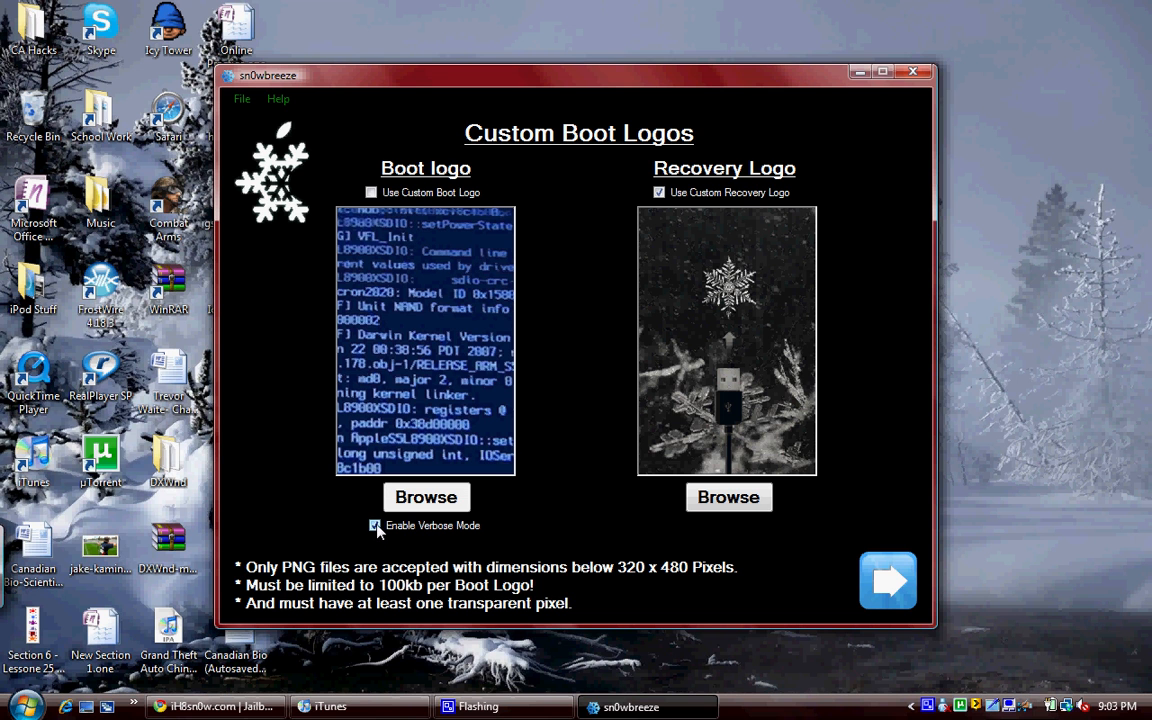
{"action": "left_click", "coordinate": [375, 525]}
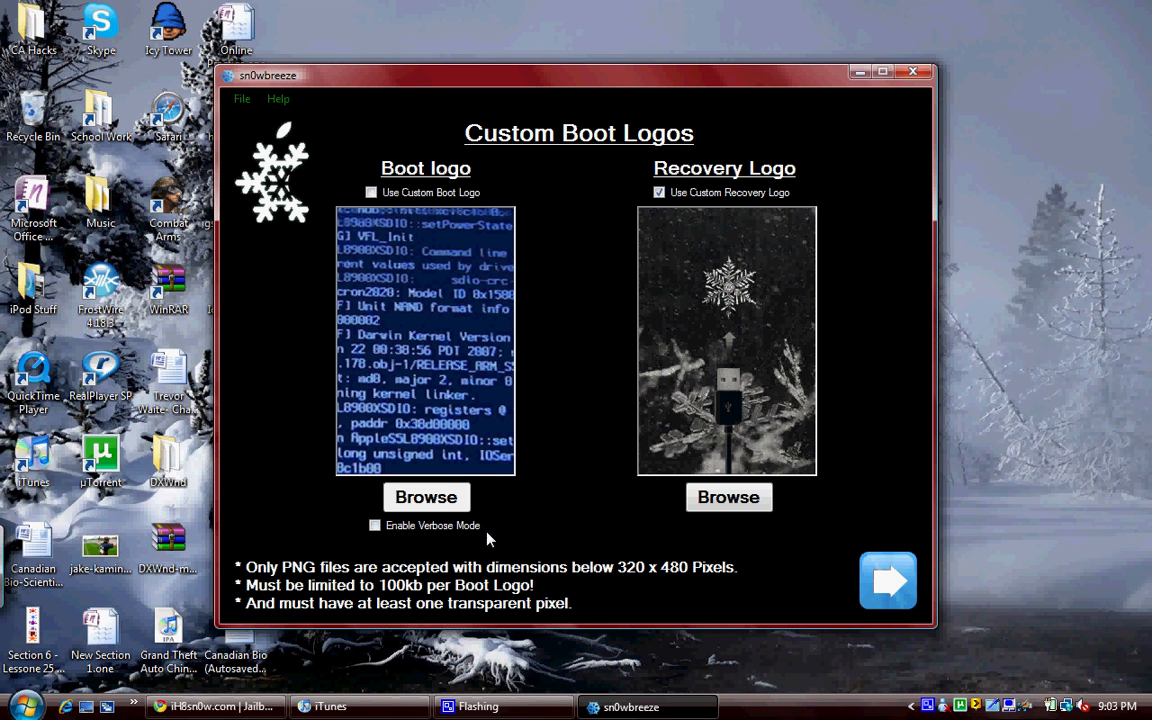
{"action": "left_click", "coordinate": [375, 525]}
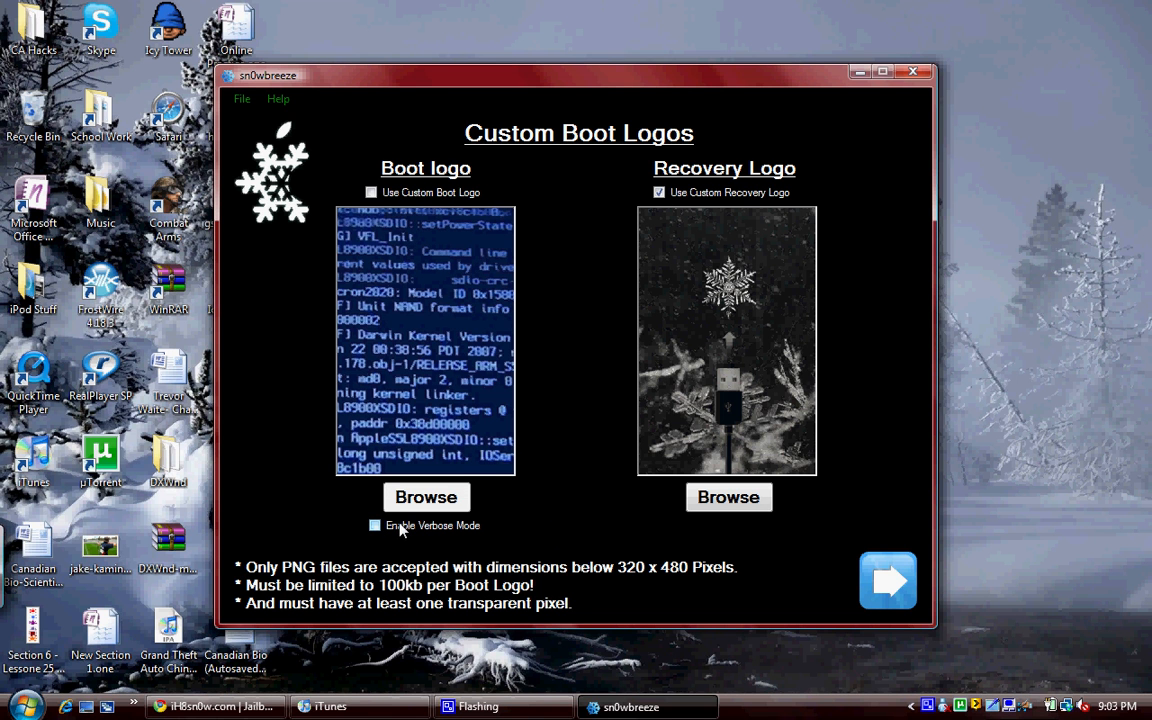
{"action": "left_click", "coordinate": [371, 192]}
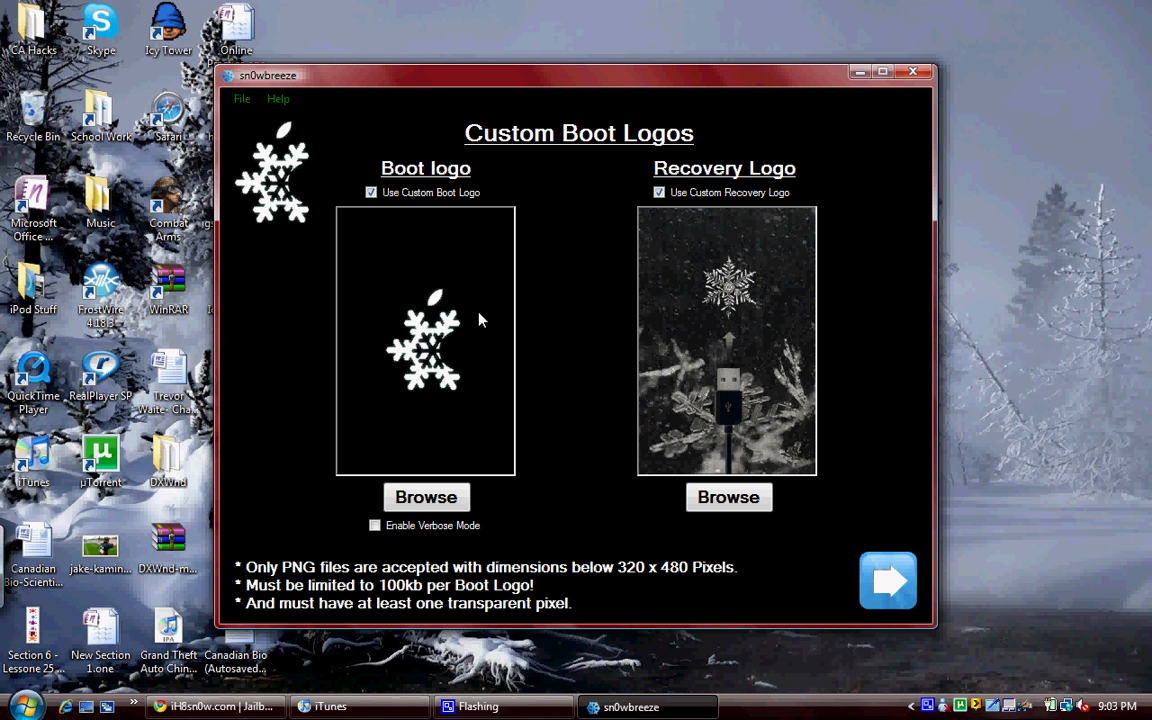
{"action": "mouse_move", "coordinate": [720, 440]}
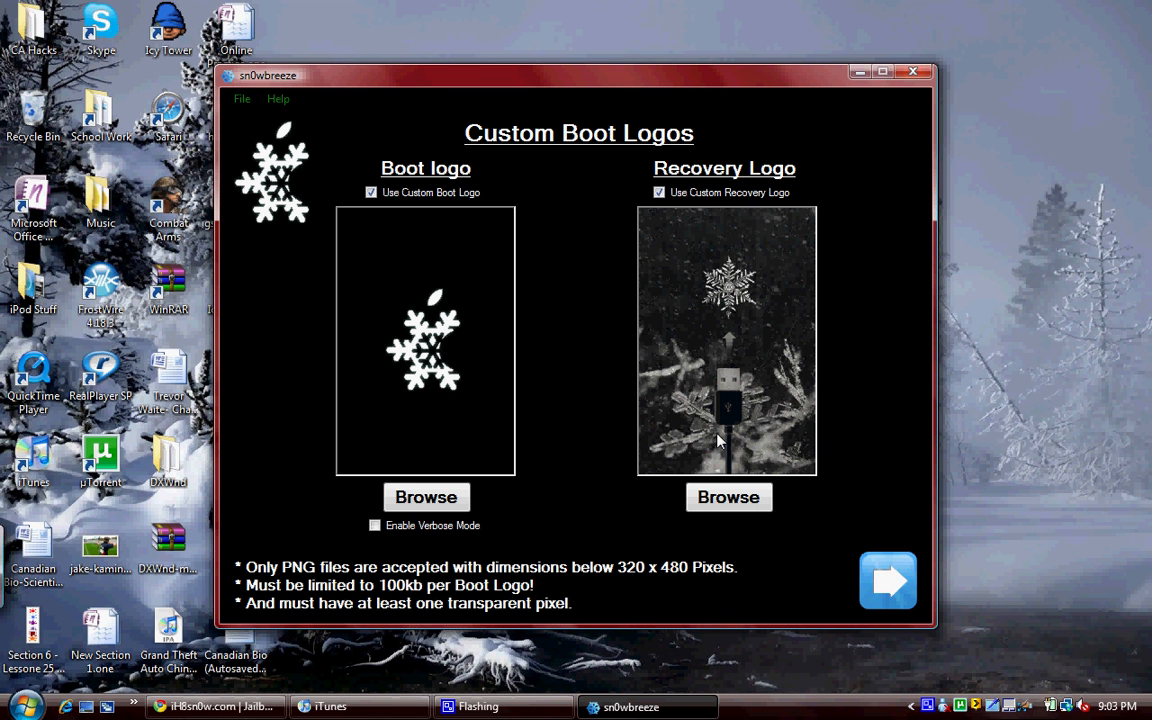
{"action": "left_click", "coordinate": [887, 580]}
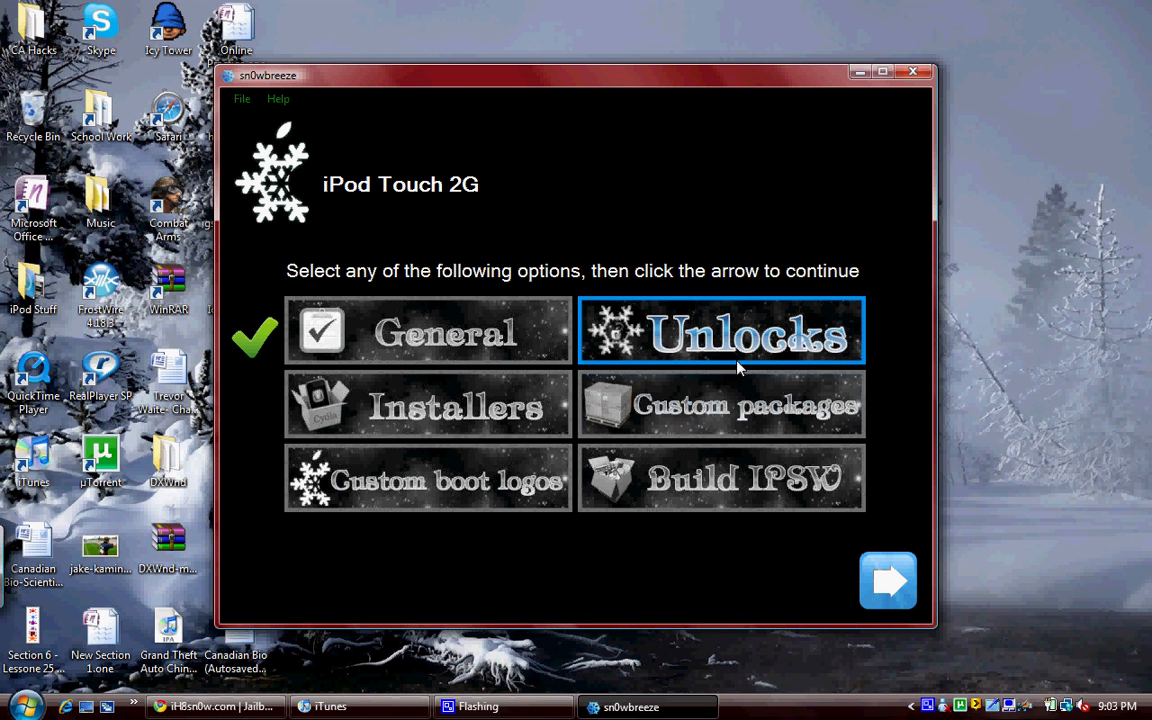
Try Unlocks and dismiss the 'cannot use unlocks on an iPod Touch' message
{"action": "left_click", "coordinate": [887, 580]}
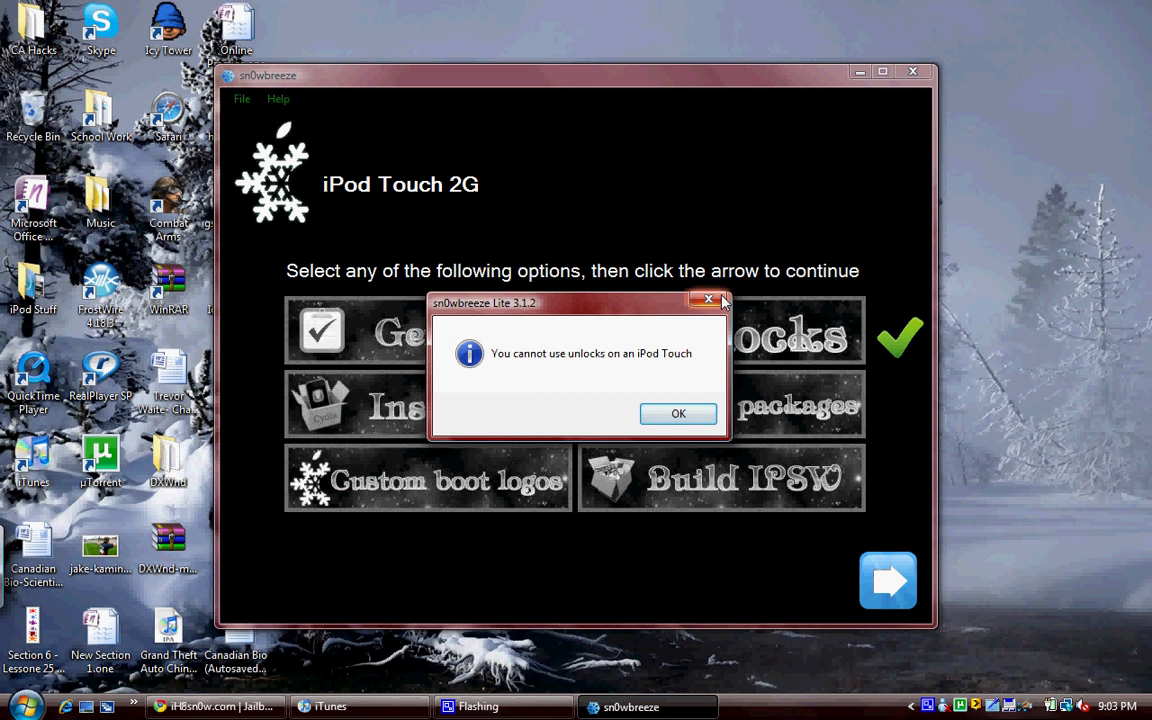
{"action": "left_click", "coordinate": [678, 413]}
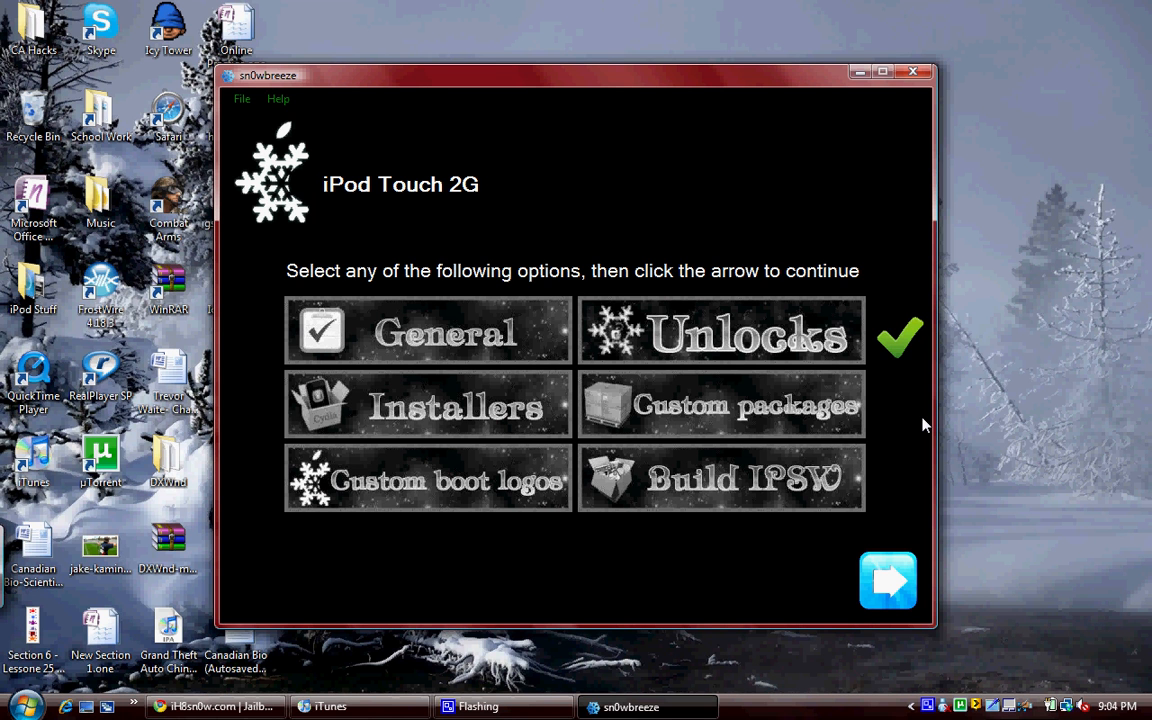
{"action": "mouse_move", "coordinate": [760, 343]}
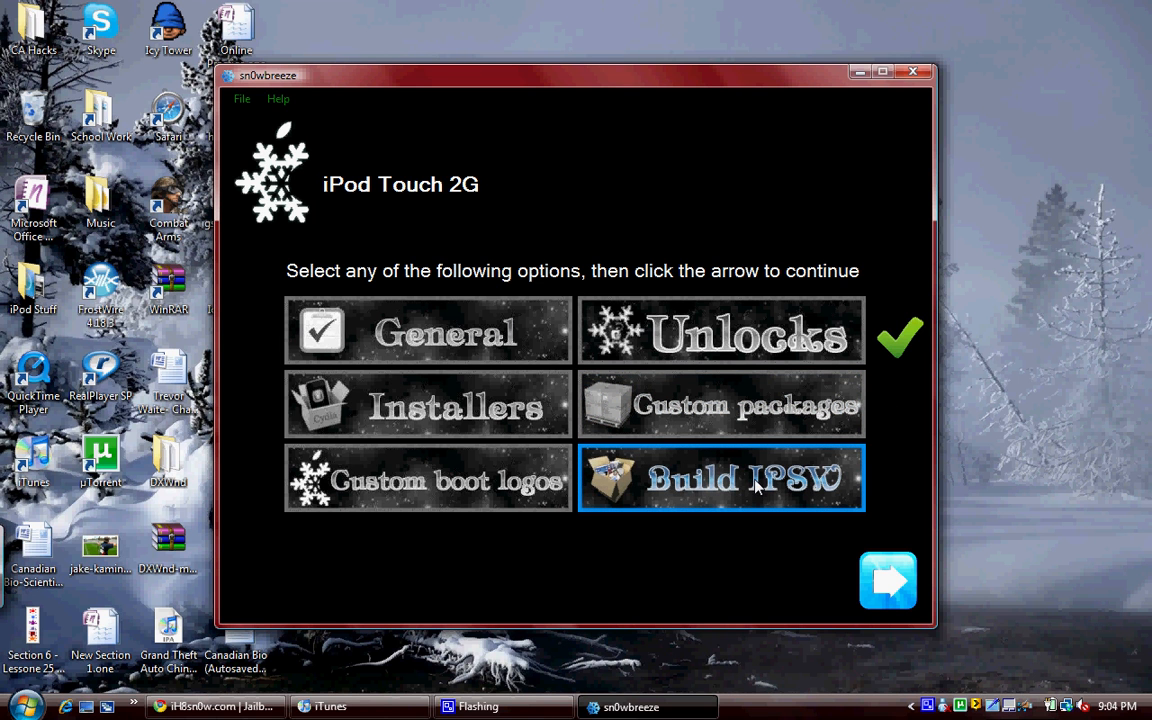
Select Build IPSW and start the build until Done! appears
{"action": "left_click", "coordinate": [721, 478]}
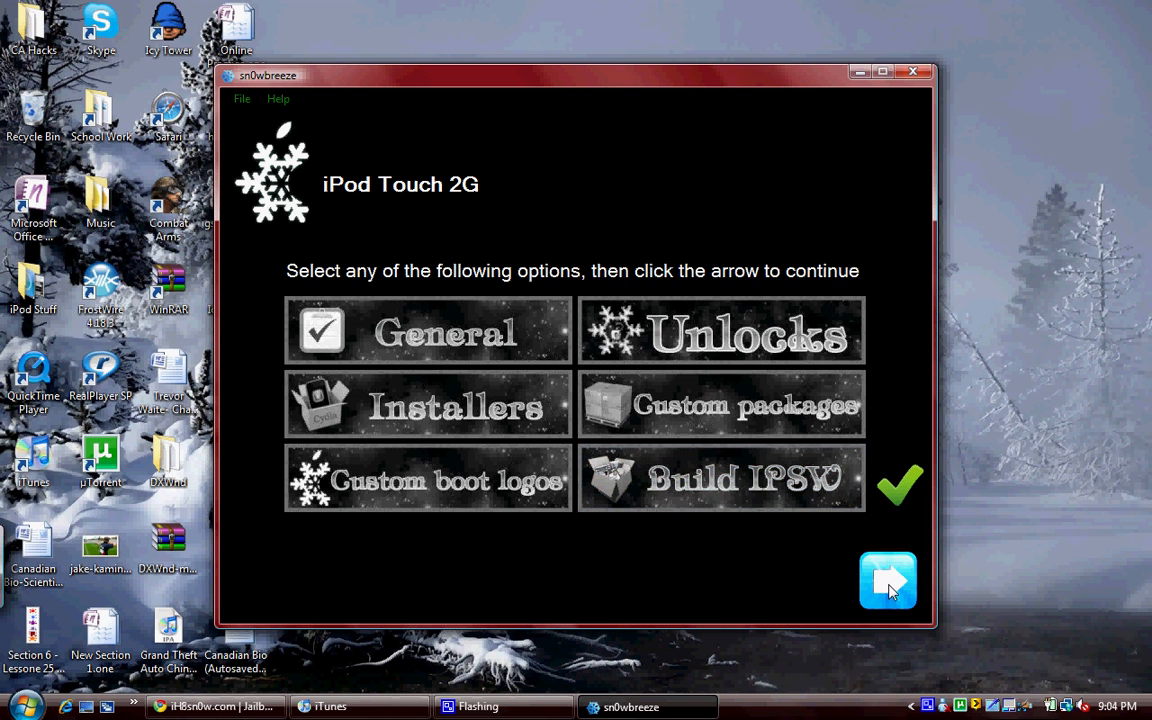
{"action": "left_click", "coordinate": [888, 580]}
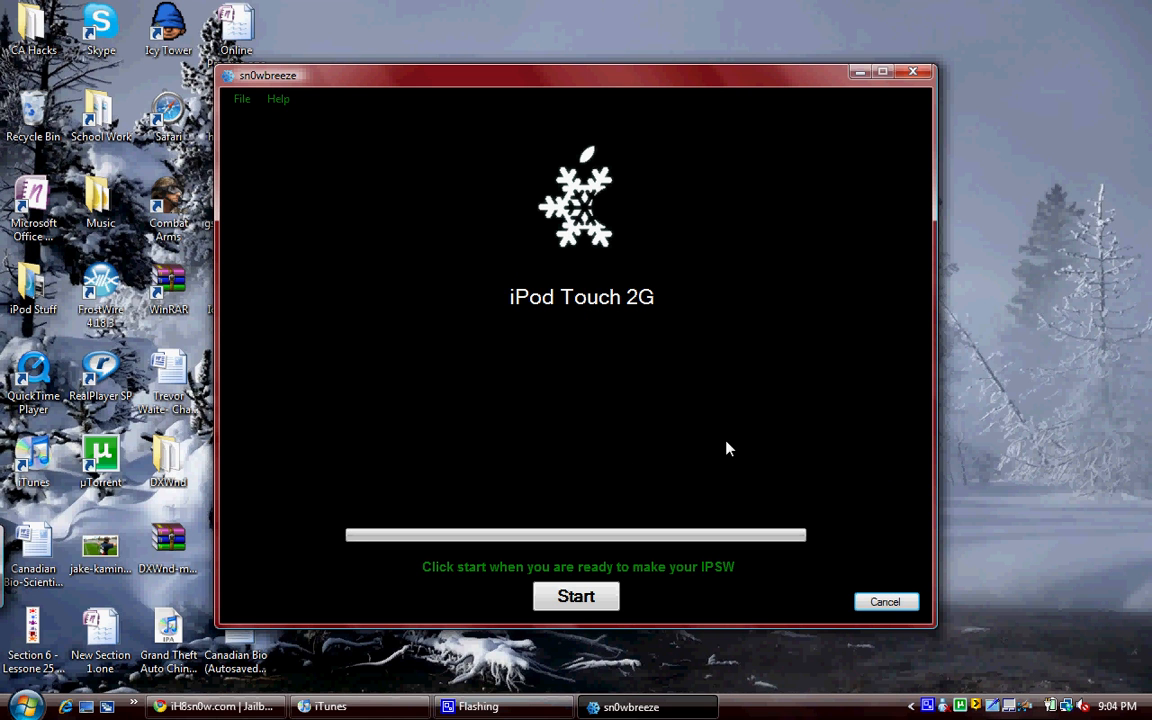
{"action": "left_click", "coordinate": [575, 596]}
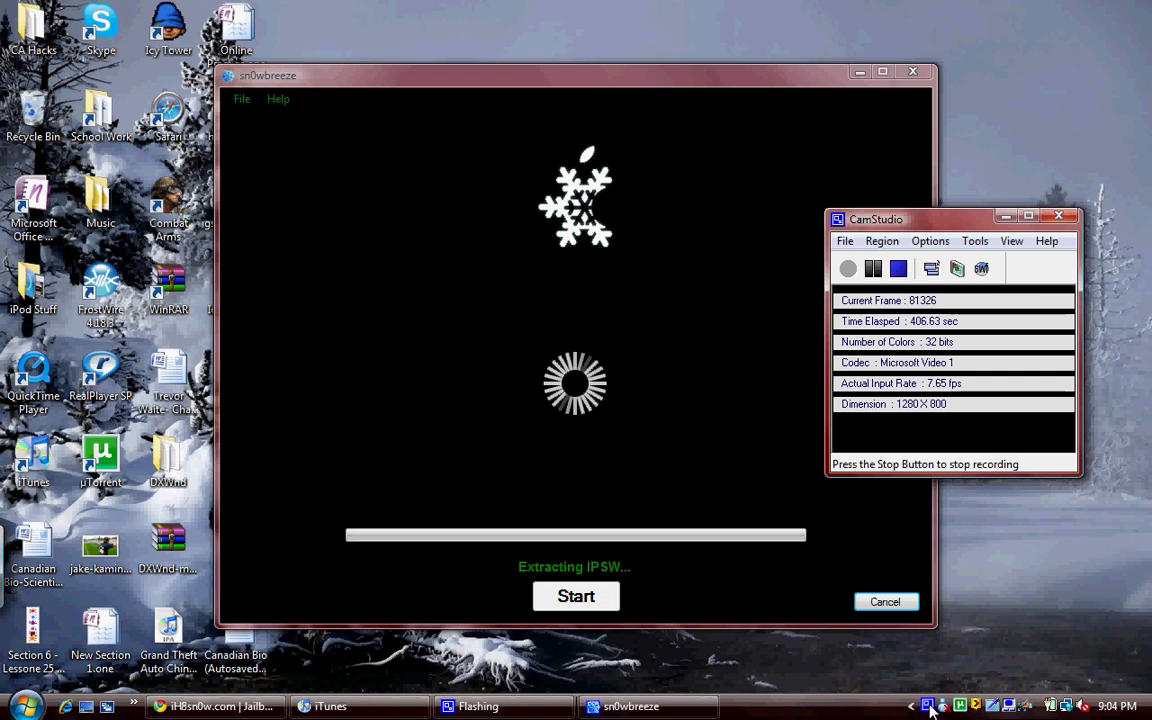
{"action": "left_click", "coordinate": [872, 268]}
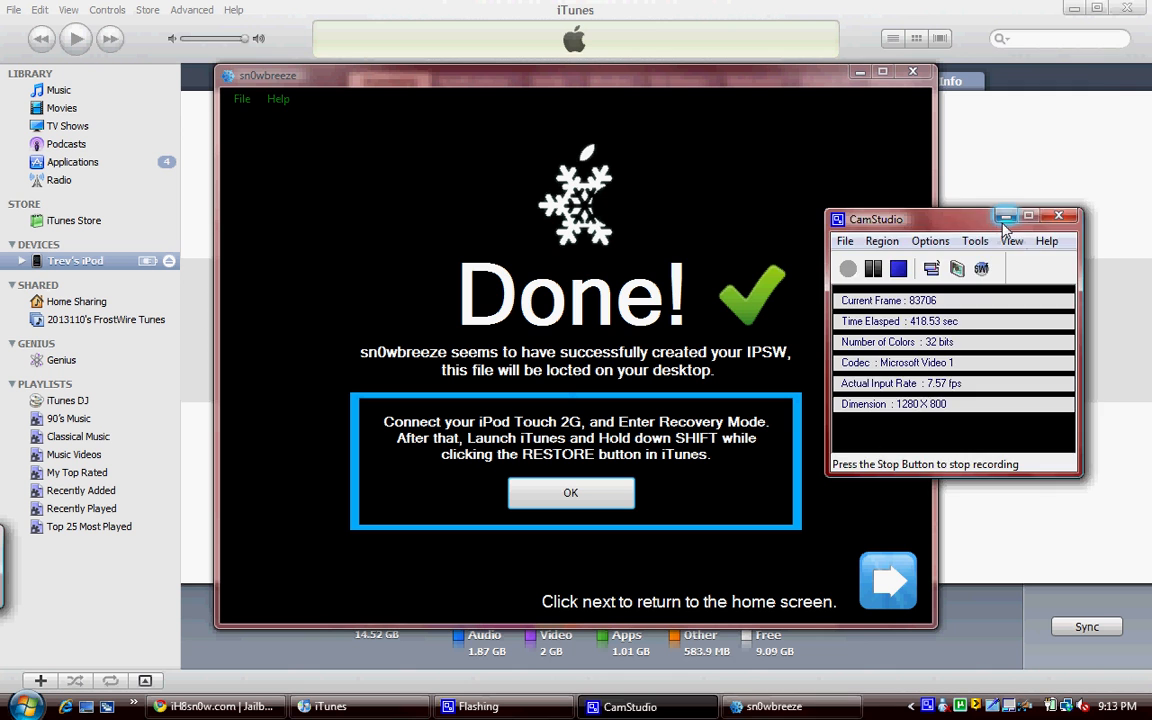
{"action": "left_click", "coordinate": [1004, 216]}
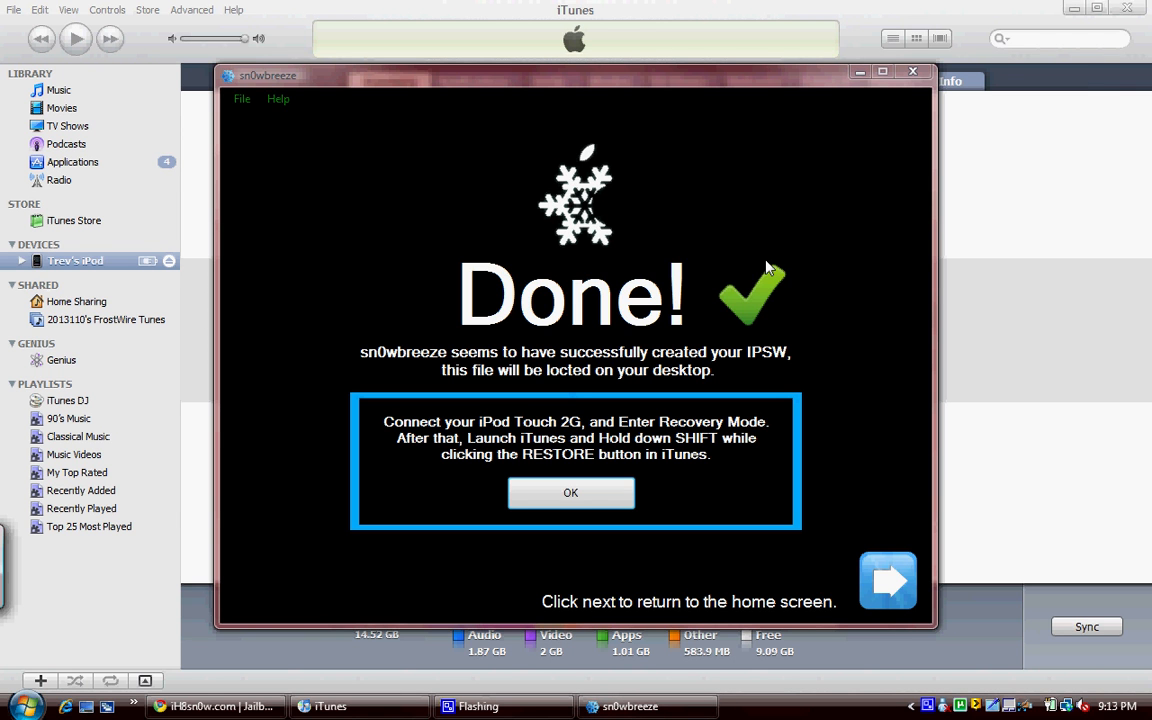
{"action": "mouse_move", "coordinate": [843, 312]}
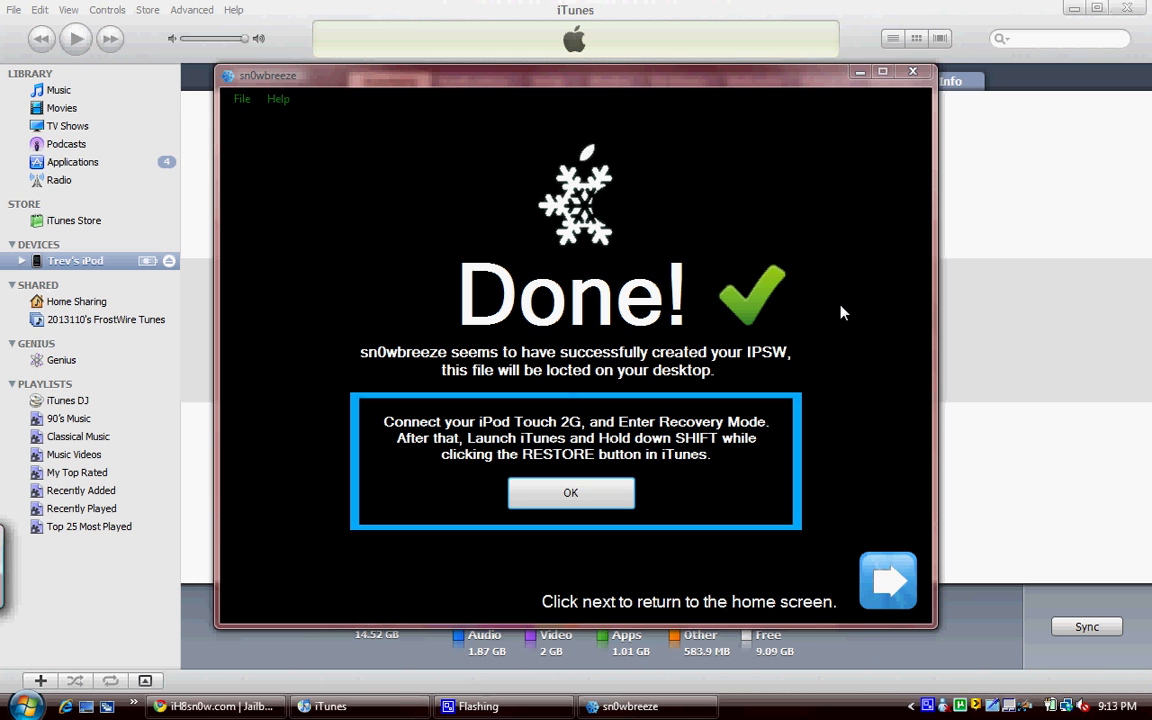
{"action": "mouse_move", "coordinate": [818, 362]}
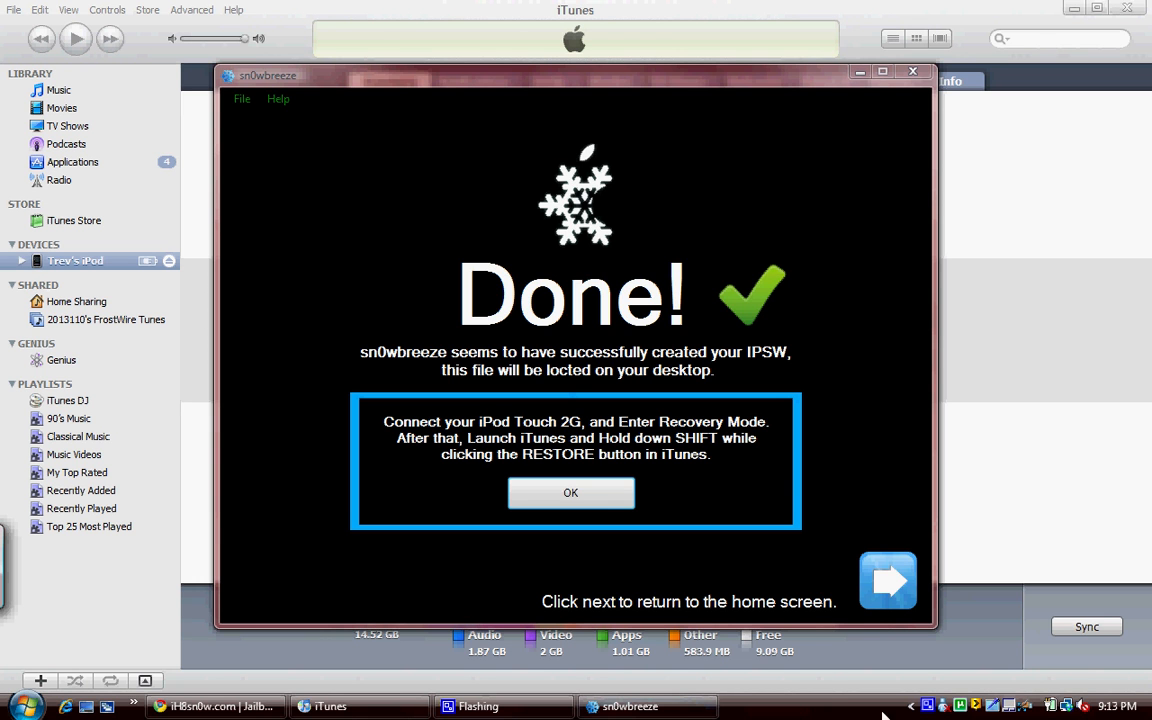
Bring iTunes forward and view the iPod Summary in recovery mode
{"action": "left_click", "coordinate": [646, 706]}
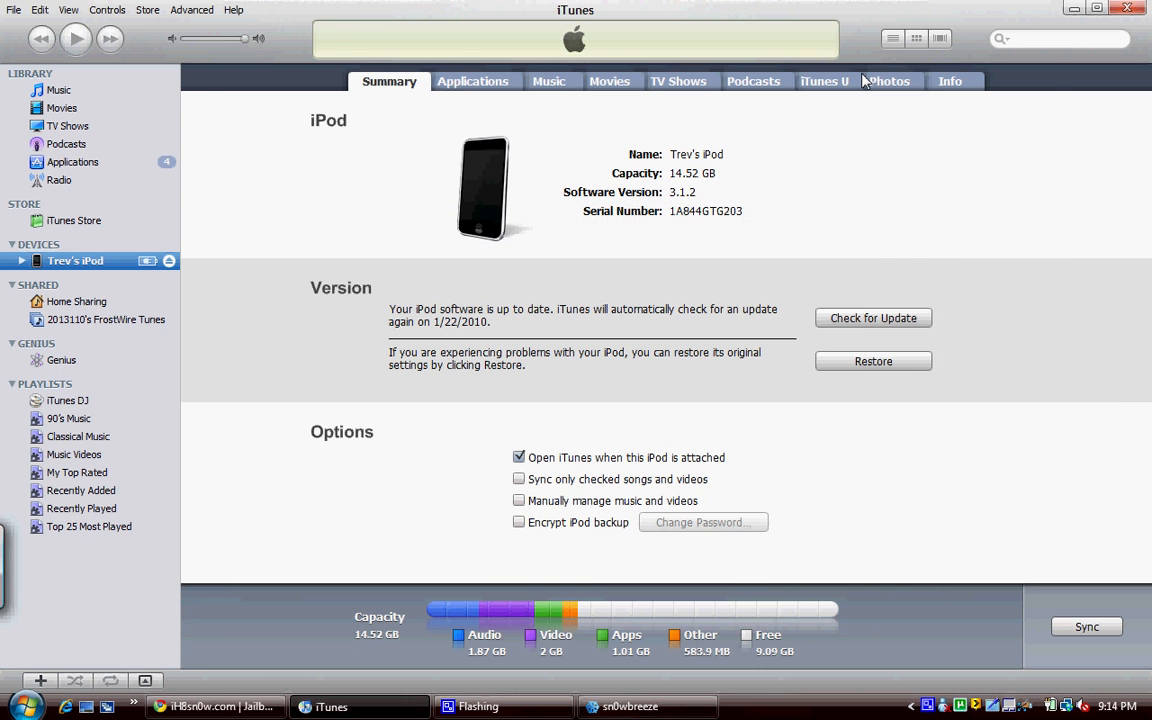
{"action": "mouse_move", "coordinate": [873, 361]}
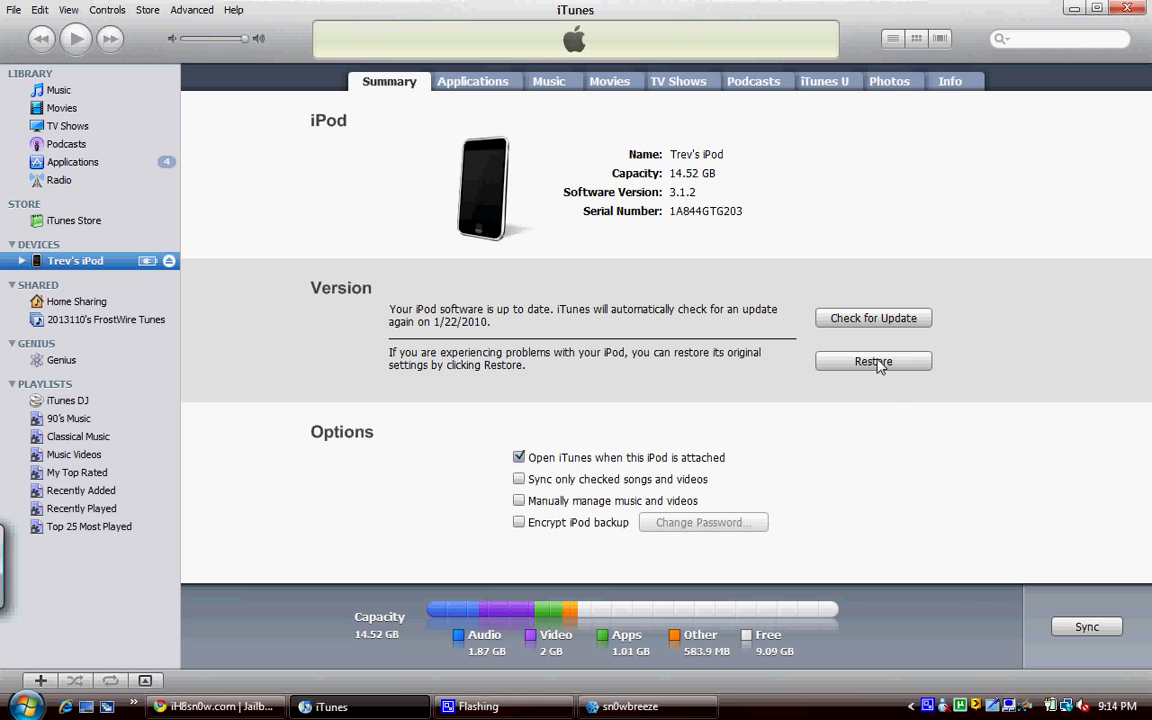
{"action": "mouse_move", "coordinate": [1031, 374]}
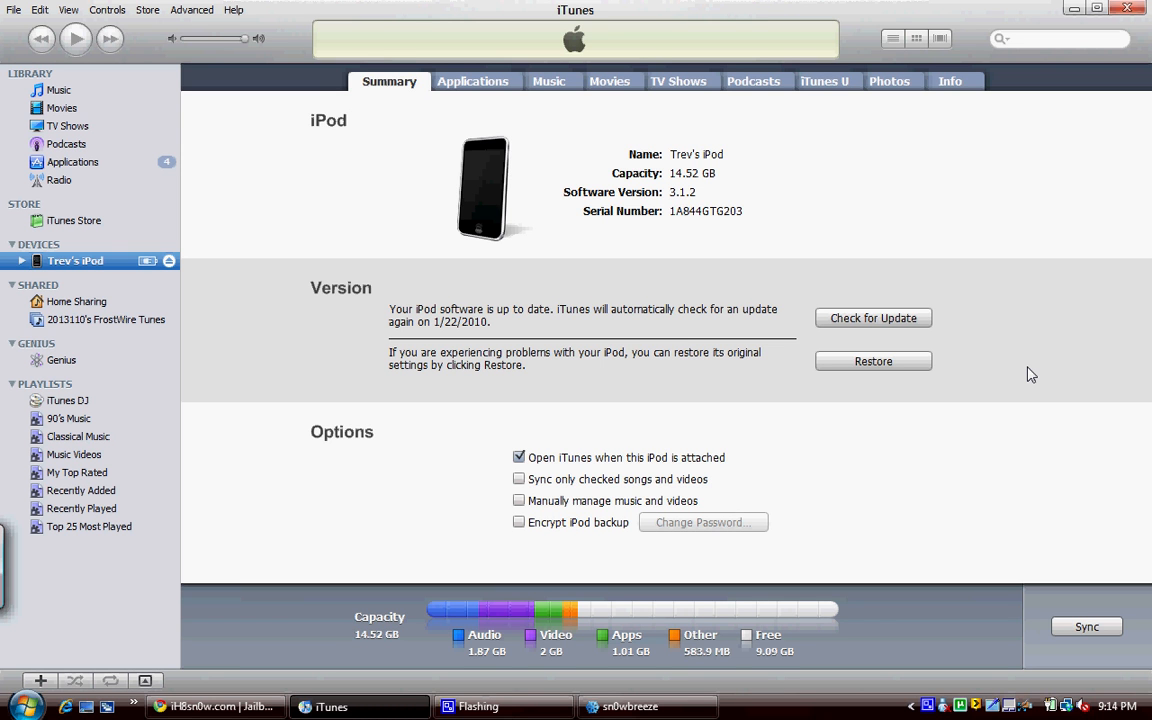
{"action": "left_click", "coordinate": [58, 90]}
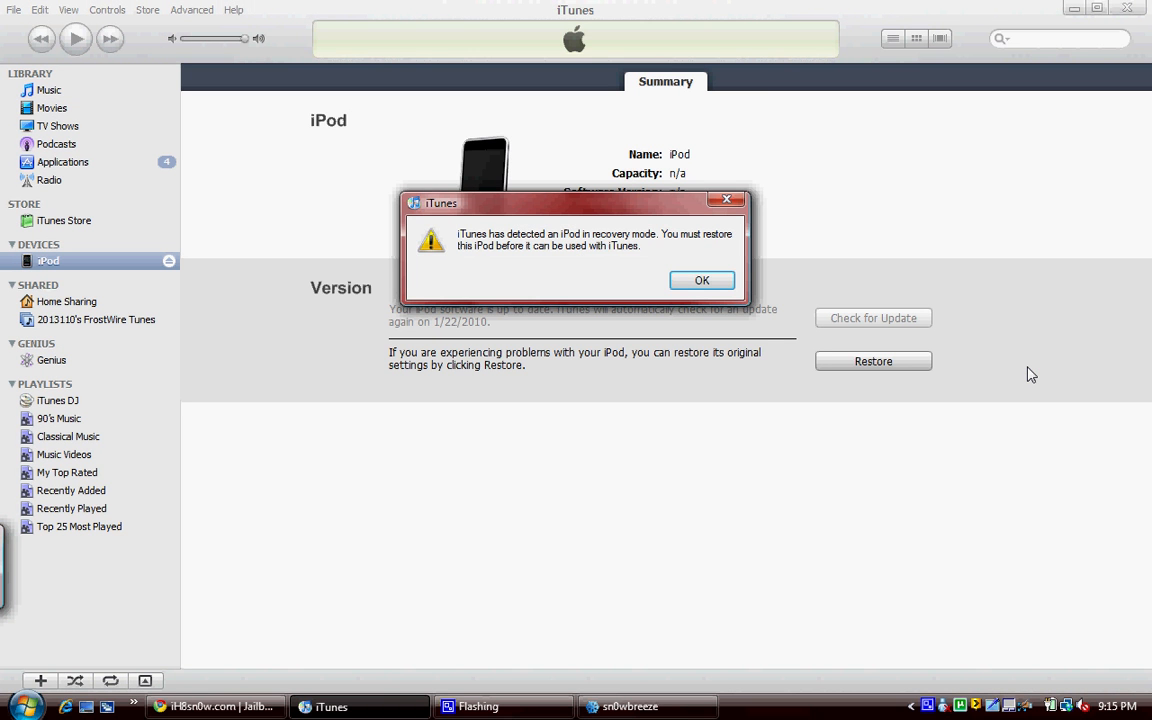
Dismiss the recovery warning and restore from sn0wbreeze_iPod Touch 2G.ipsw on the Desktop
{"action": "left_click", "coordinate": [701, 280]}
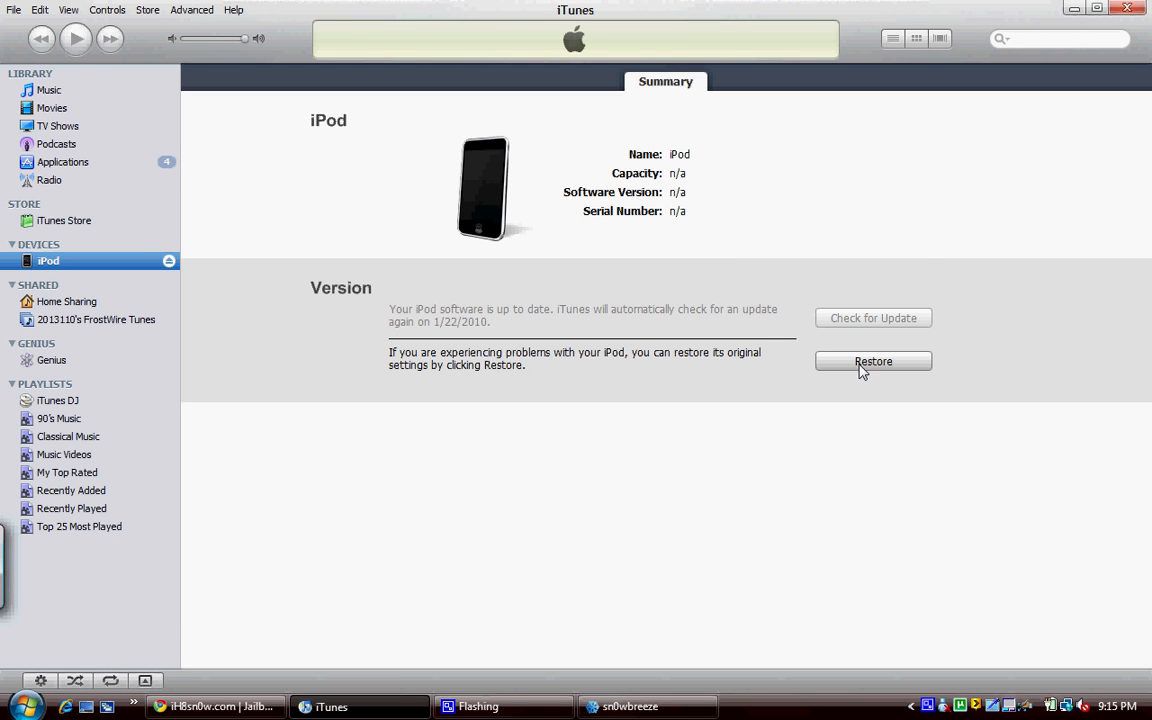
{"action": "left_click", "coordinate": [872, 361]}
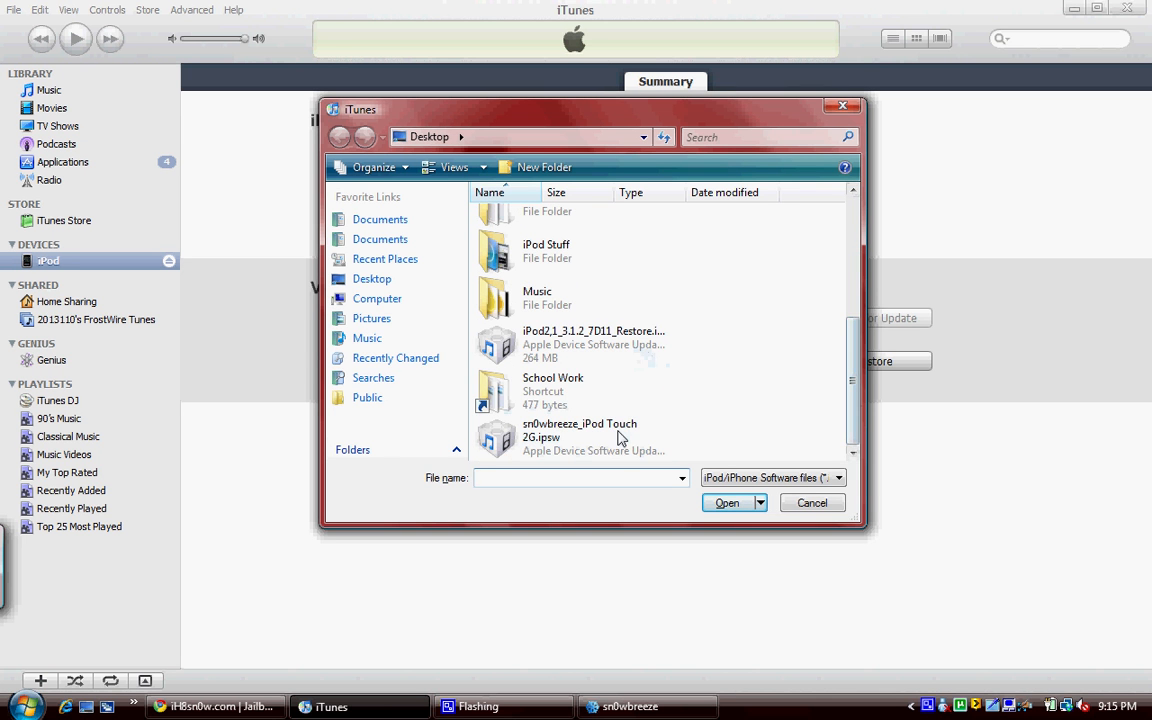
{"action": "left_click", "coordinate": [580, 430]}
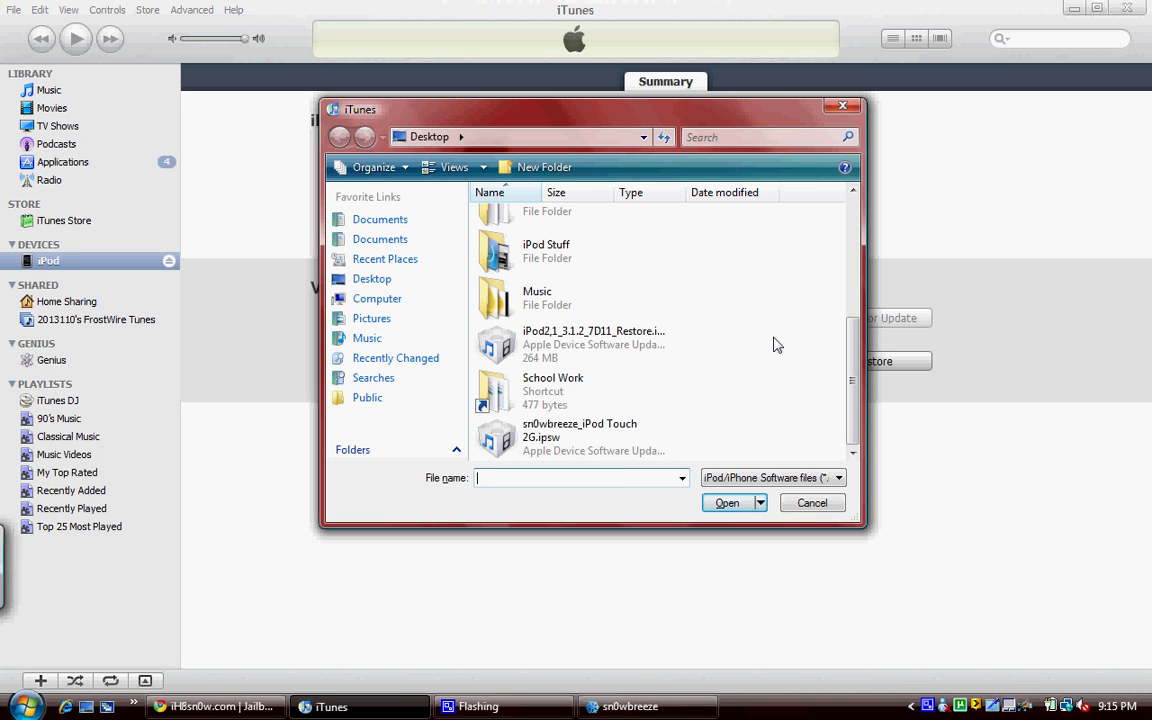
{"action": "mouse_move", "coordinate": [610, 437]}
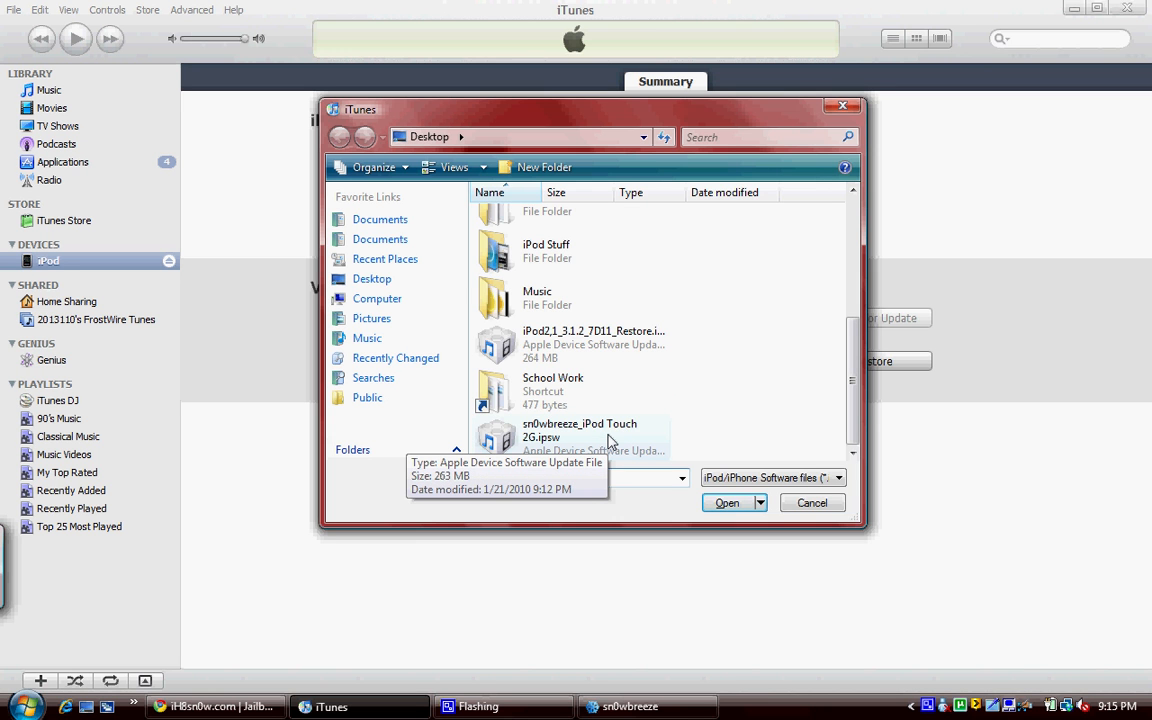
{"action": "left_click", "coordinate": [811, 502]}
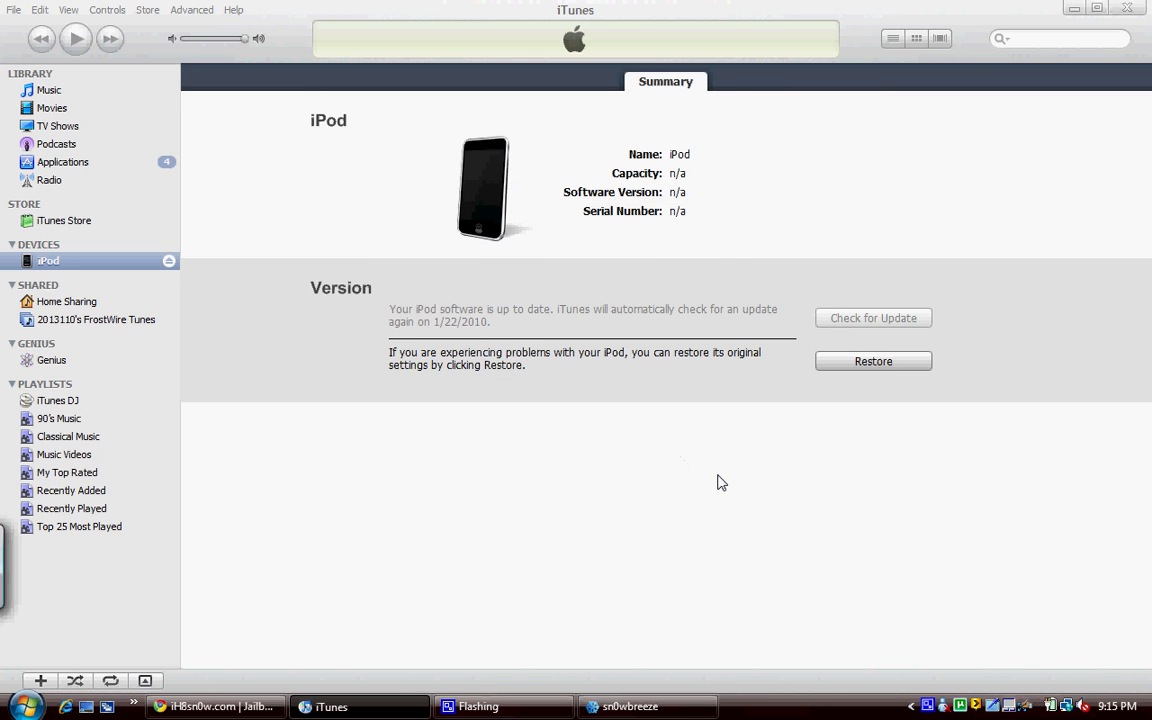
Start the restore so iTunes extracts the custom firmware software
{"action": "left_click", "coordinate": [872, 361]}
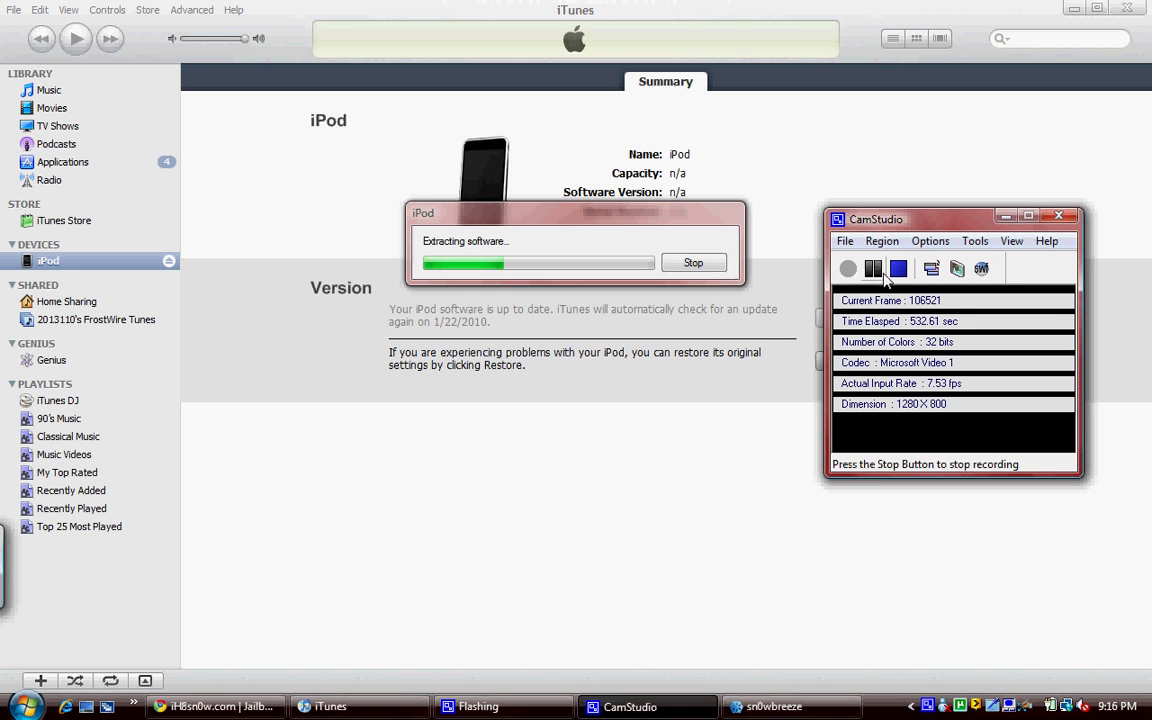
{"action": "left_click", "coordinate": [873, 268]}
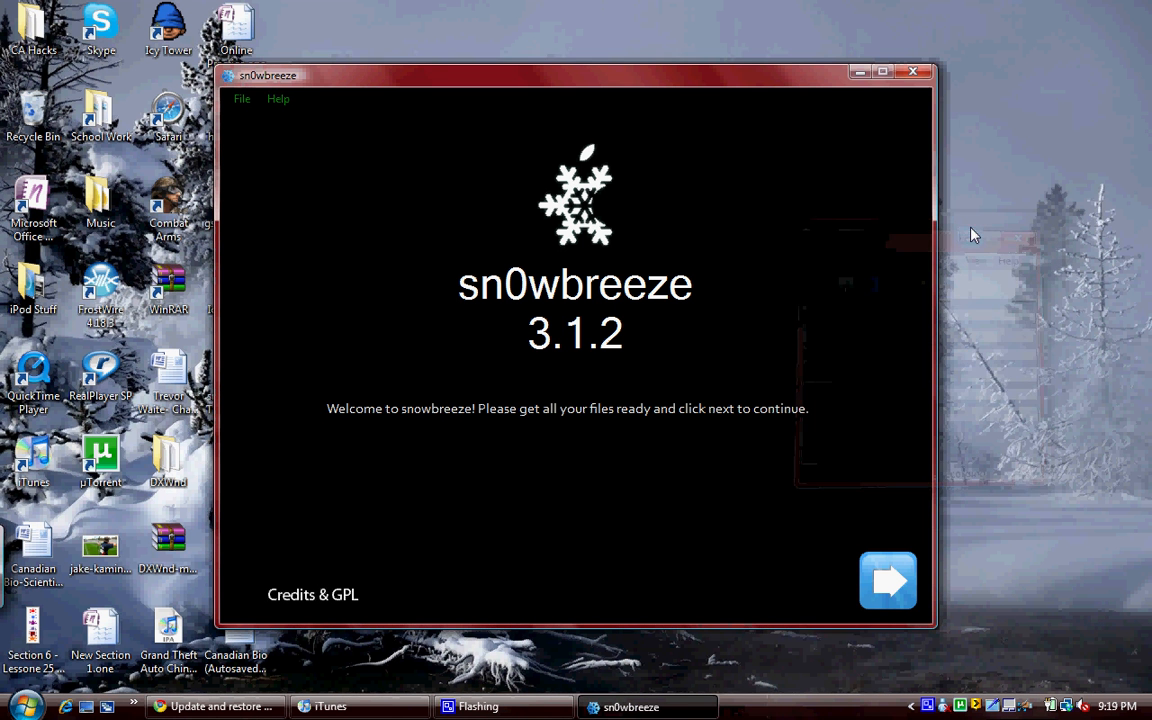
{"action": "mouse_move", "coordinate": [820, 268]}
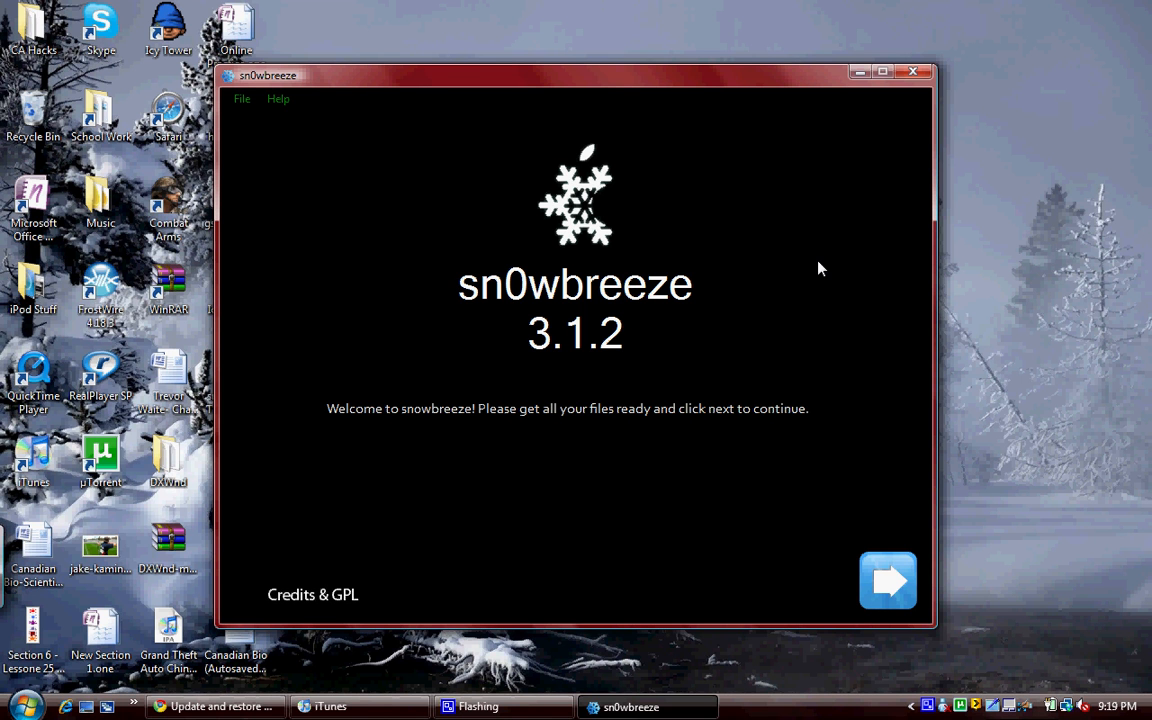
{"action": "mouse_move", "coordinate": [1060, 465]}
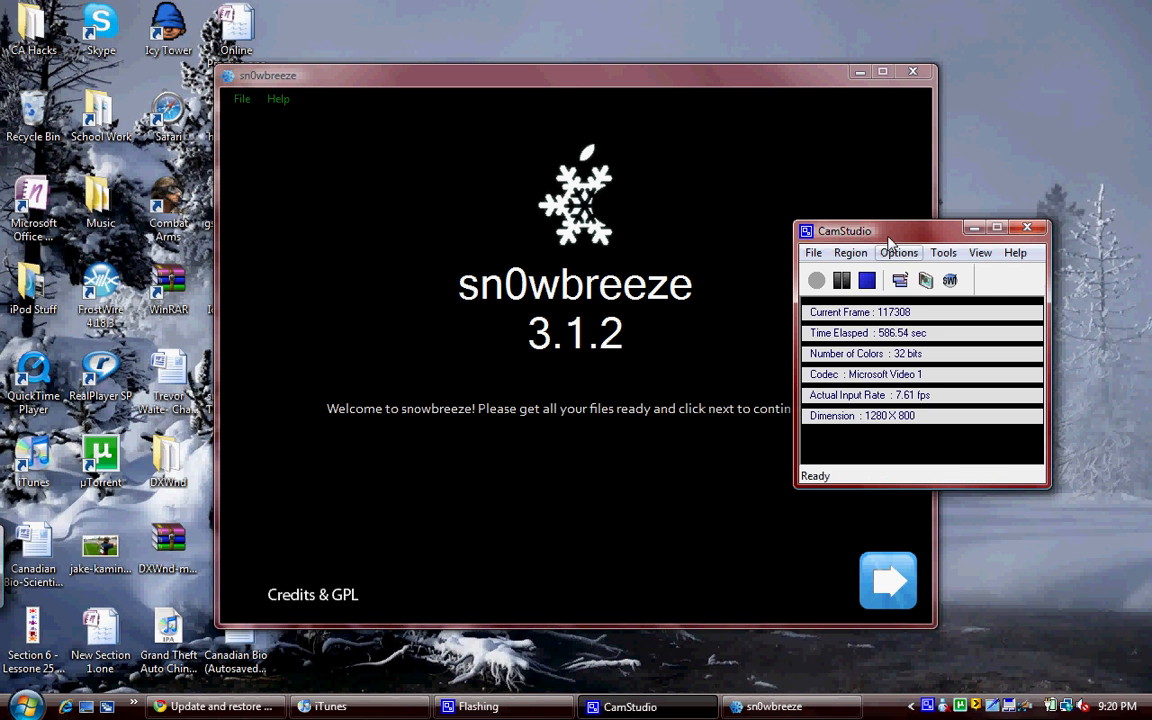
{"action": "left_click", "coordinate": [842, 280]}
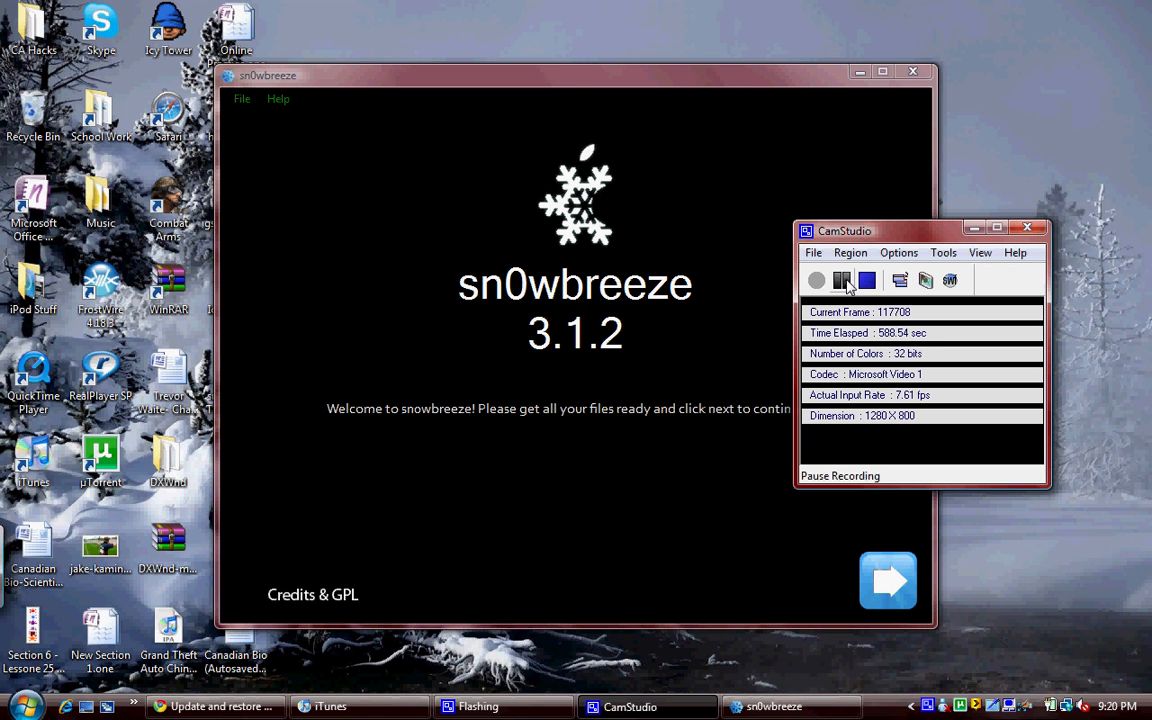